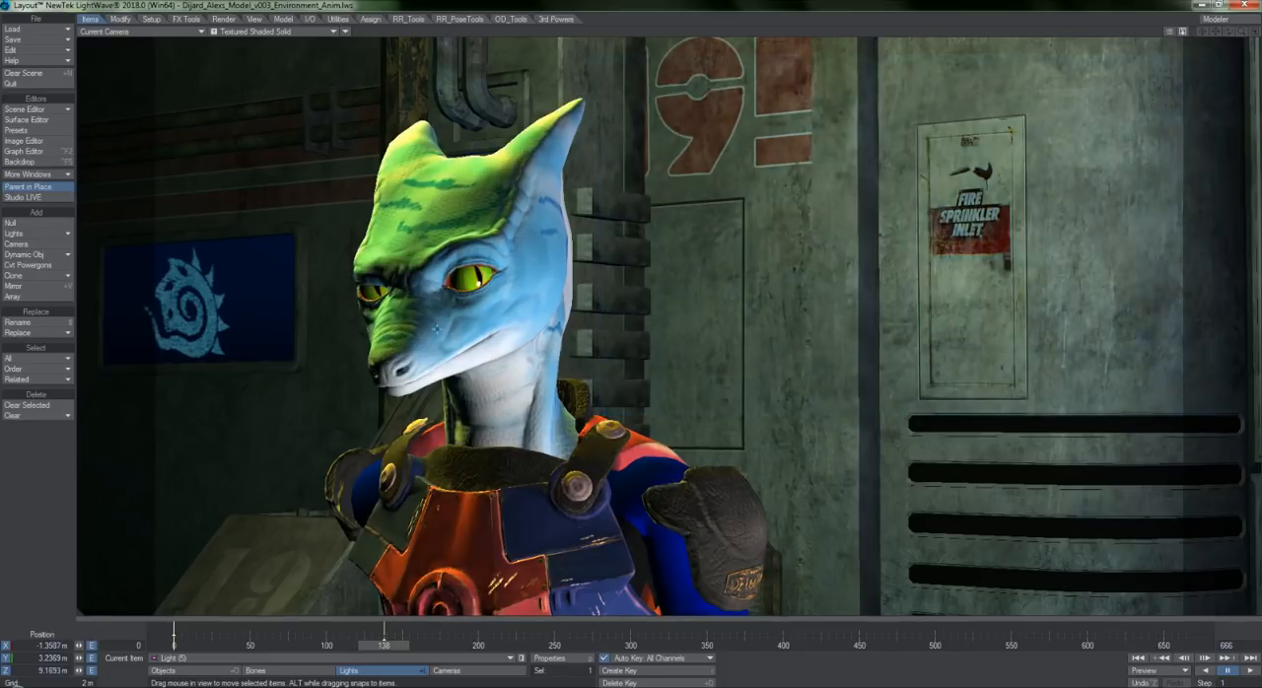
Switch the viewport display mode to live render preview (VPR).
click(276, 31)
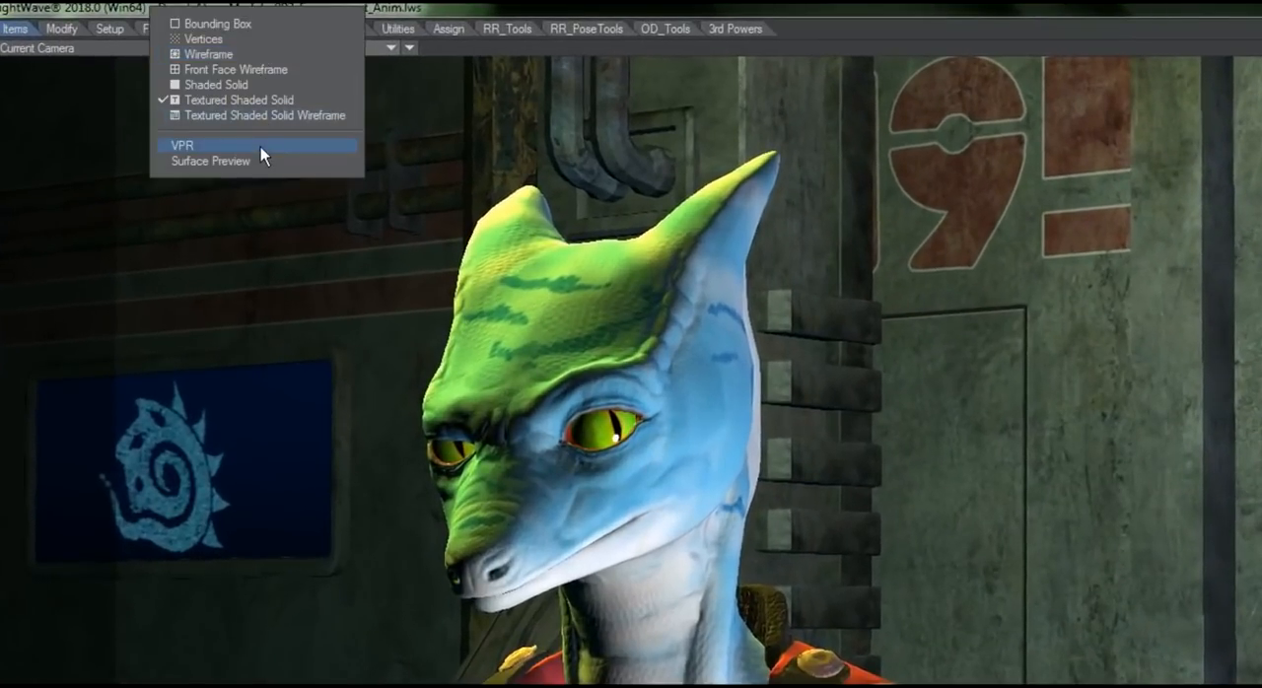
click(182, 145)
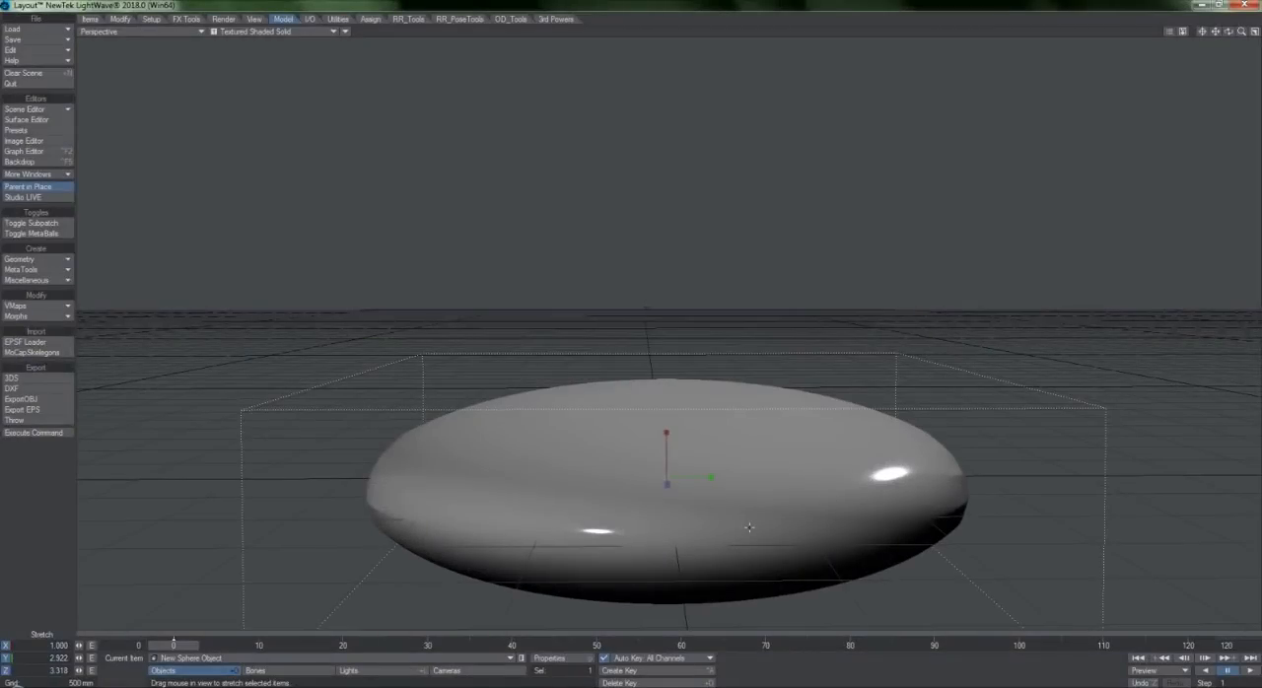
Show the sphere as Textured Shaded Solid Wireframe and review its geometry and primitive settings.
click(276, 31)
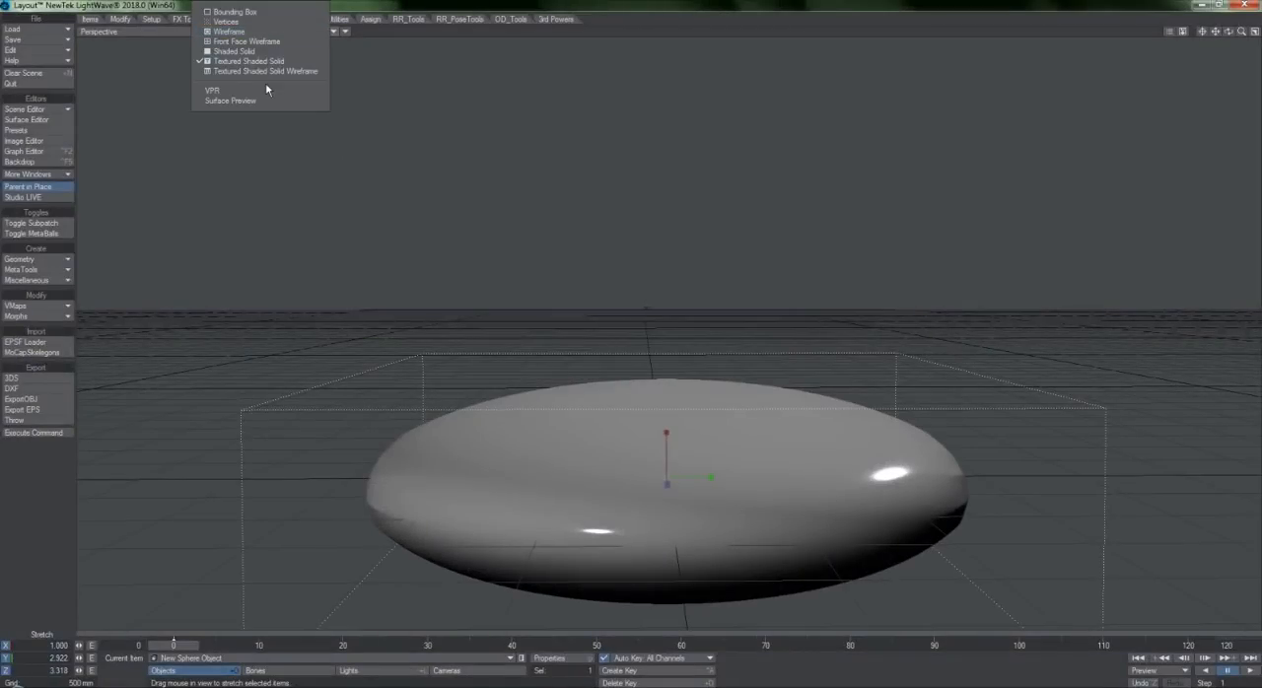
click(265, 71)
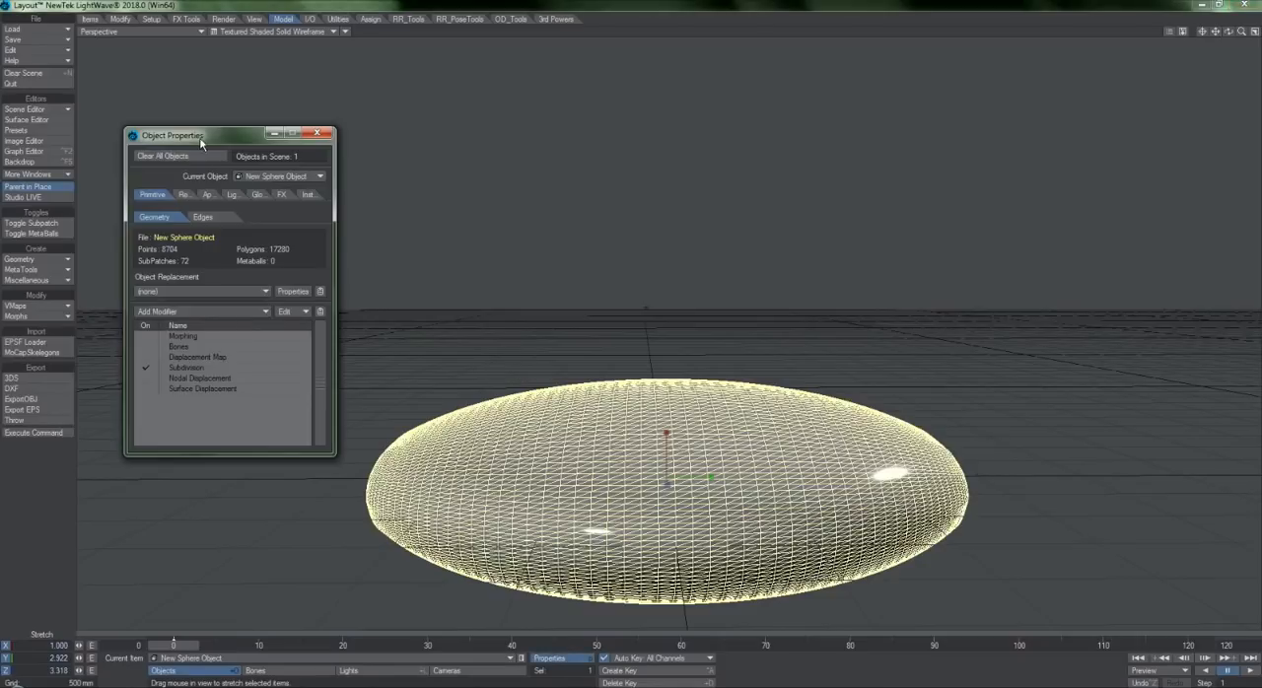
drag(200, 135, 279, 79)
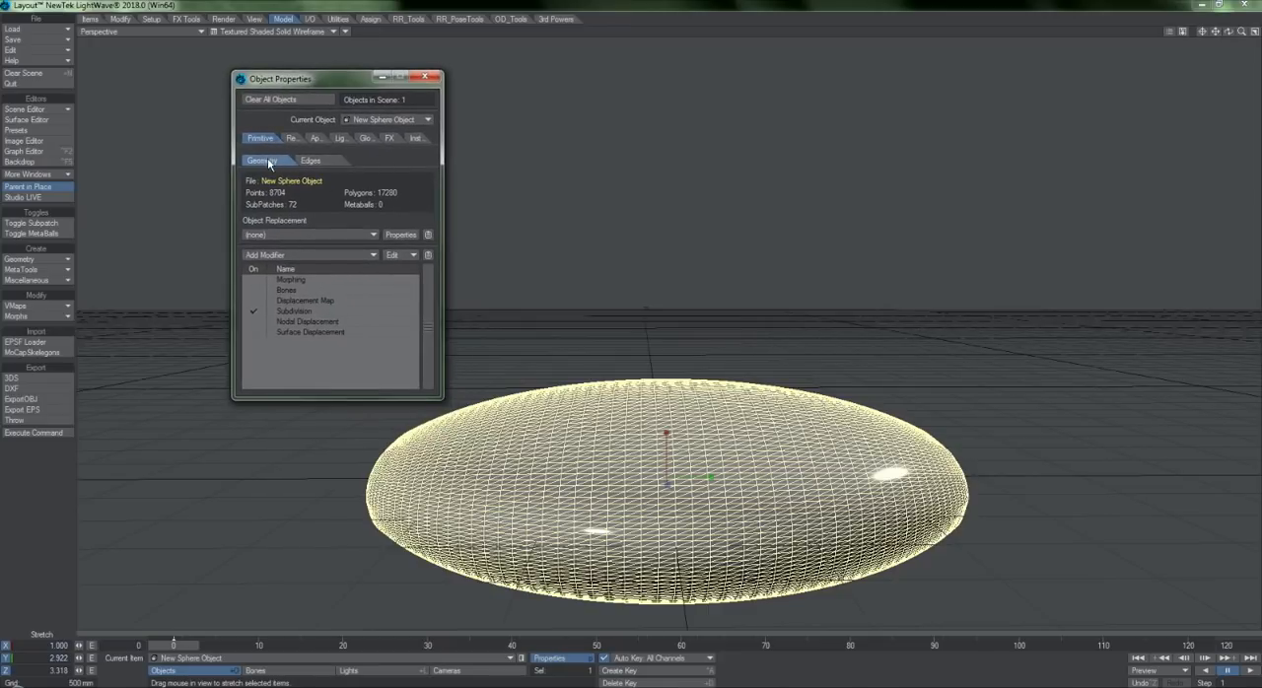
click(260, 138)
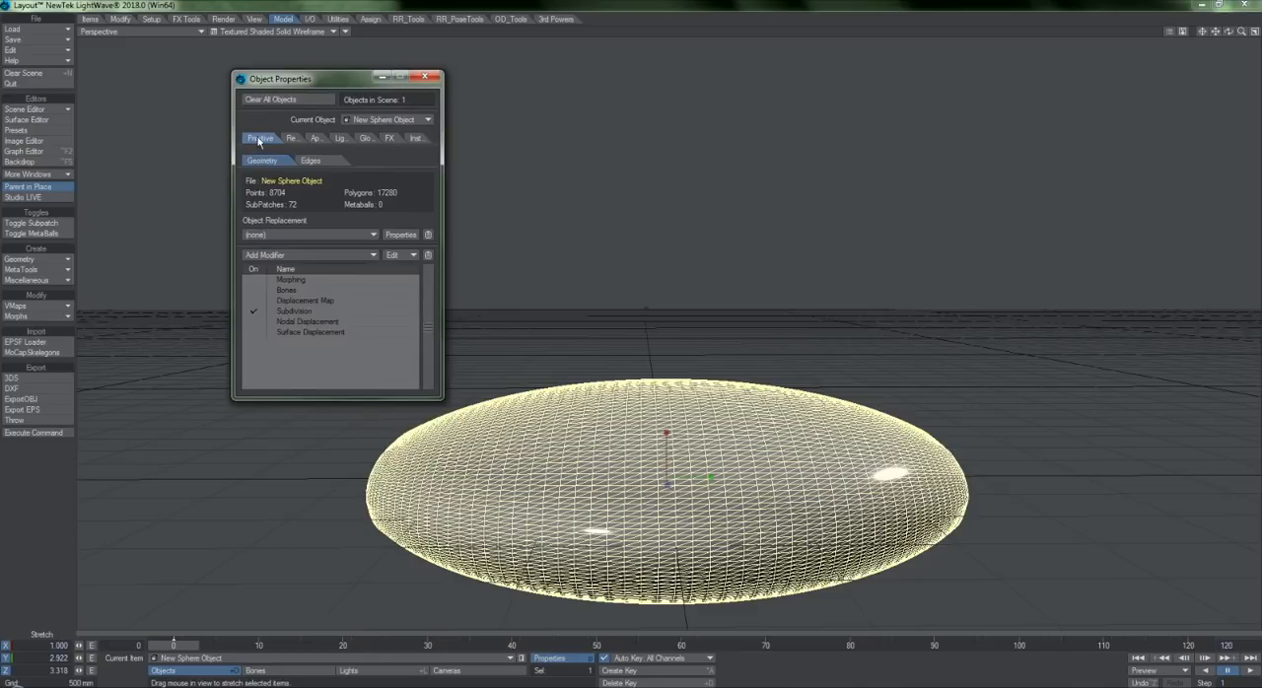
click(260, 138)
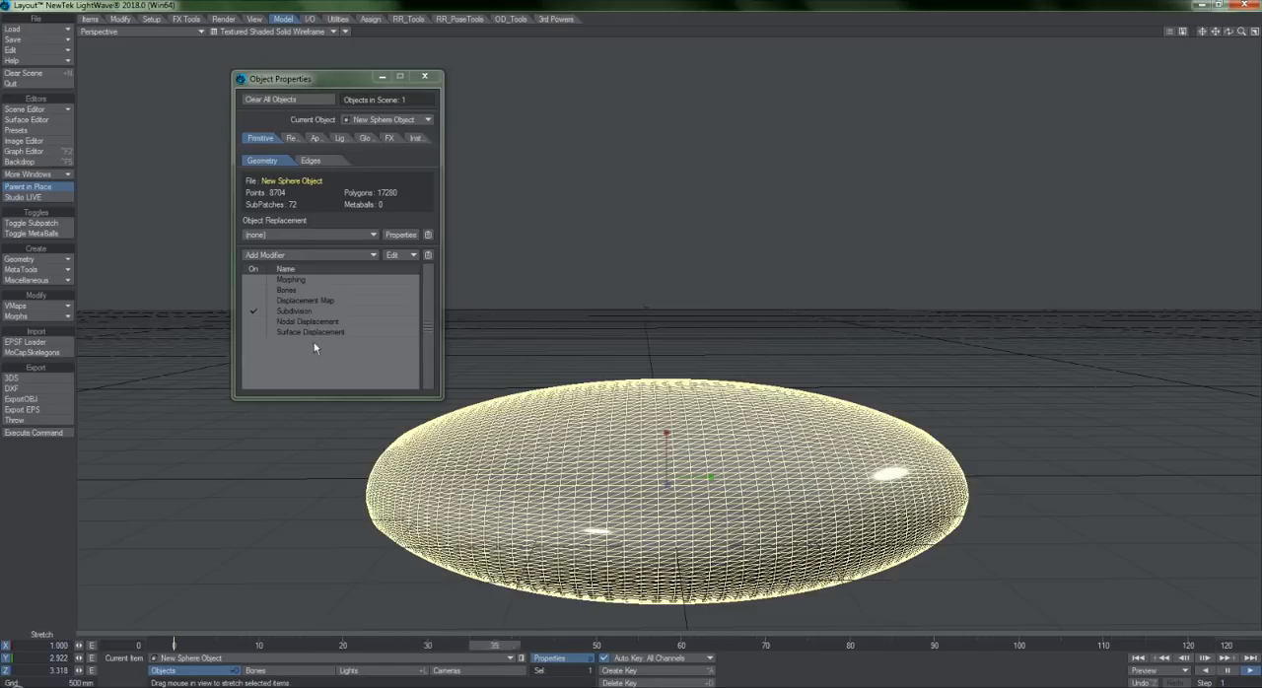
Enable the Displacement Map modifier, reorder it, and give it a description.
click(253, 301)
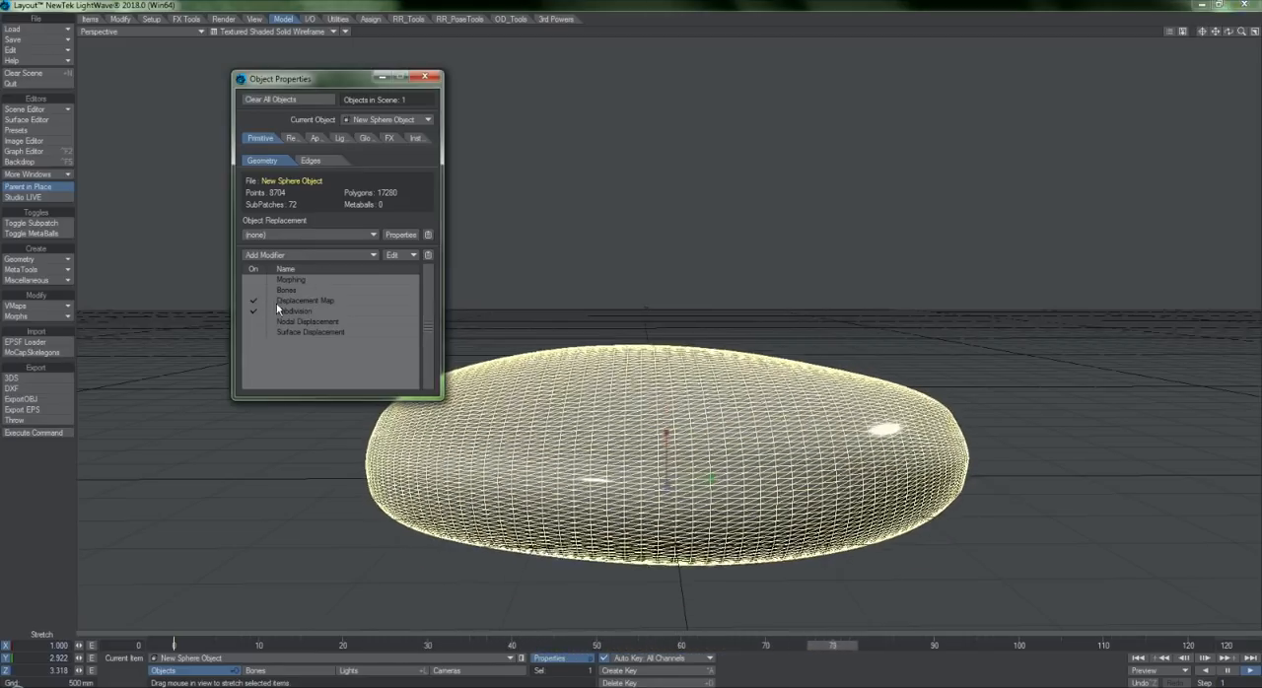
click(293, 311)
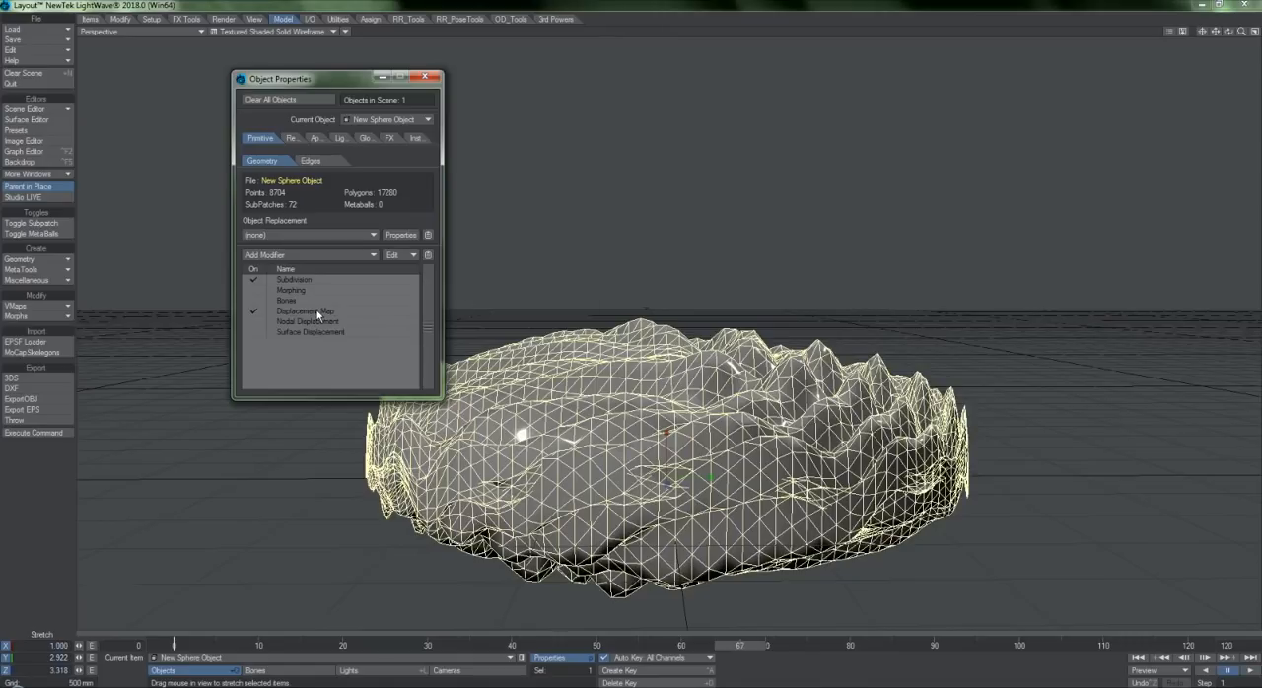
right_click(316, 313)
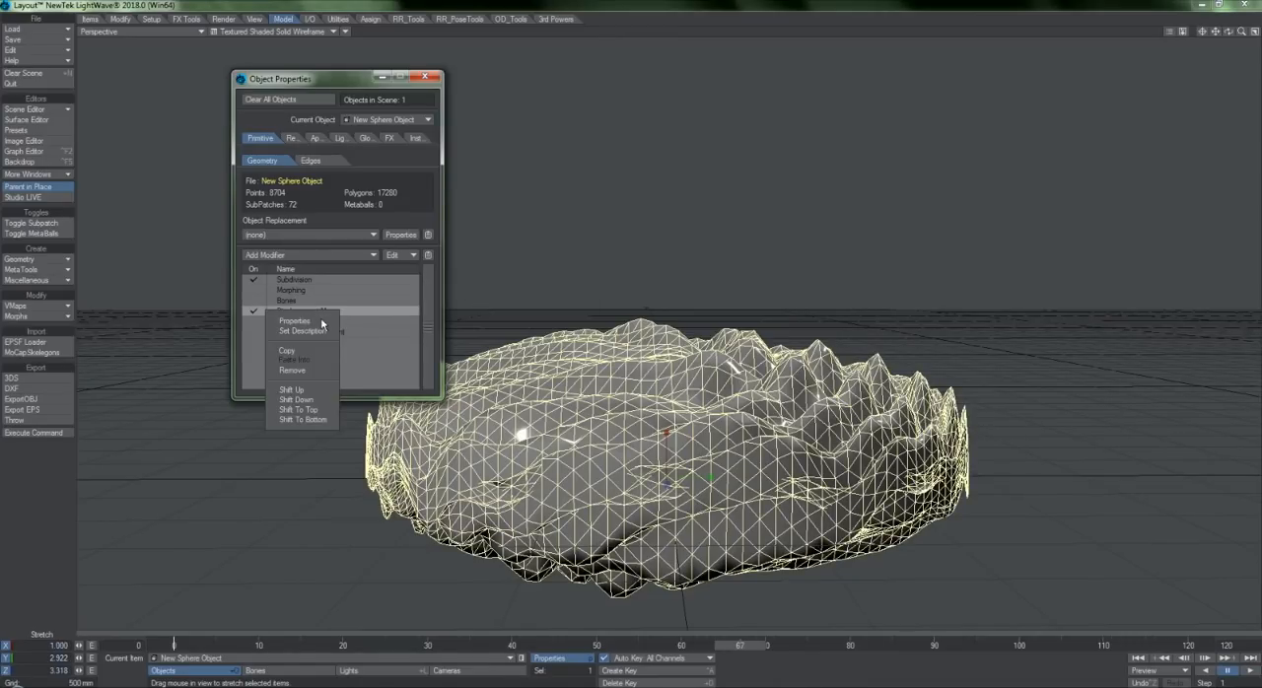
click(301, 330)
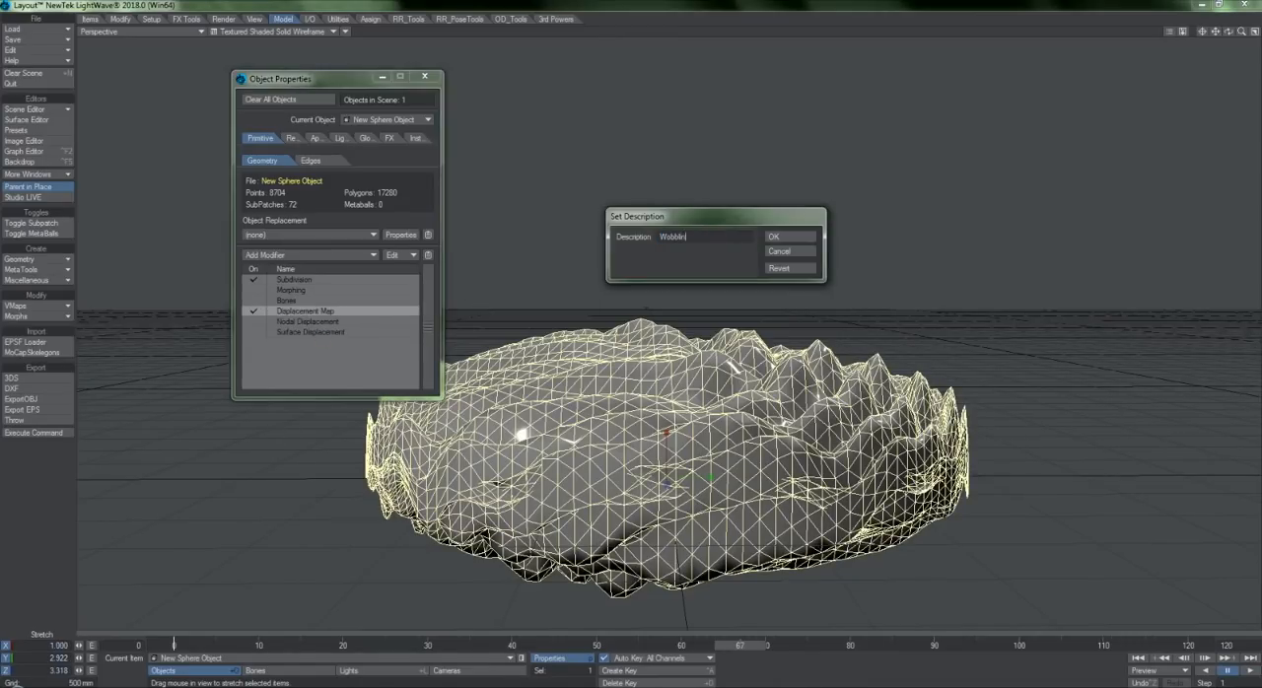
click(773, 237)
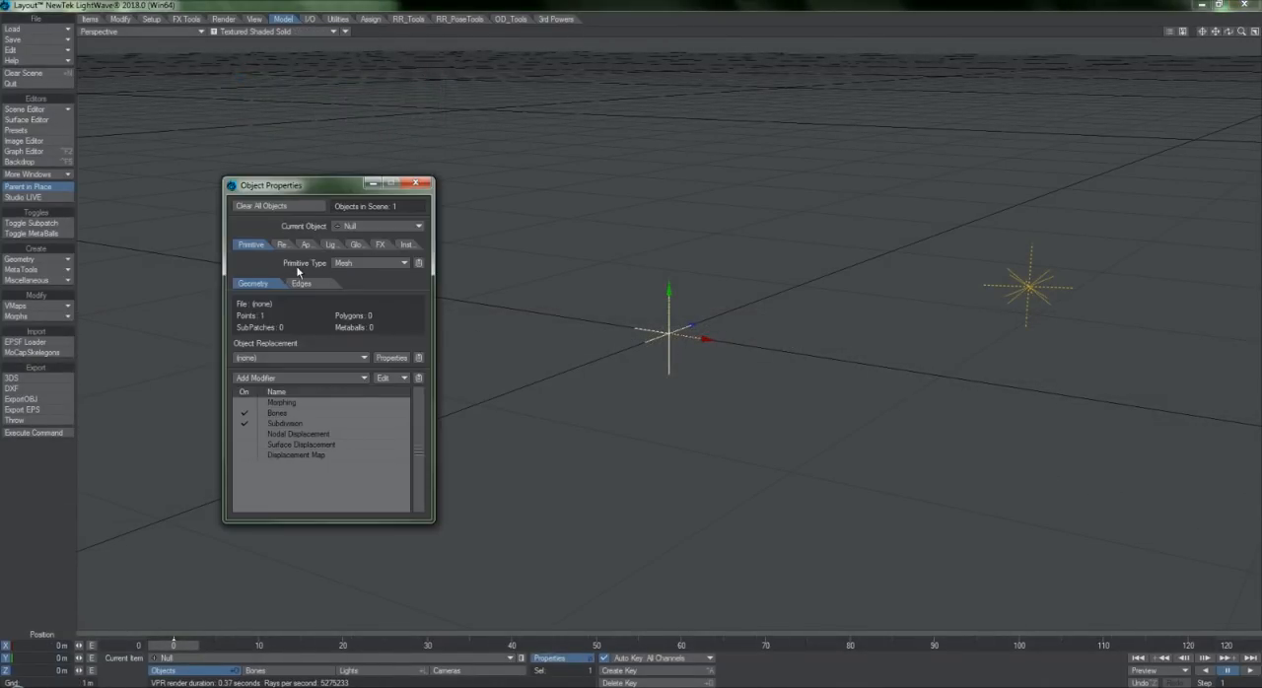
mouse_move(399, 280)
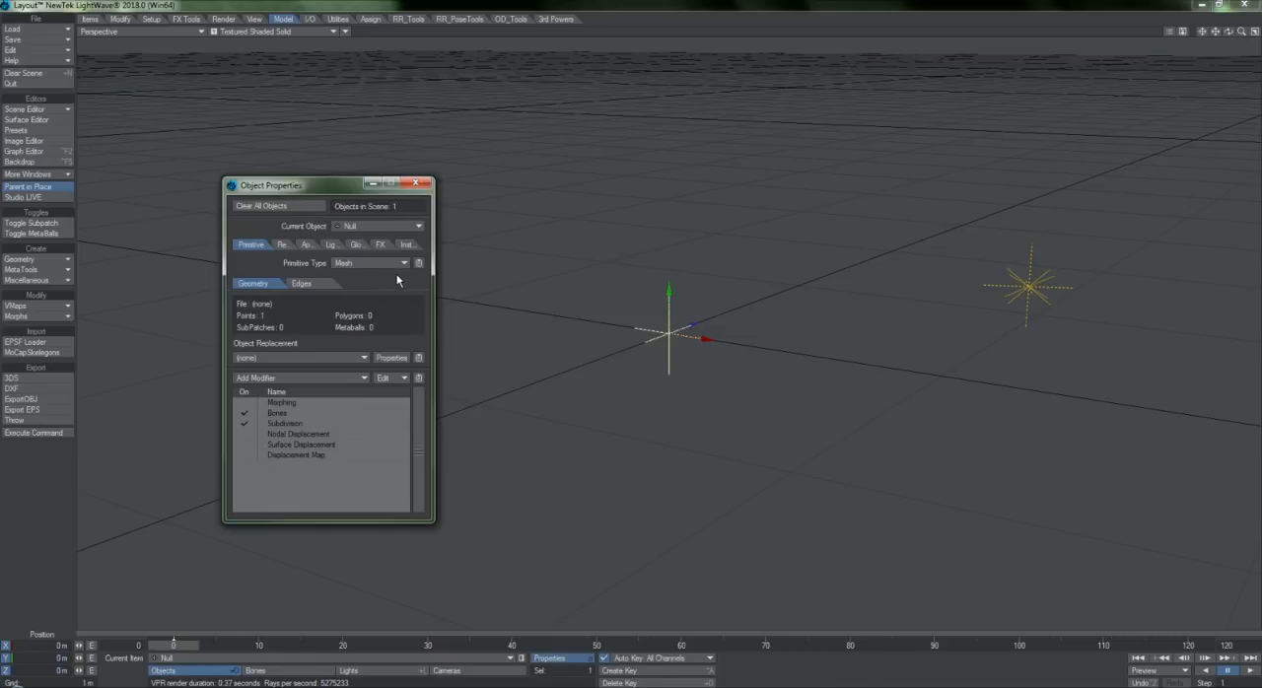
Set the Null's primitive type to OpenVDB in Object Properties.
click(405, 262)
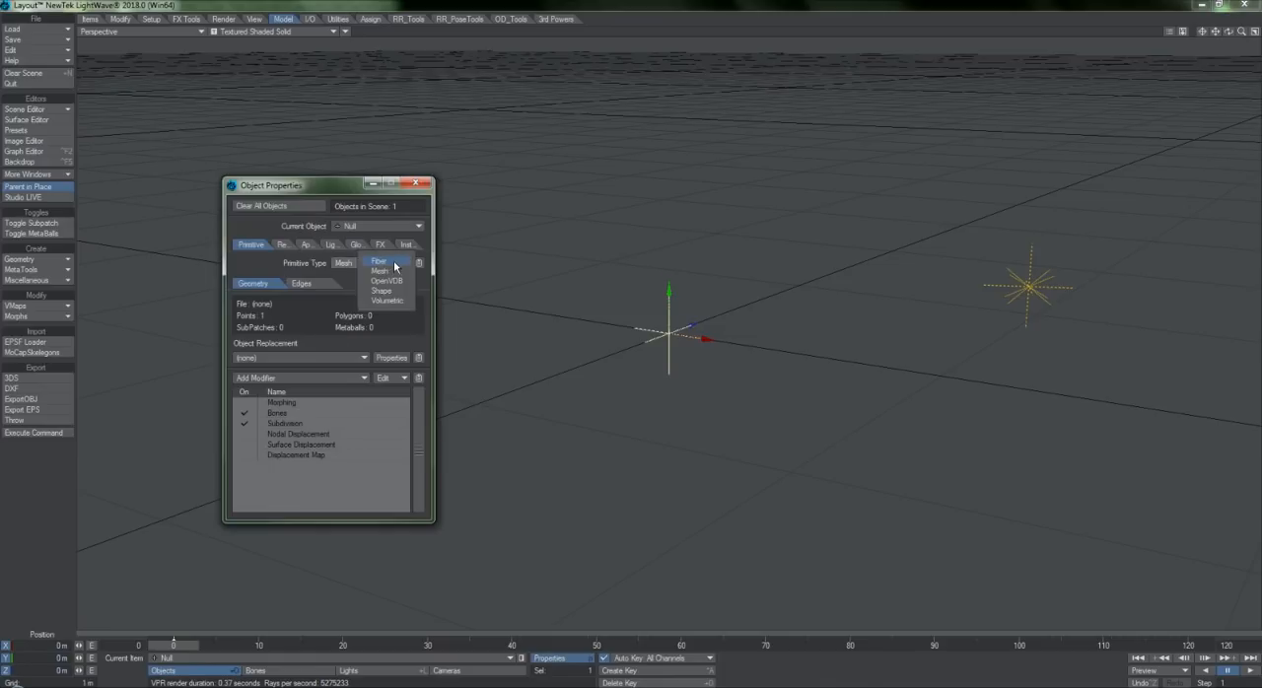
mouse_move(404, 303)
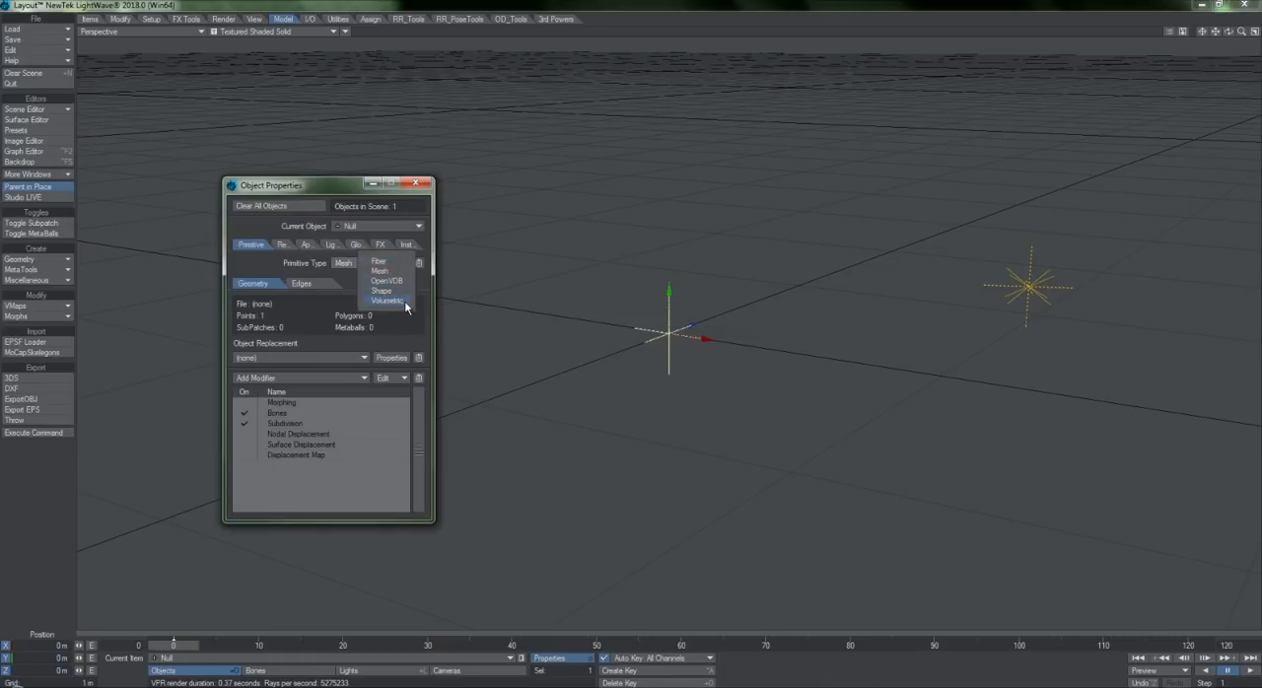
mouse_move(402, 270)
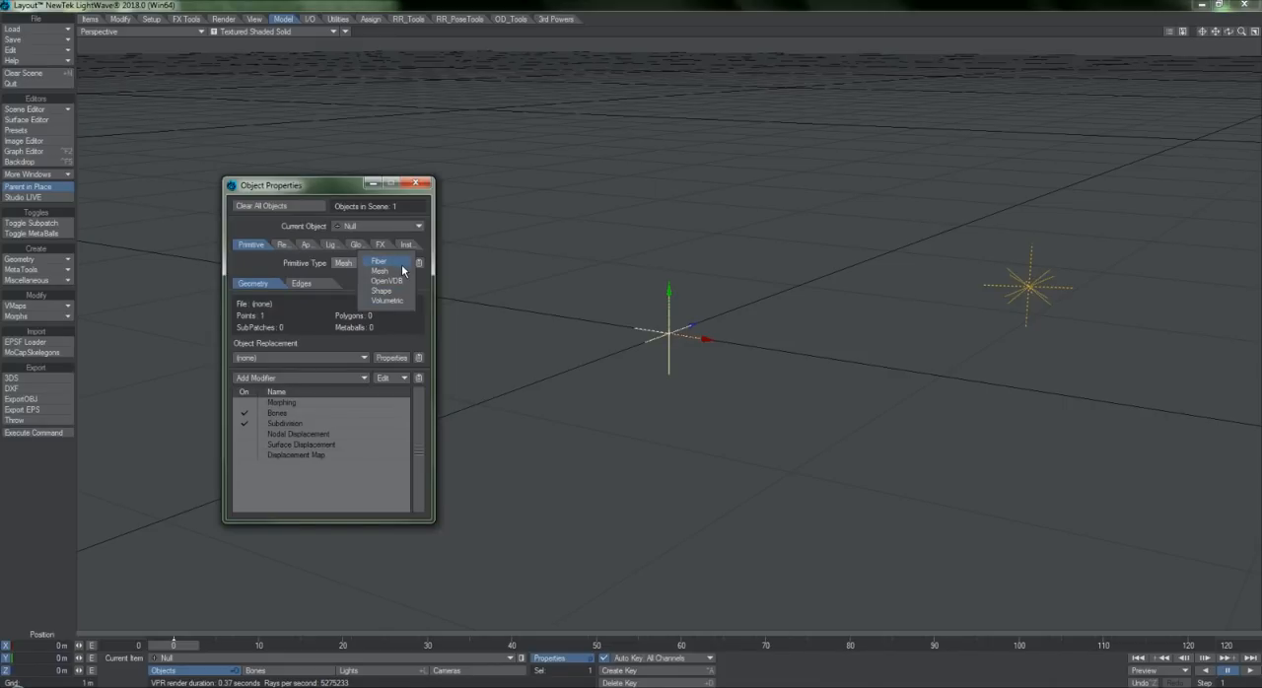
mouse_move(401, 281)
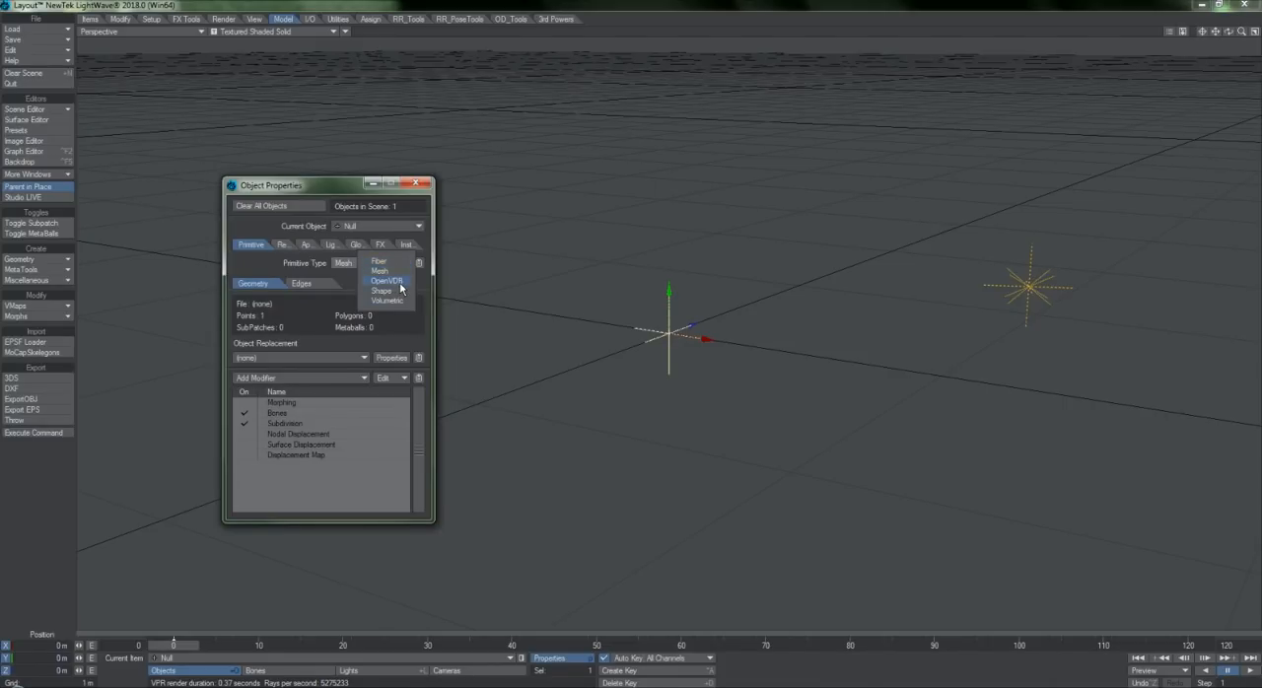
click(386, 281)
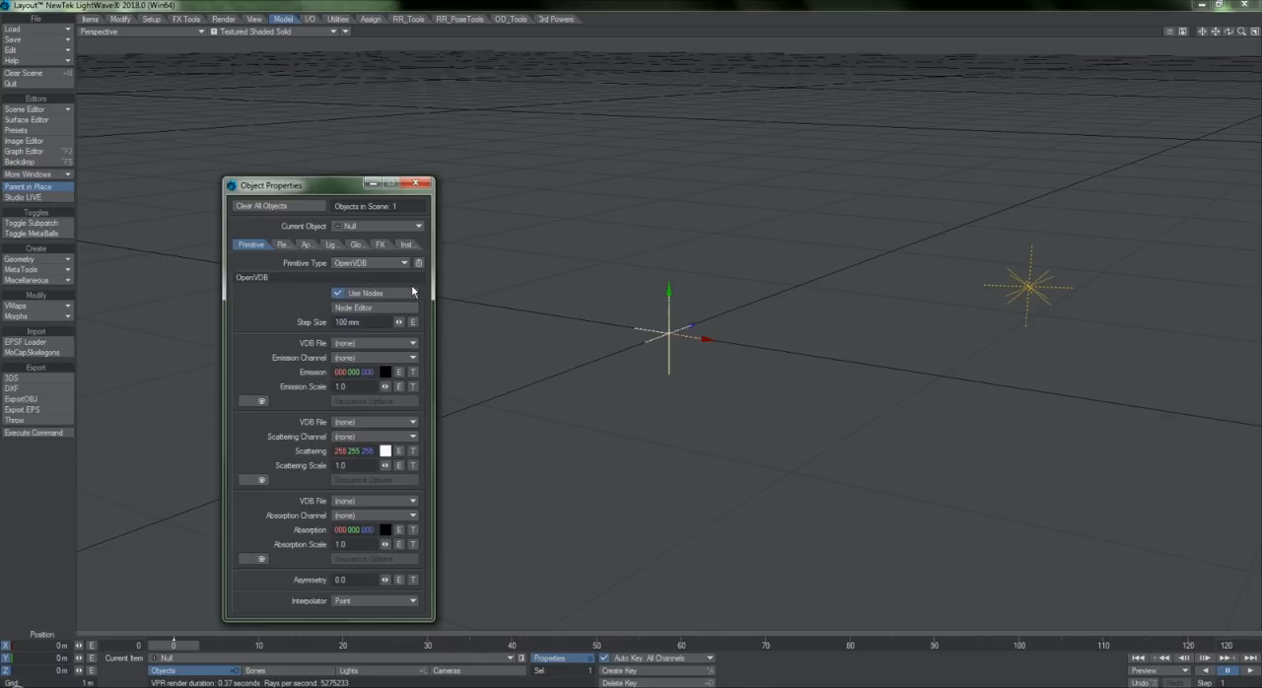
click(405, 262)
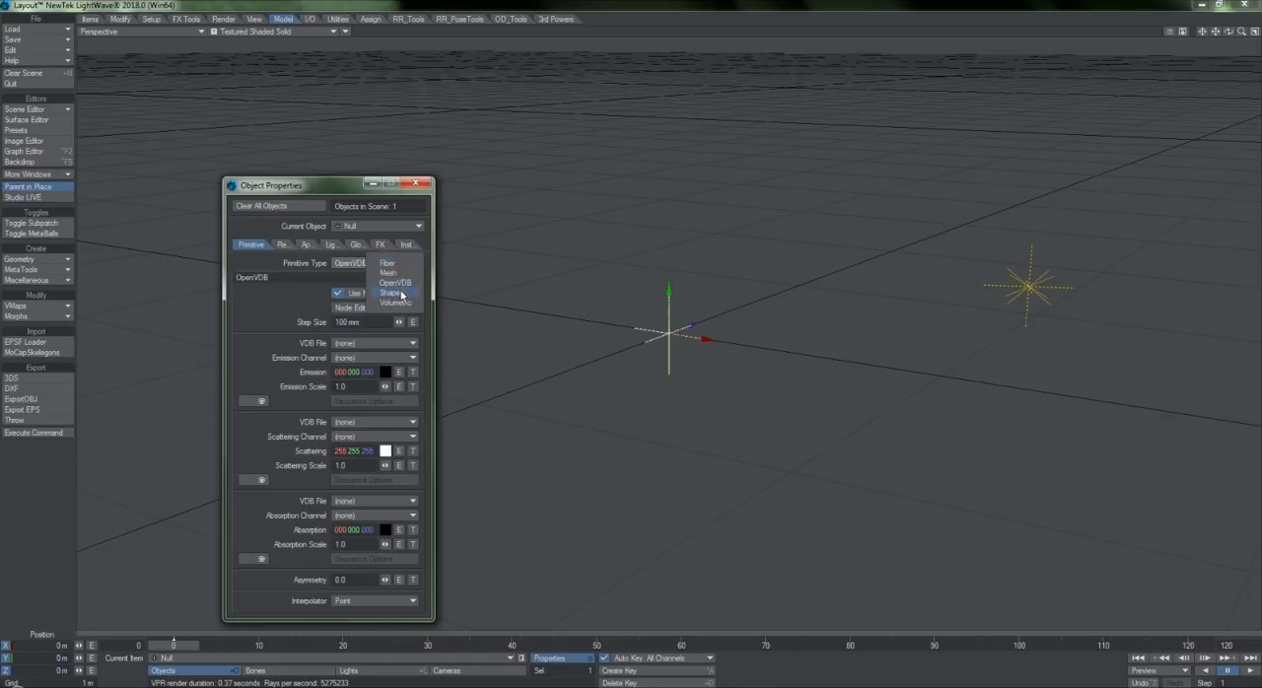
Make the Null a Shape primitive, switch the viewport to VPR, and open the Surface Editor.
click(377, 292)
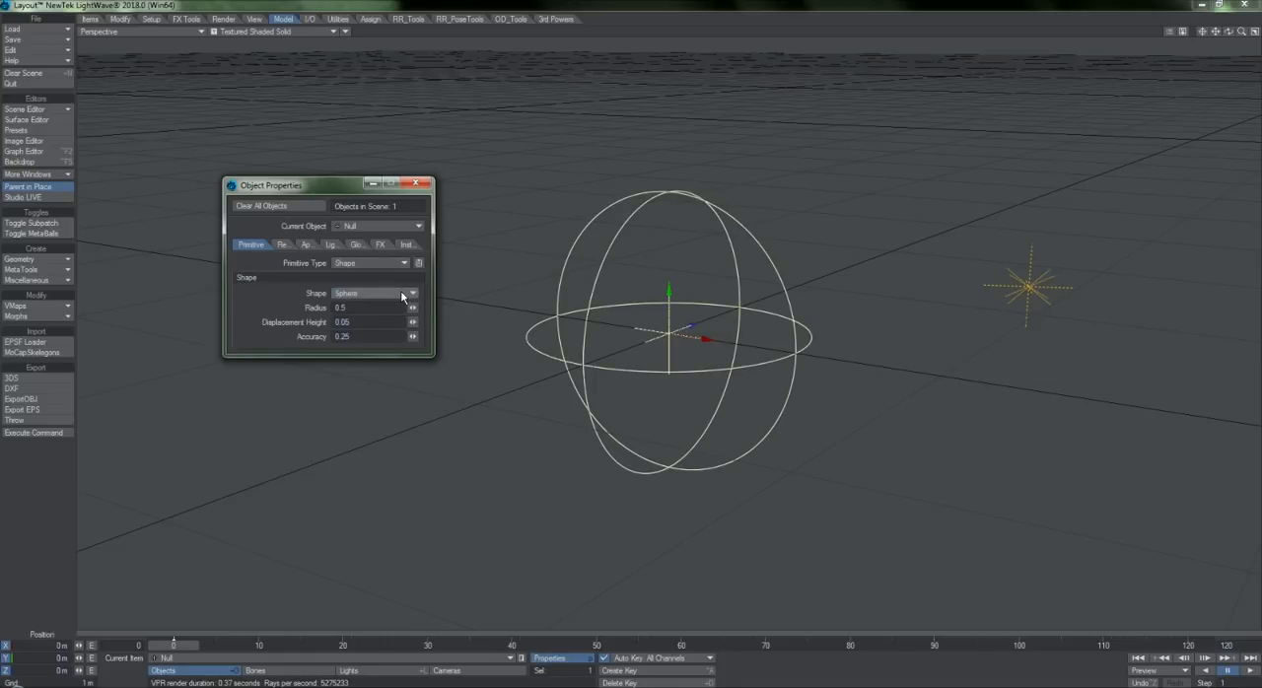
click(276, 31)
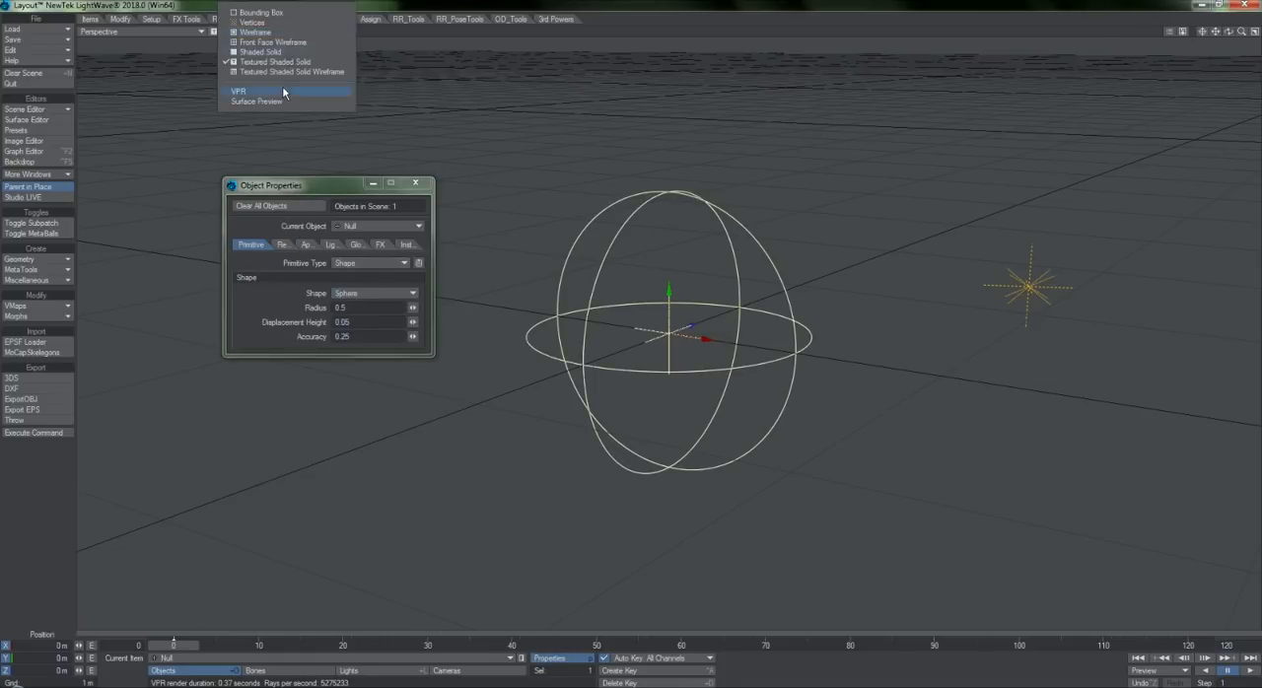
click(238, 91)
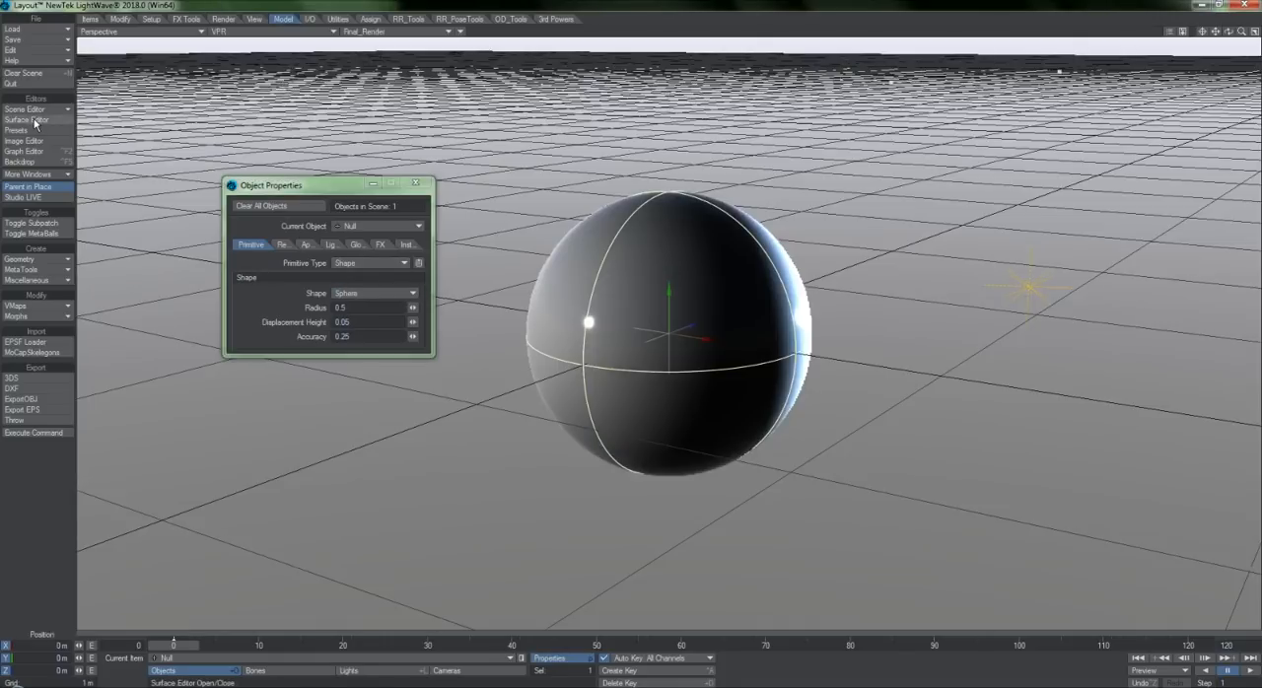
click(28, 120)
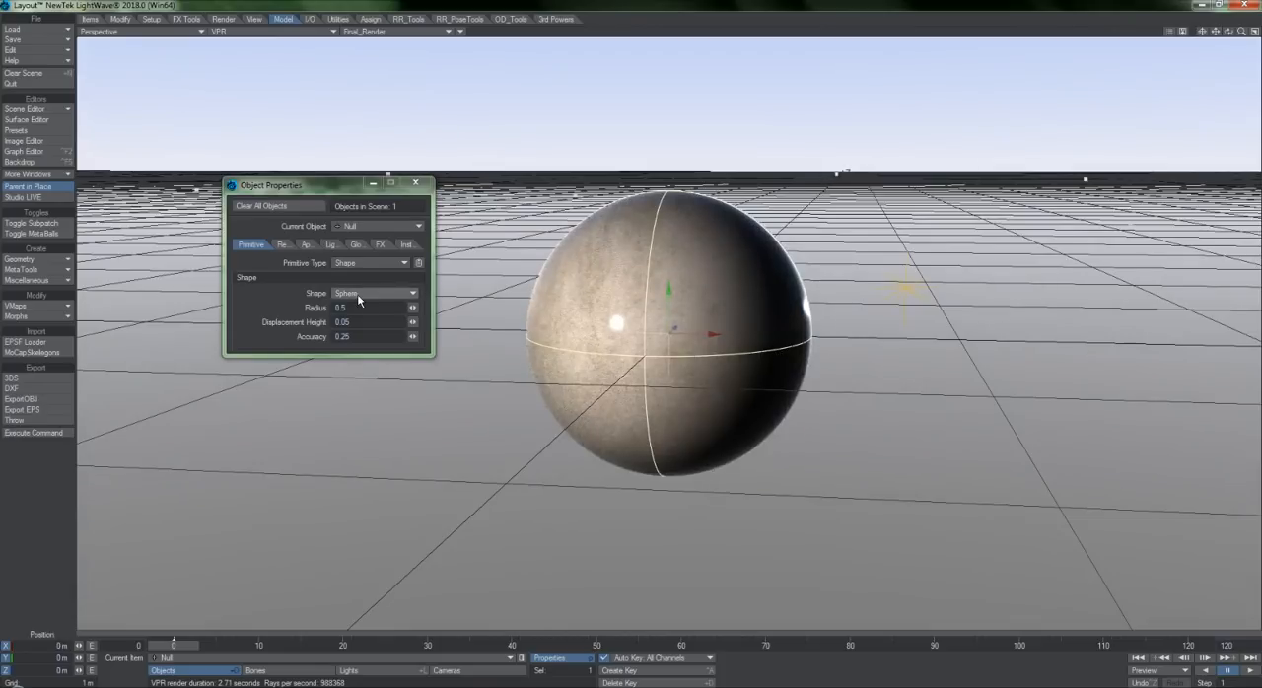
Cycle through cube, cylinder, torus, cone and plane, settle on sphere, then exit VPR.
click(373, 293)
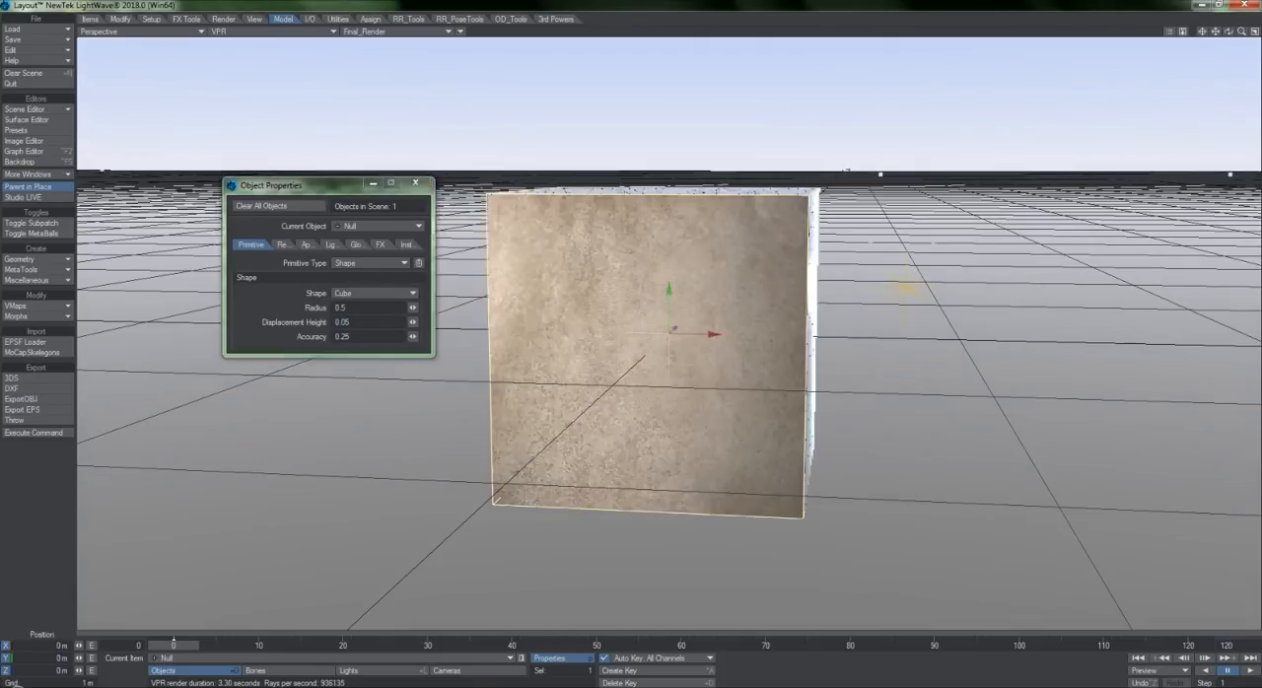
click(372, 293)
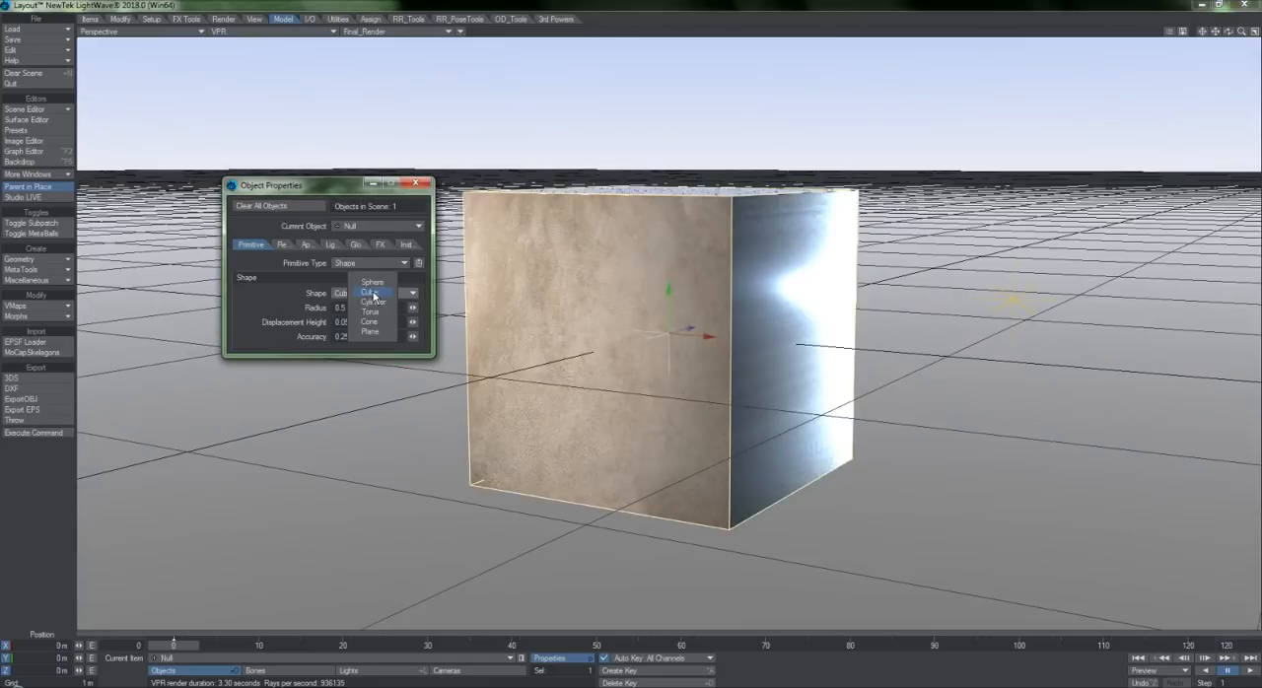
click(370, 302)
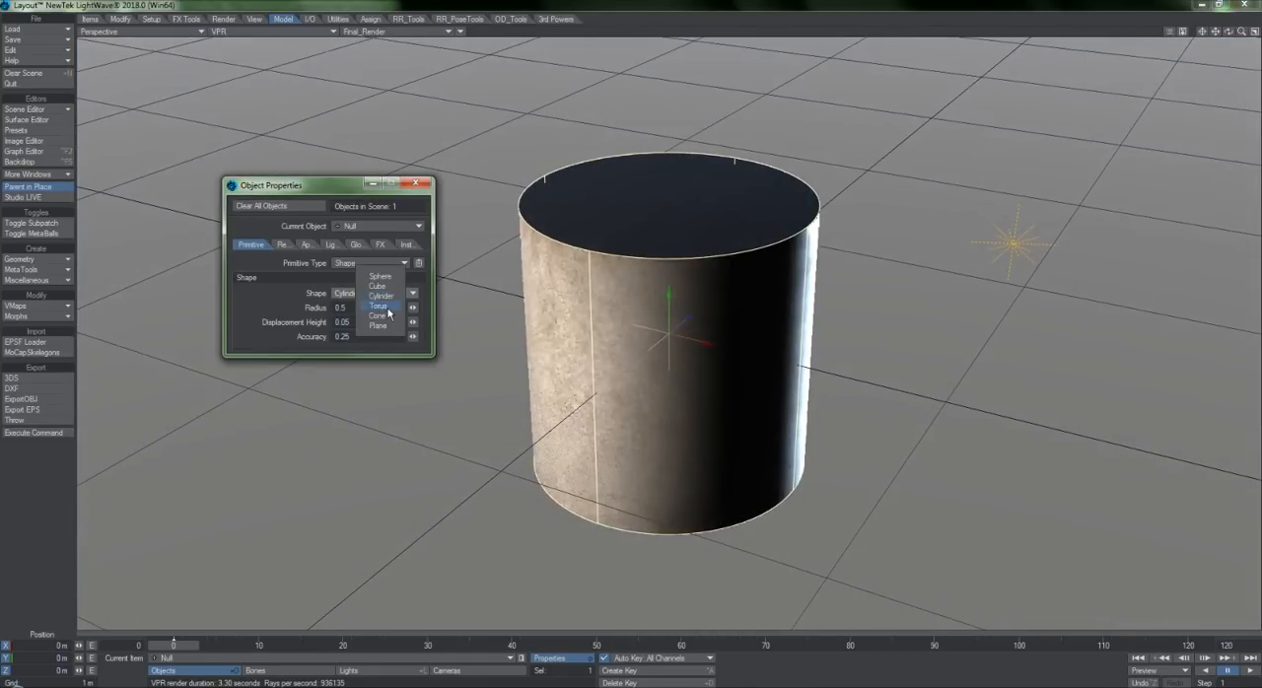
click(379, 288)
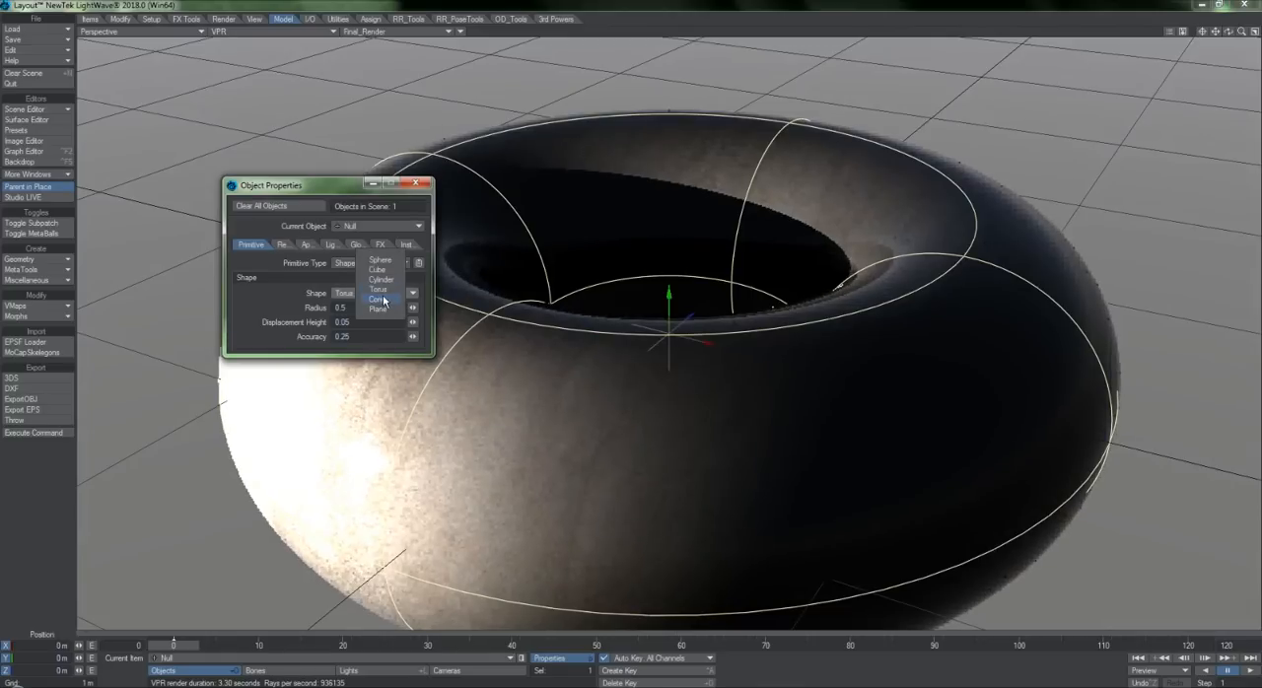
click(378, 299)
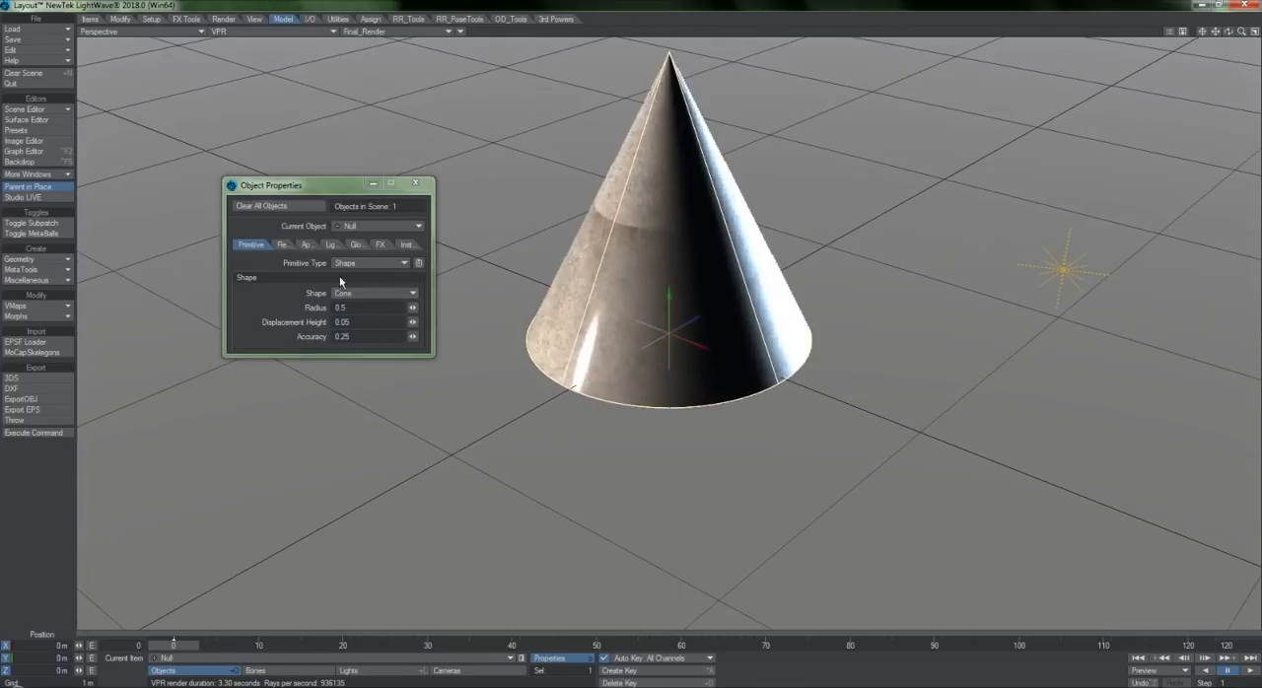
click(375, 293)
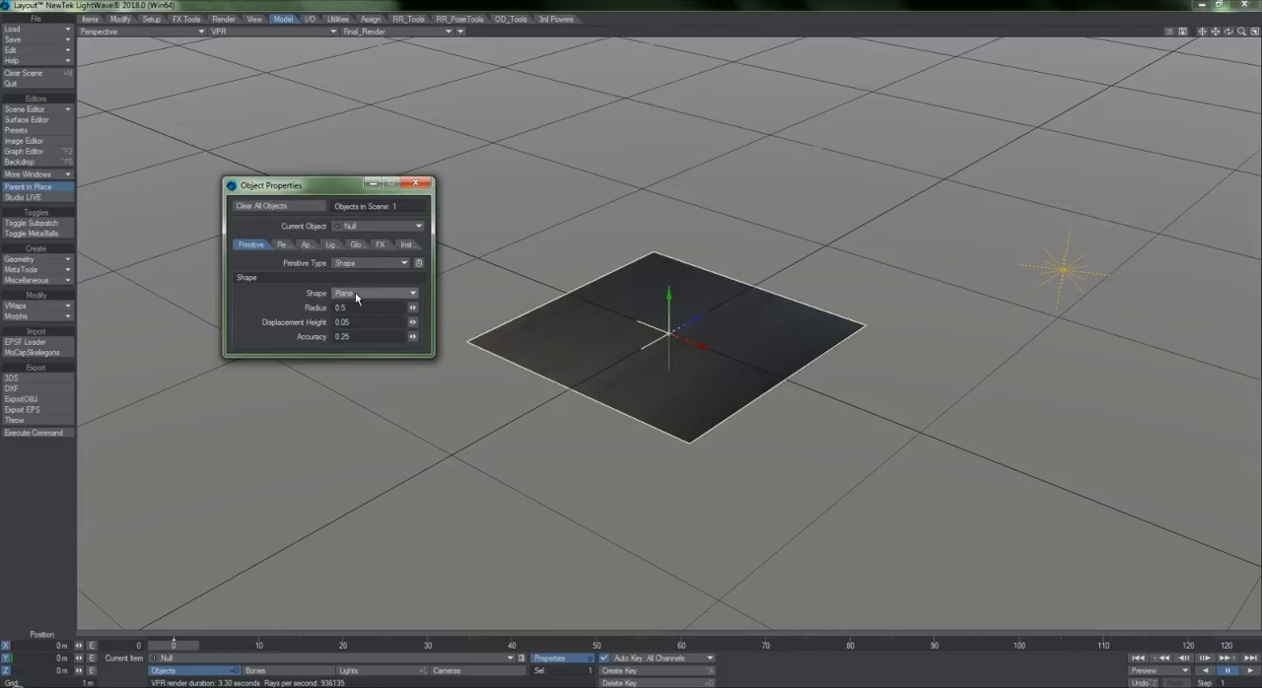
click(373, 293)
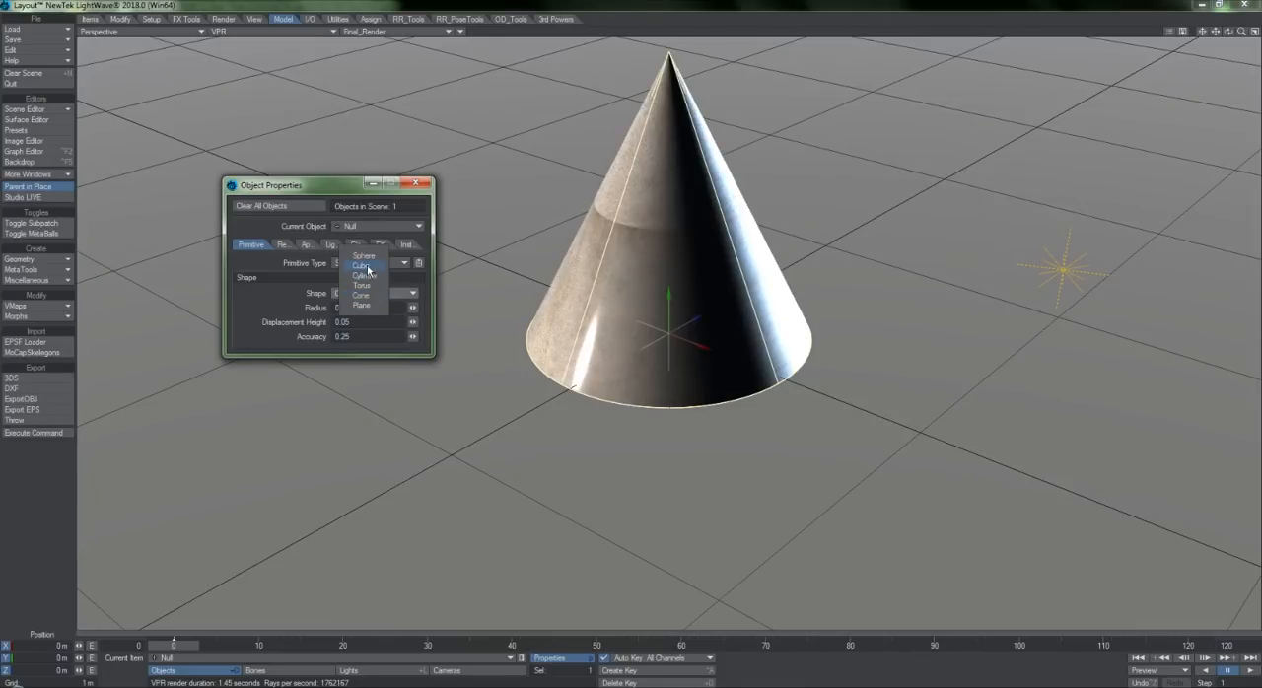
click(364, 255)
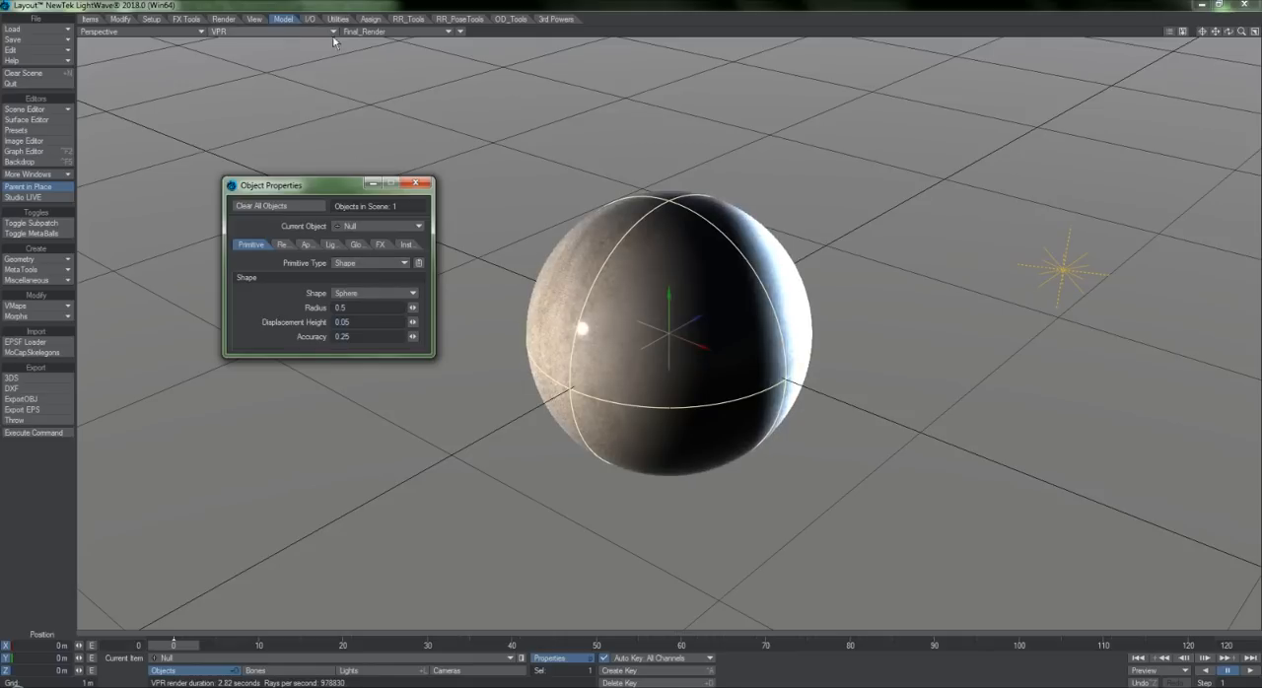
click(277, 31)
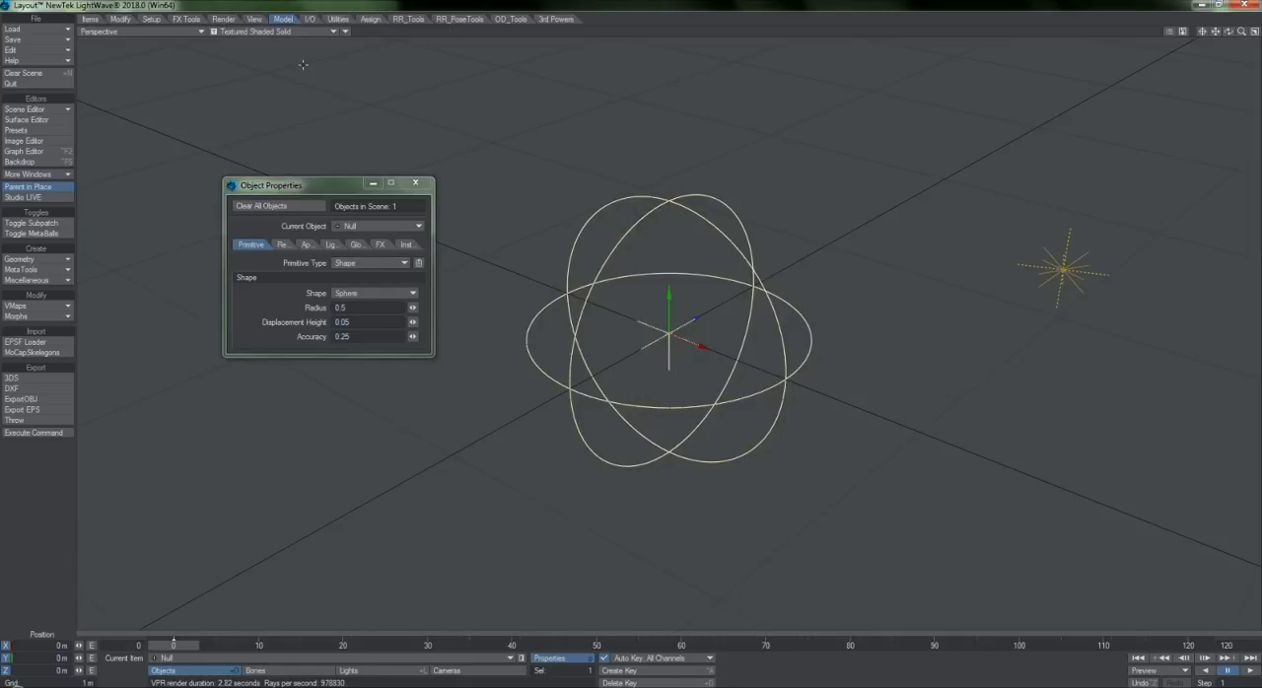
Load RR_Waterfall_Example.lws, render it in VPR, and play the preview animation.
click(372, 262)
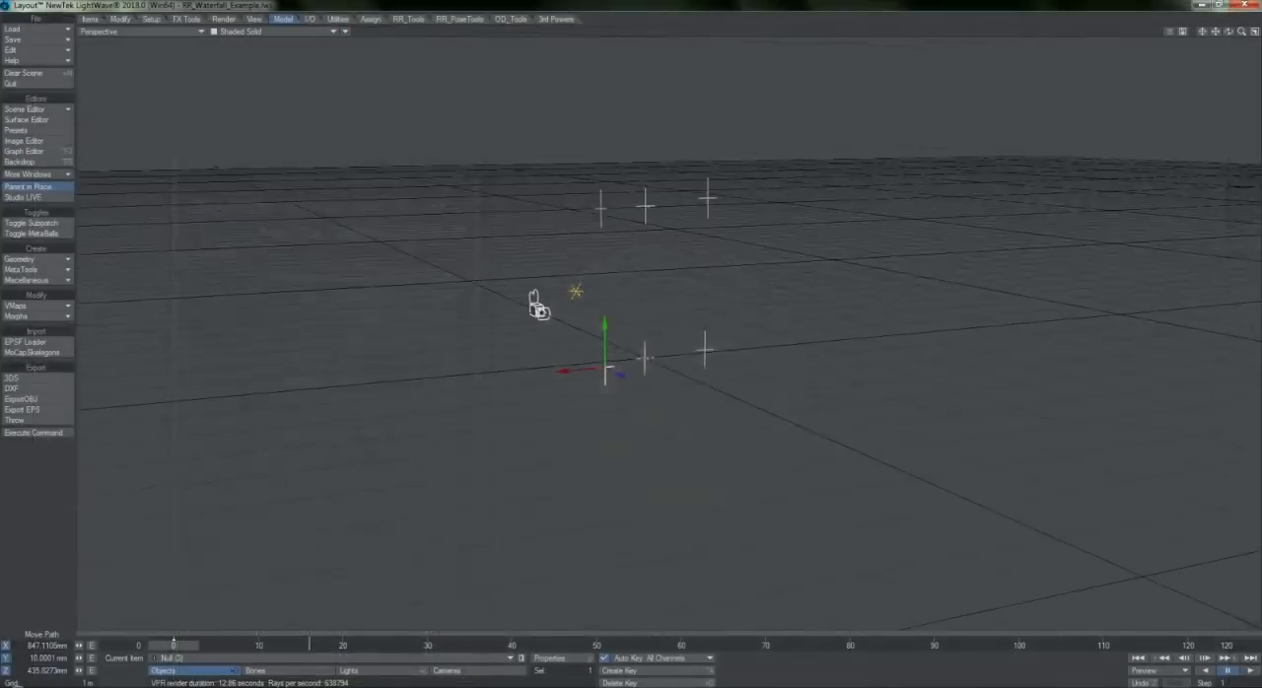
click(276, 31)
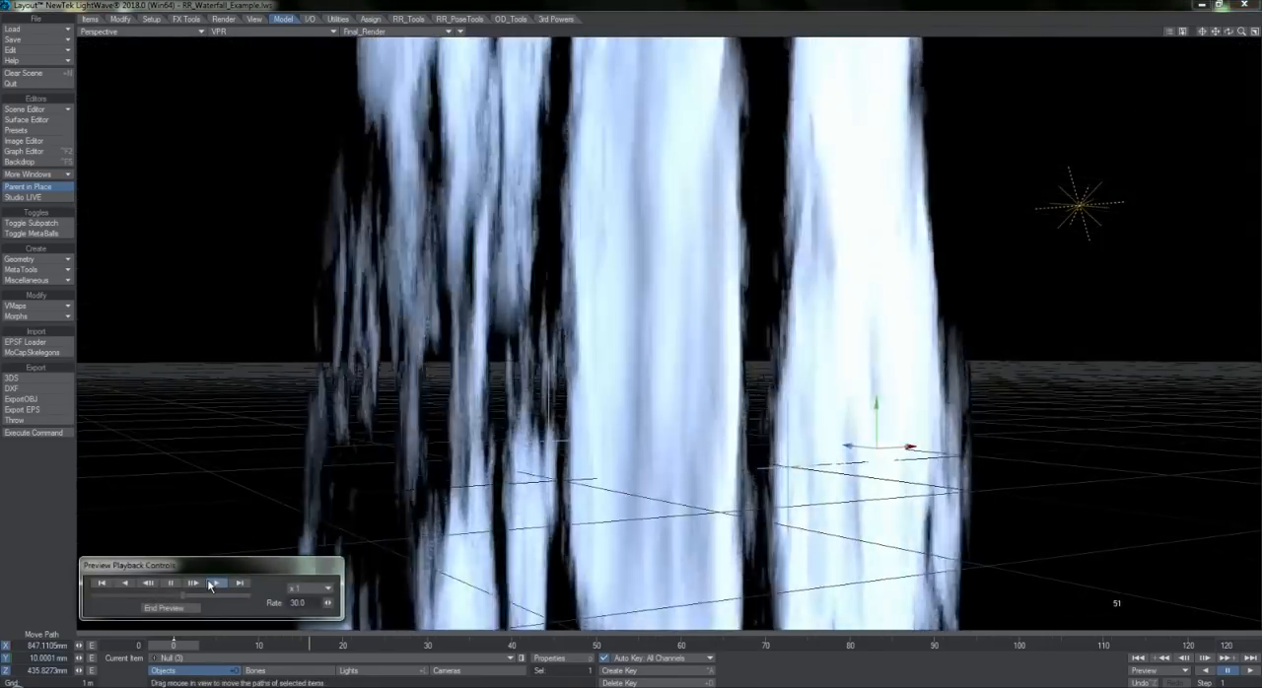
click(213, 582)
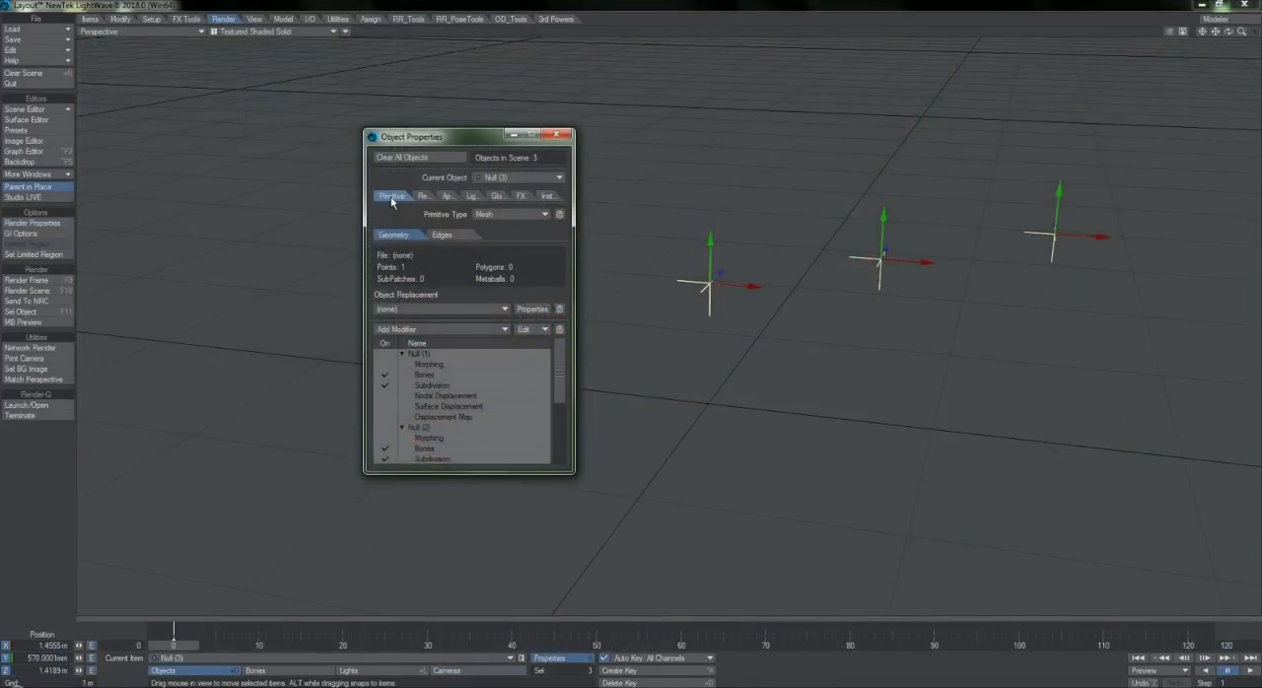
mouse_move(409, 215)
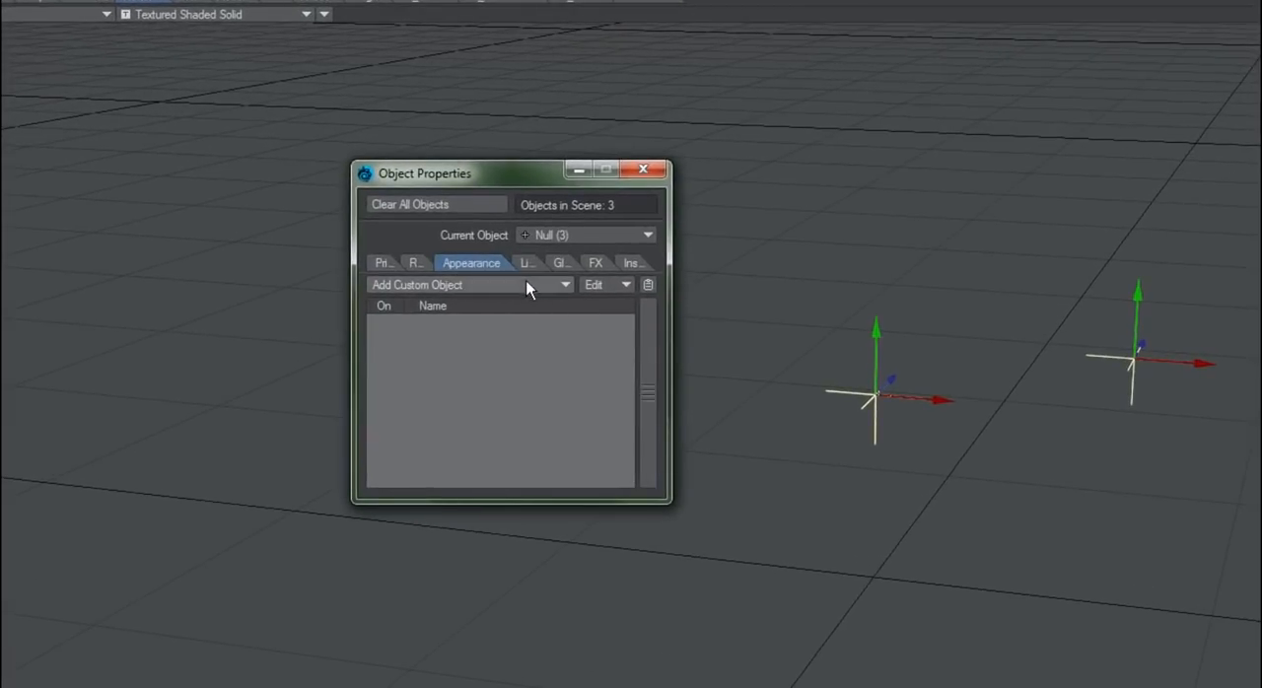
Add a custom Item Shape set to Box and paste it onto the other nulls.
click(564, 285)
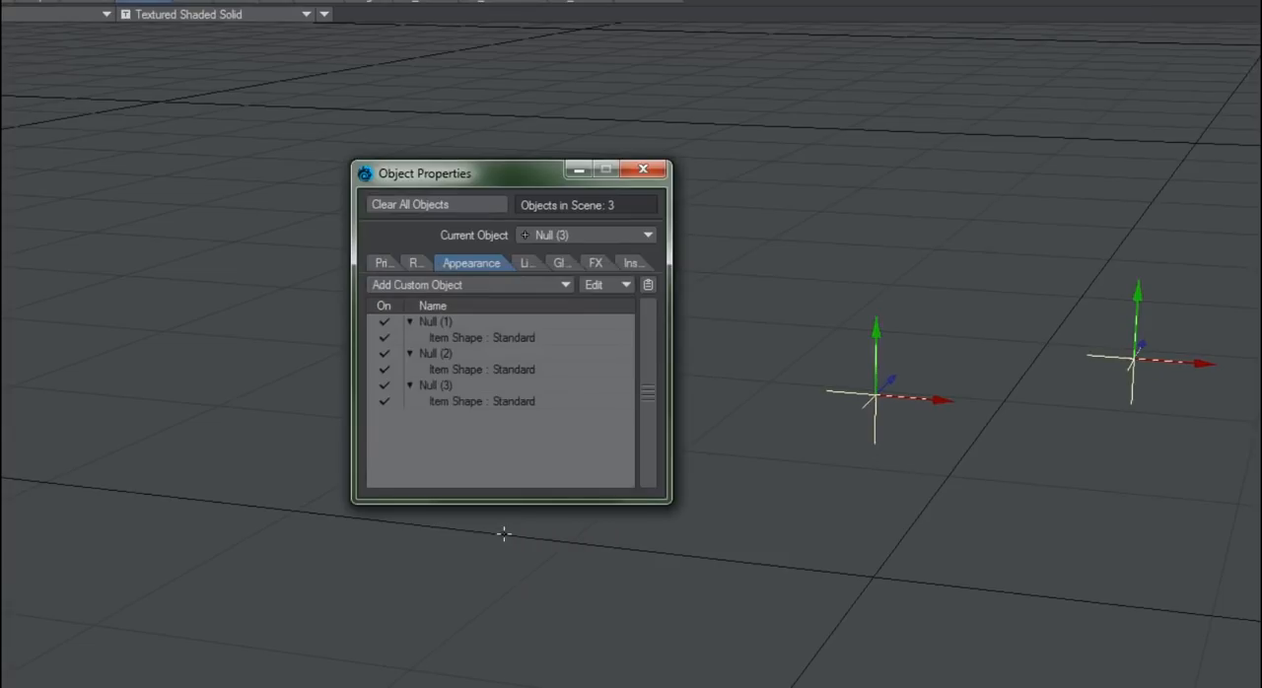
click(481, 337)
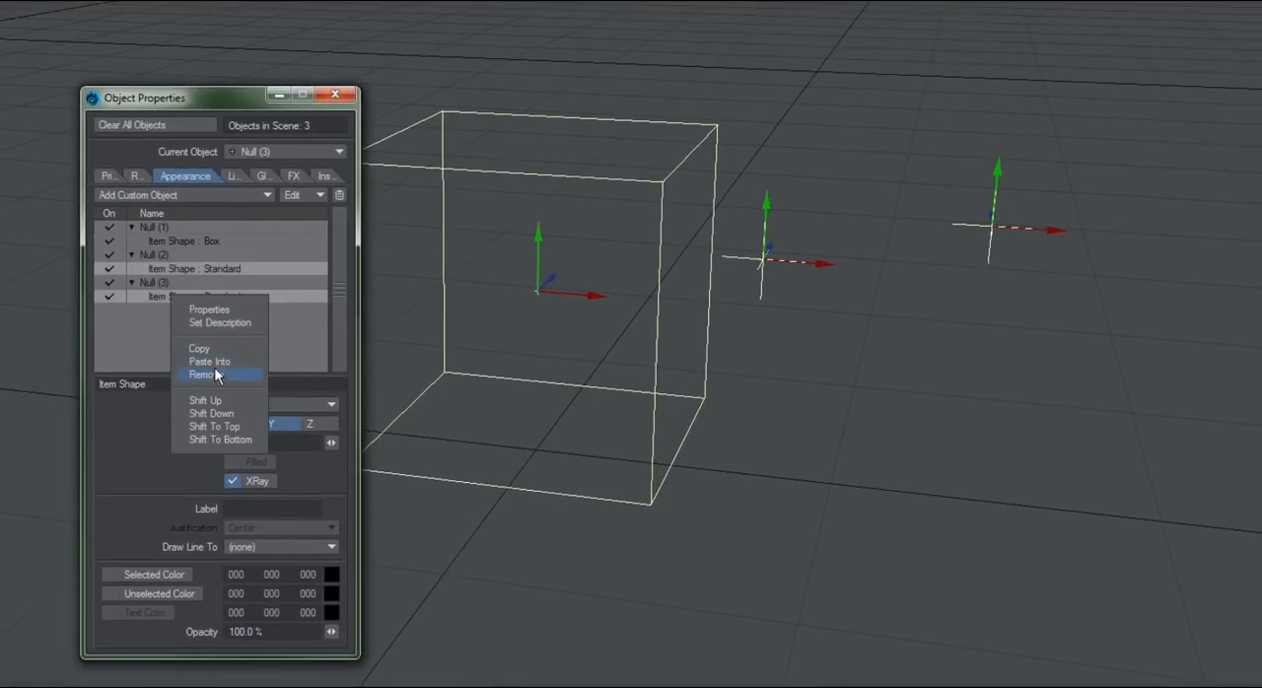
click(209, 360)
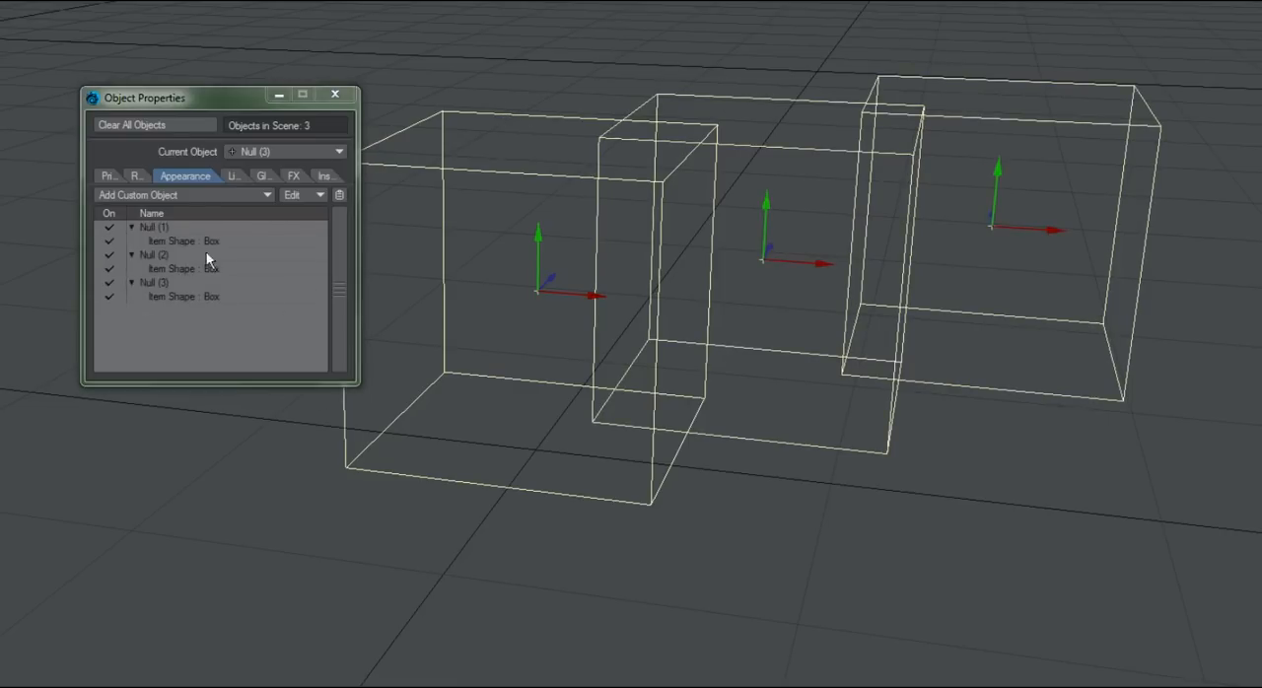
mouse_move(251, 299)
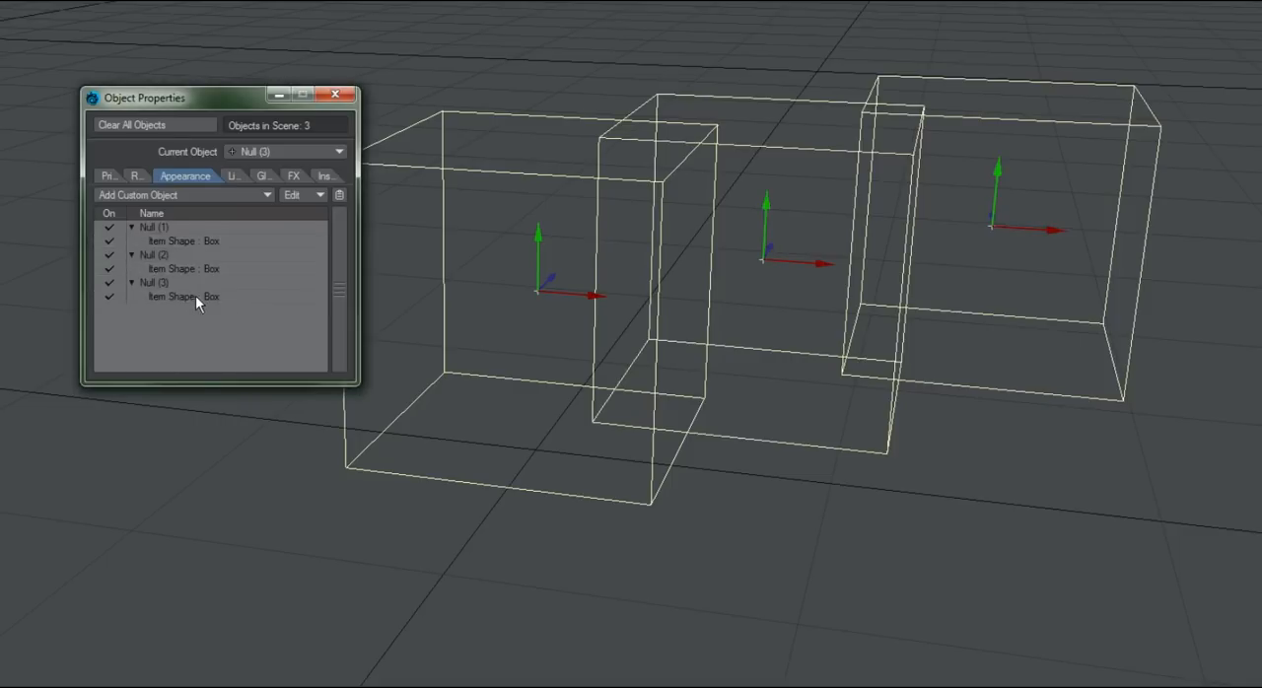
right_click(197, 297)
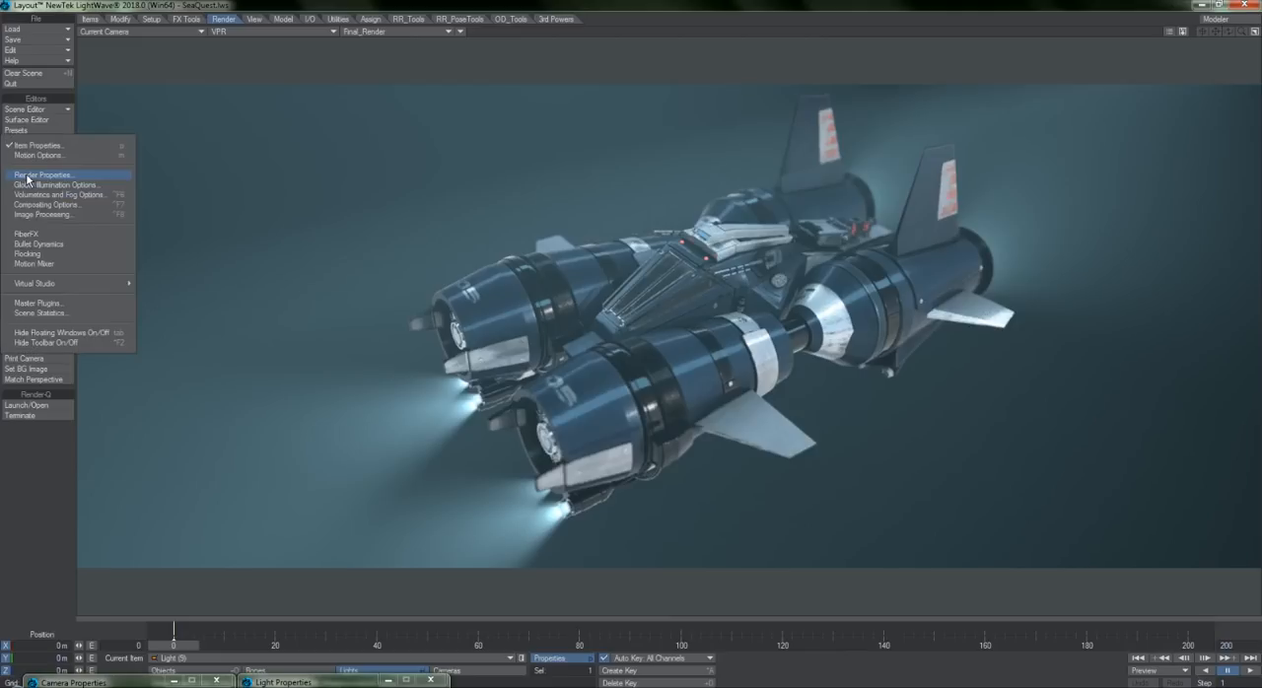
Browse Render Properties' raytracing recursion limits and global illumination settings.
click(44, 175)
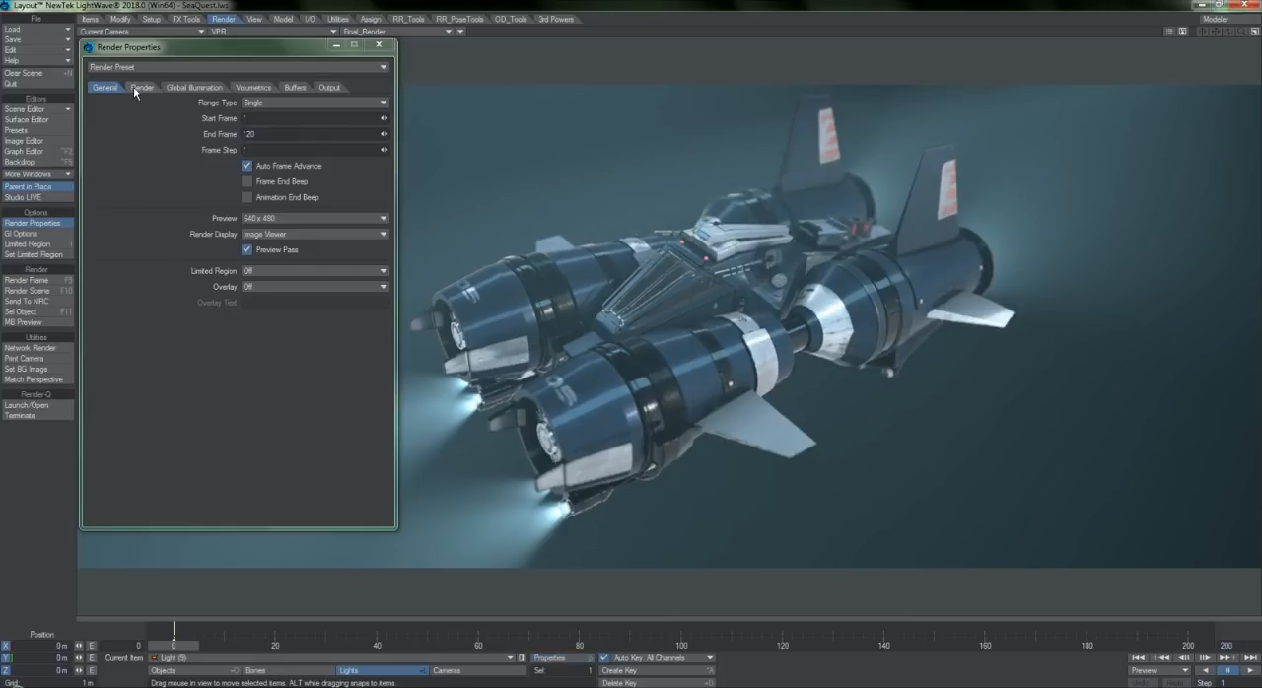
click(141, 87)
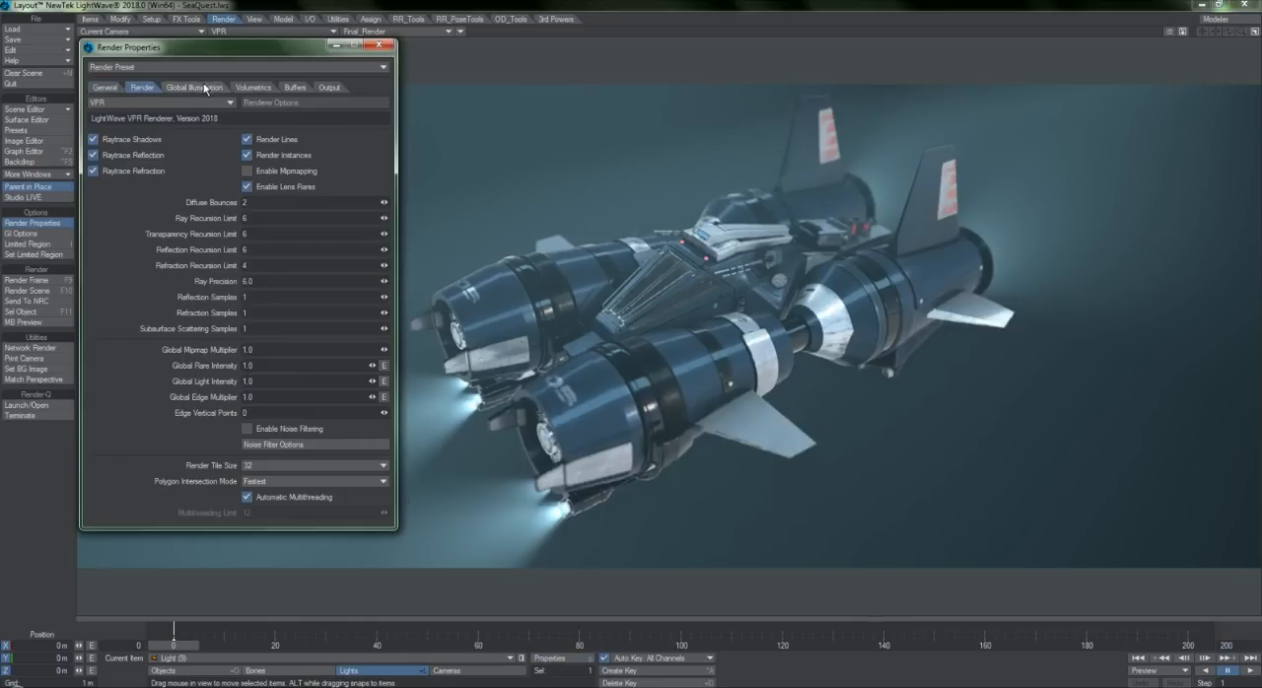
click(194, 87)
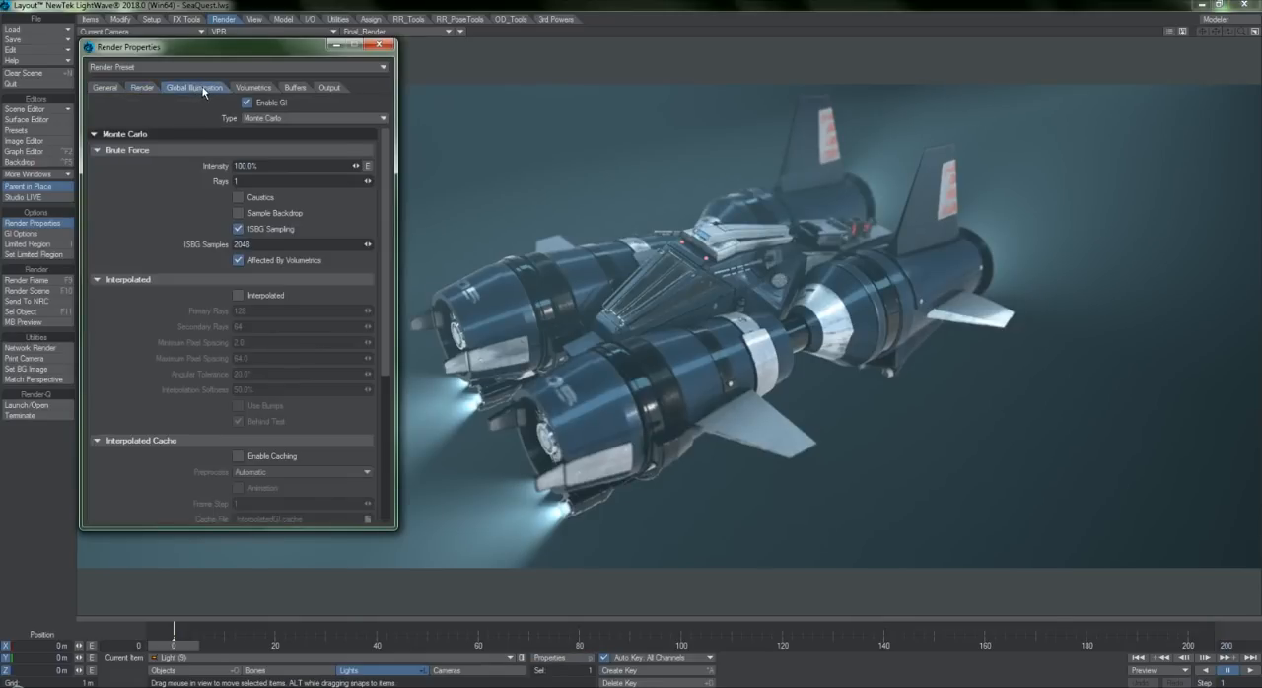
click(186, 90)
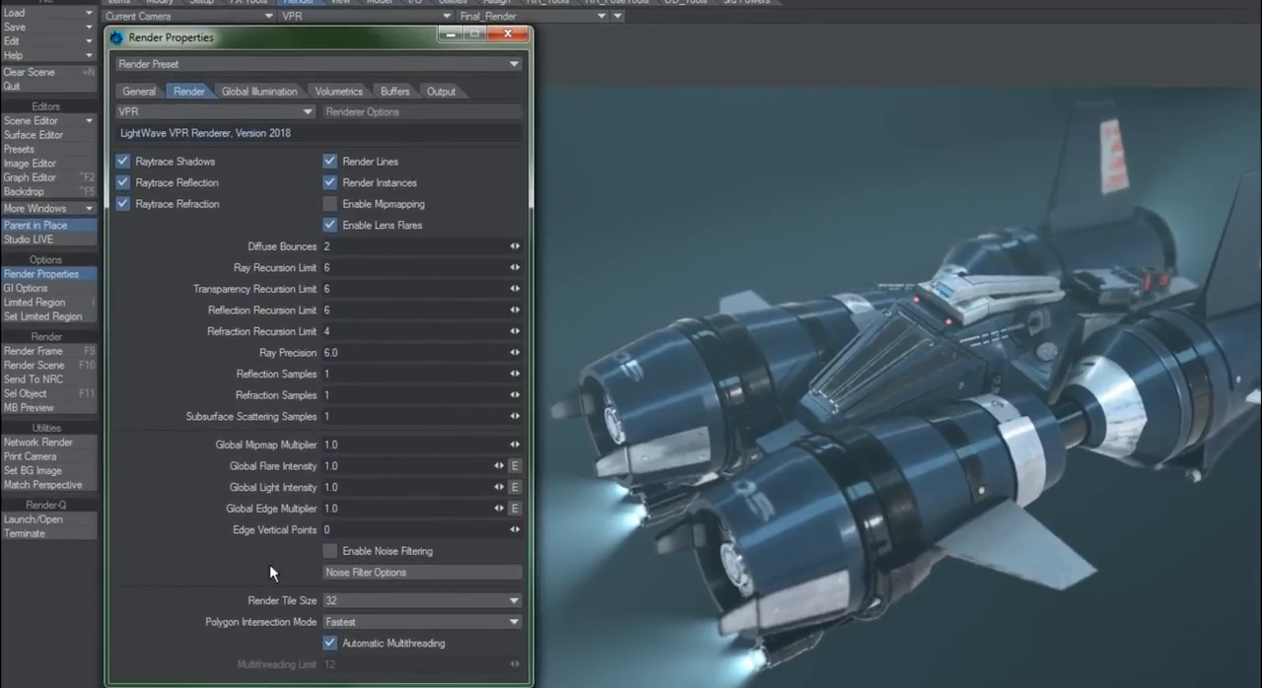
mouse_move(373, 261)
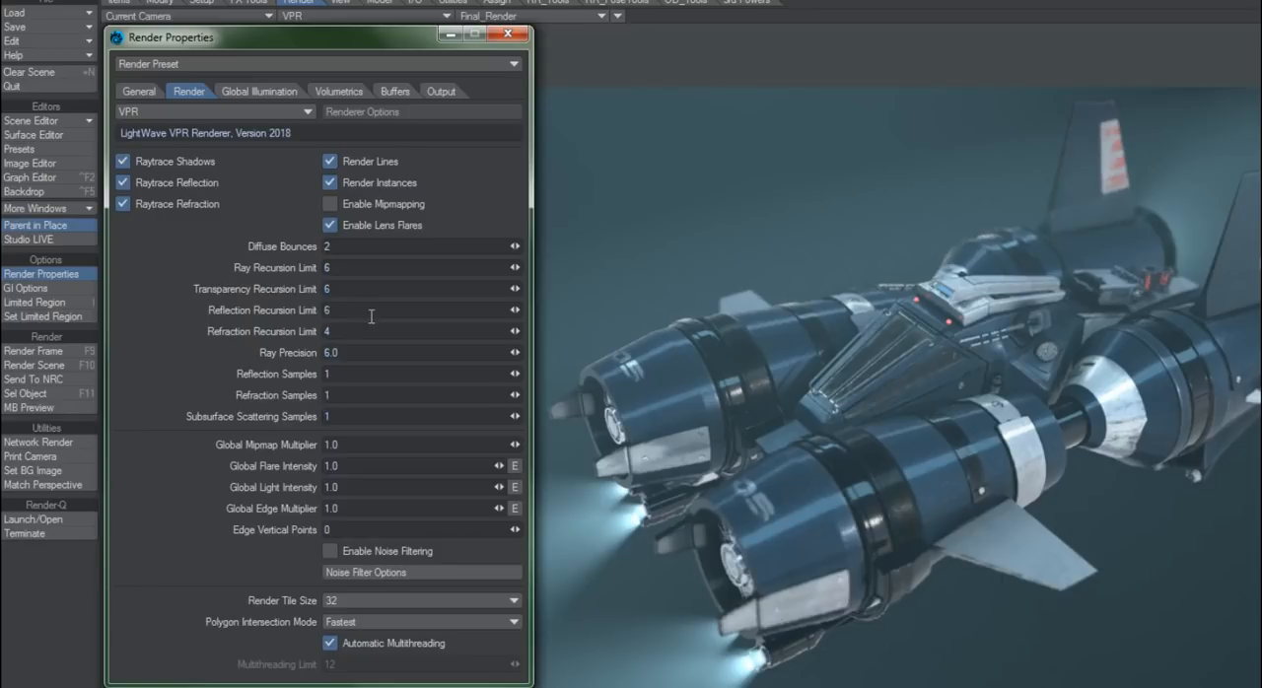
click(331, 309)
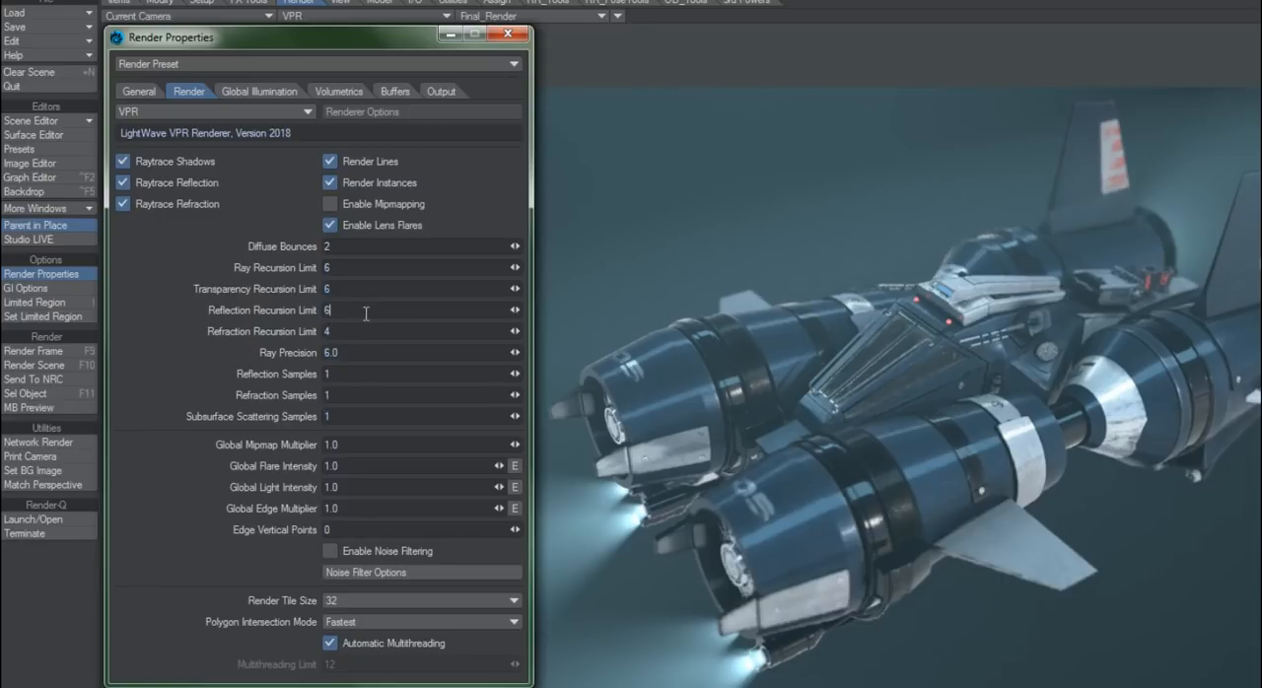
click(258, 91)
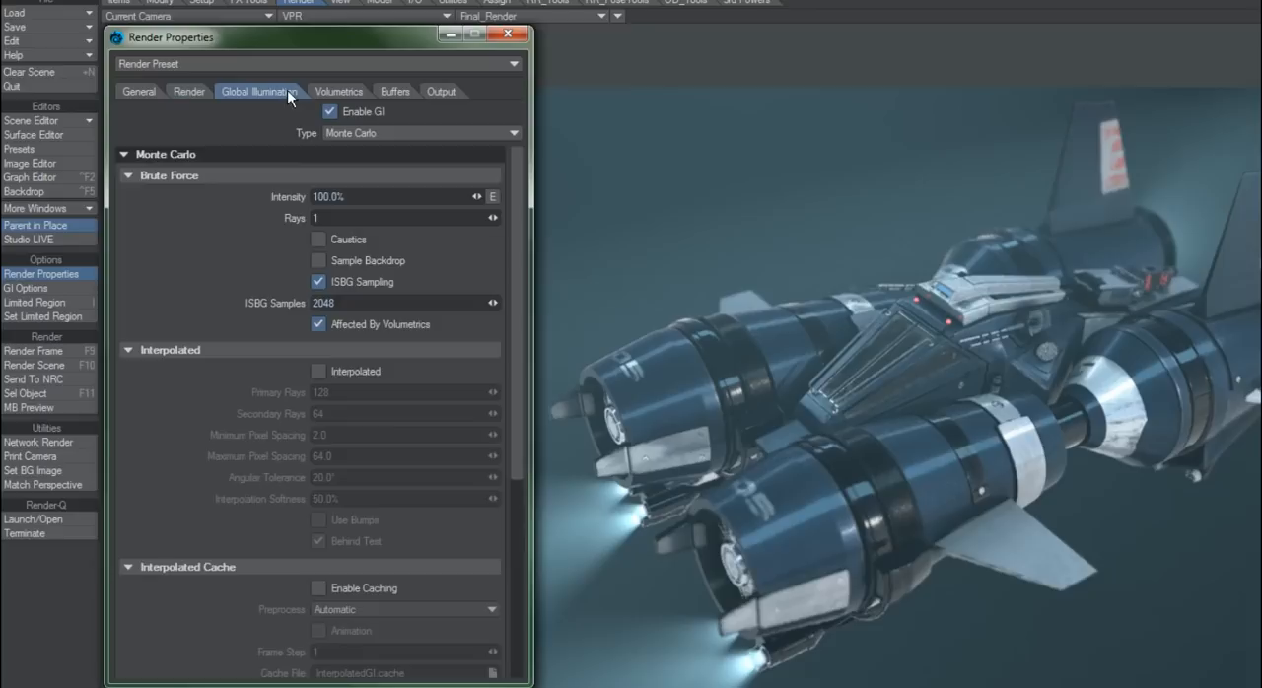
mouse_move(352, 127)
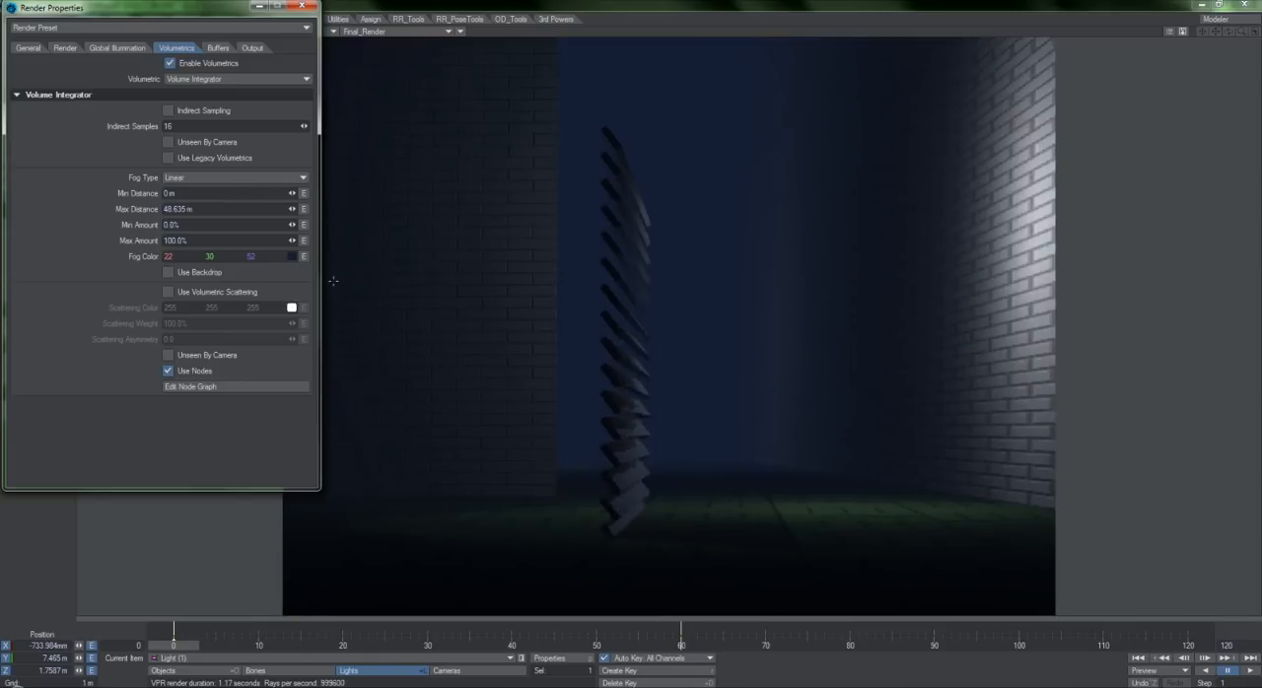
Inspect the spotlight's Light Properties and node graph, then close the Scene Editor.
click(167, 291)
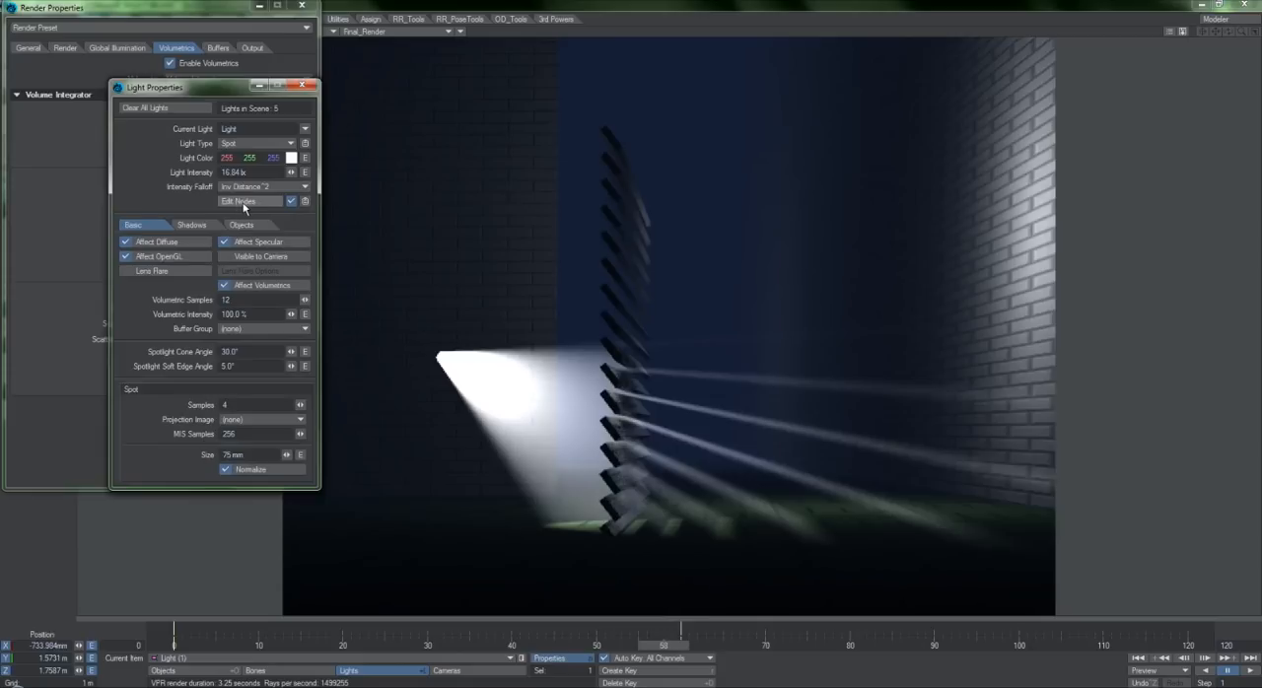
click(239, 201)
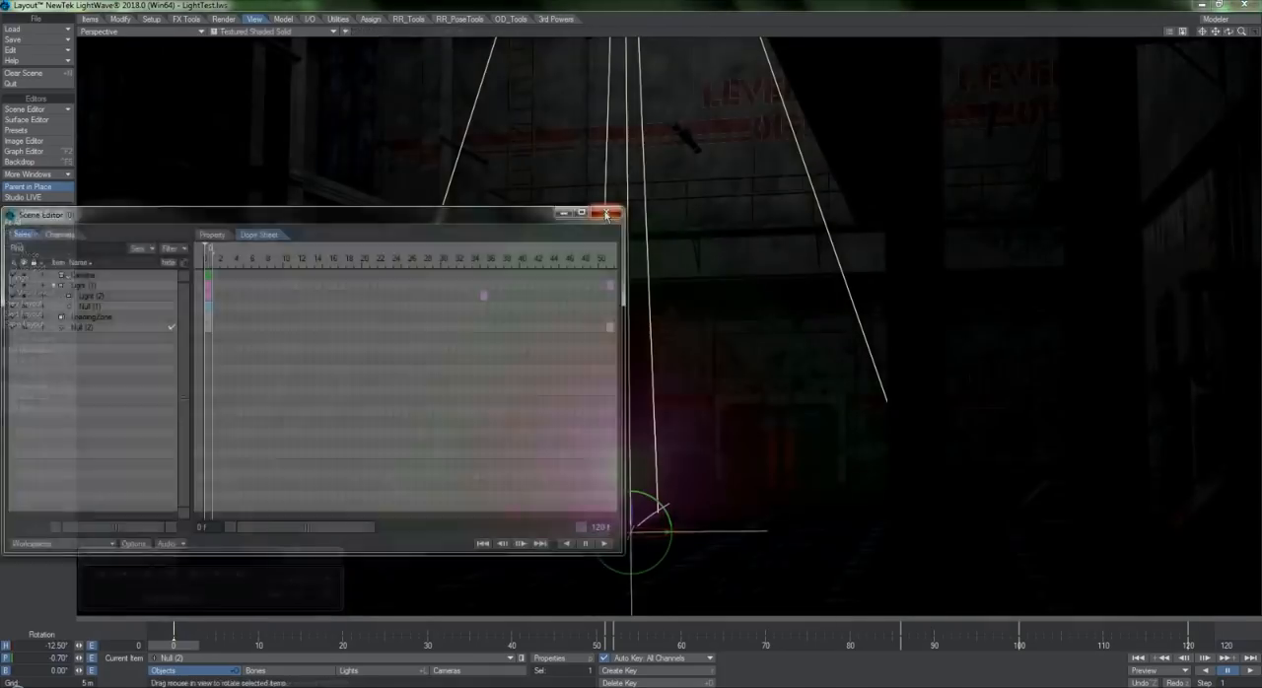
click(605, 214)
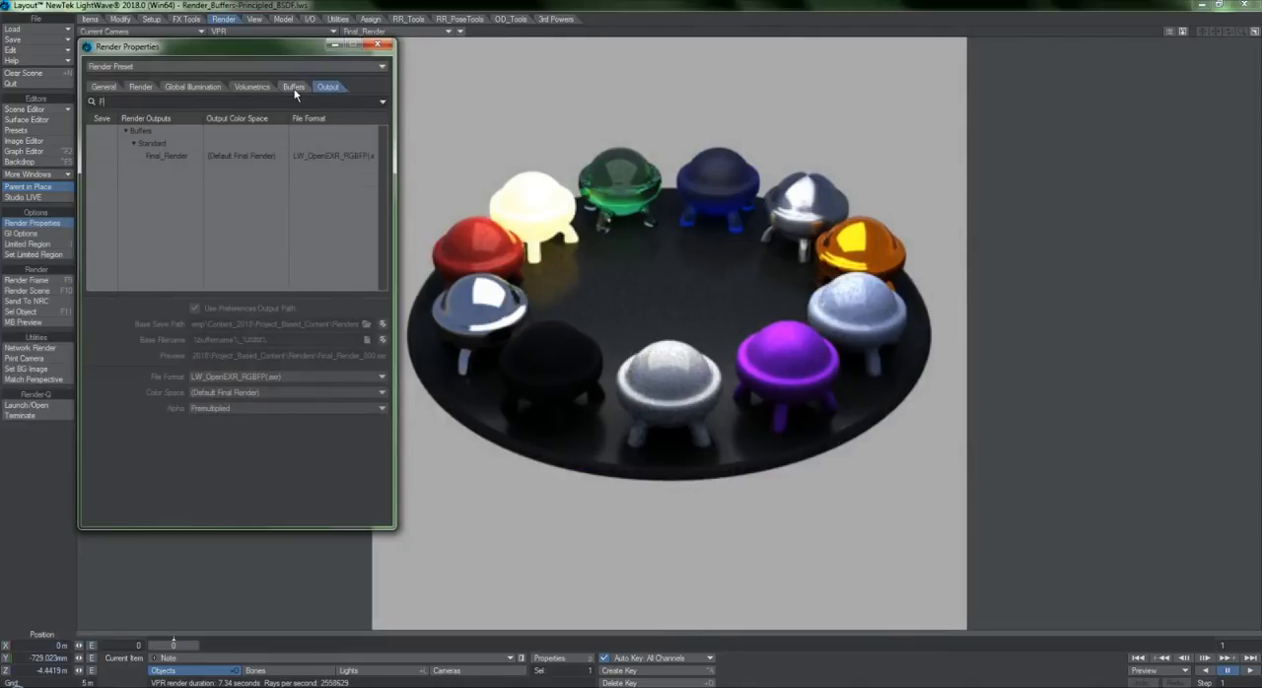
Enable saving of the Final_Render output and rename the output image to MY_Image_.
text(Final_Render)
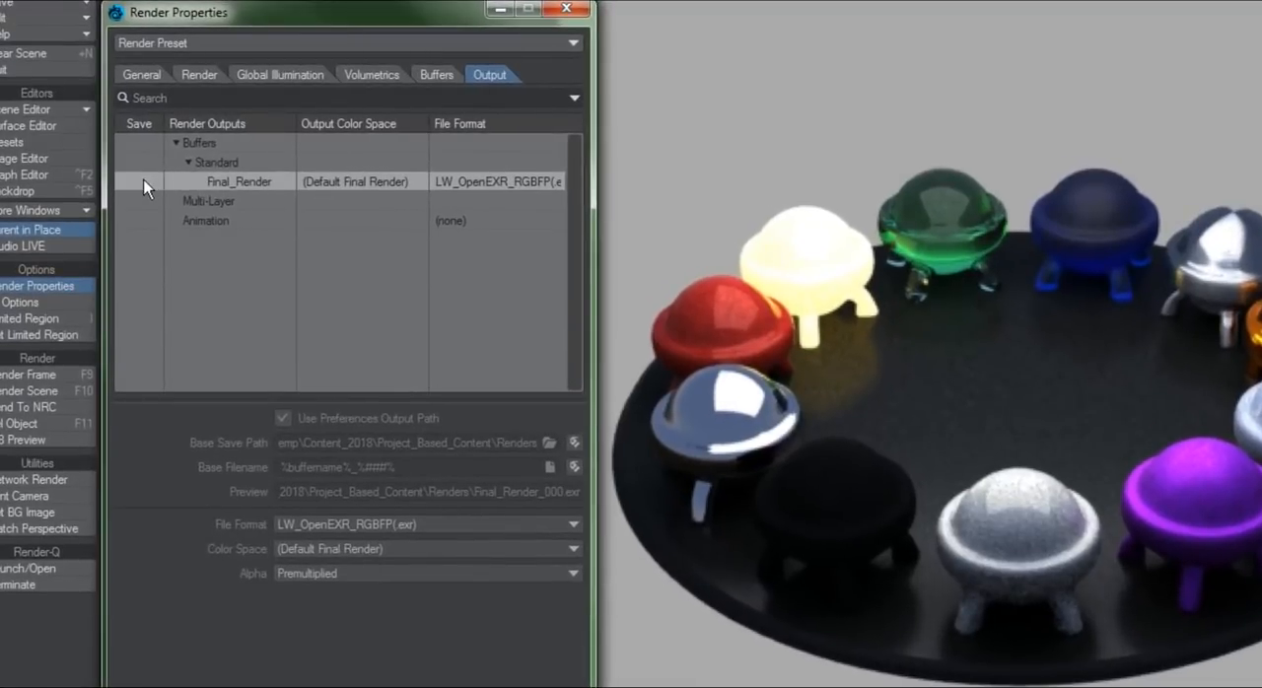
click(283, 418)
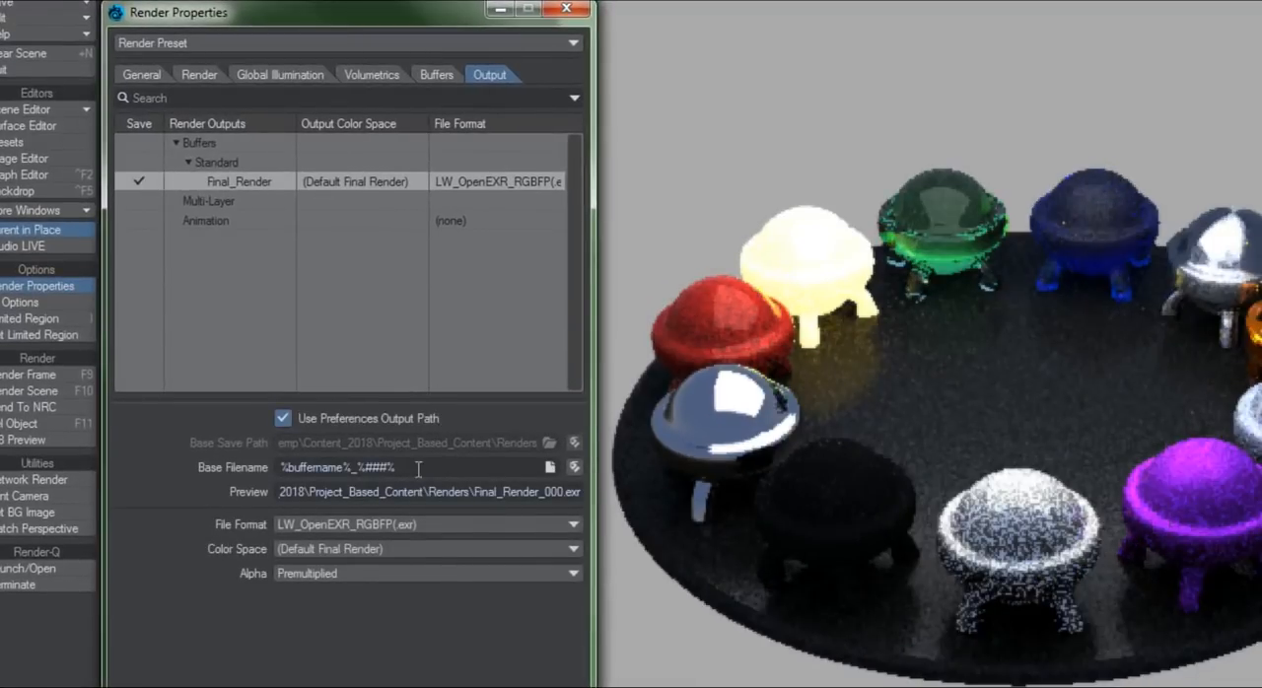
text(MY_Im)
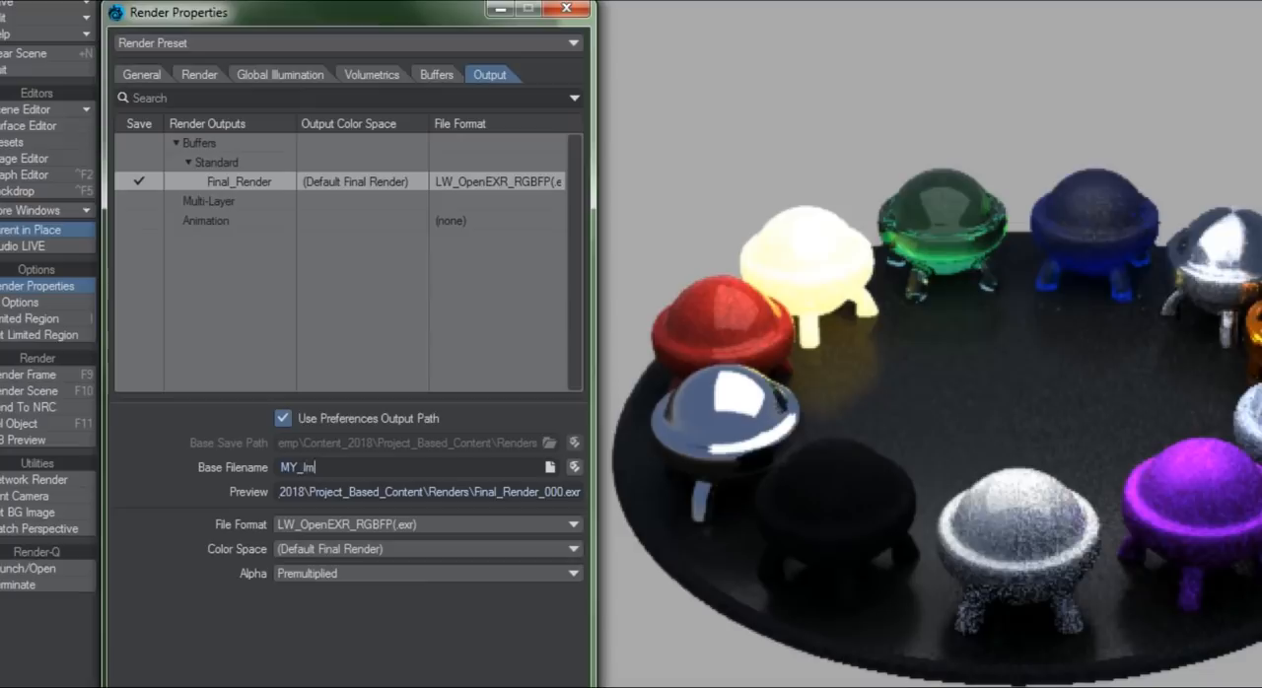
text(age_)
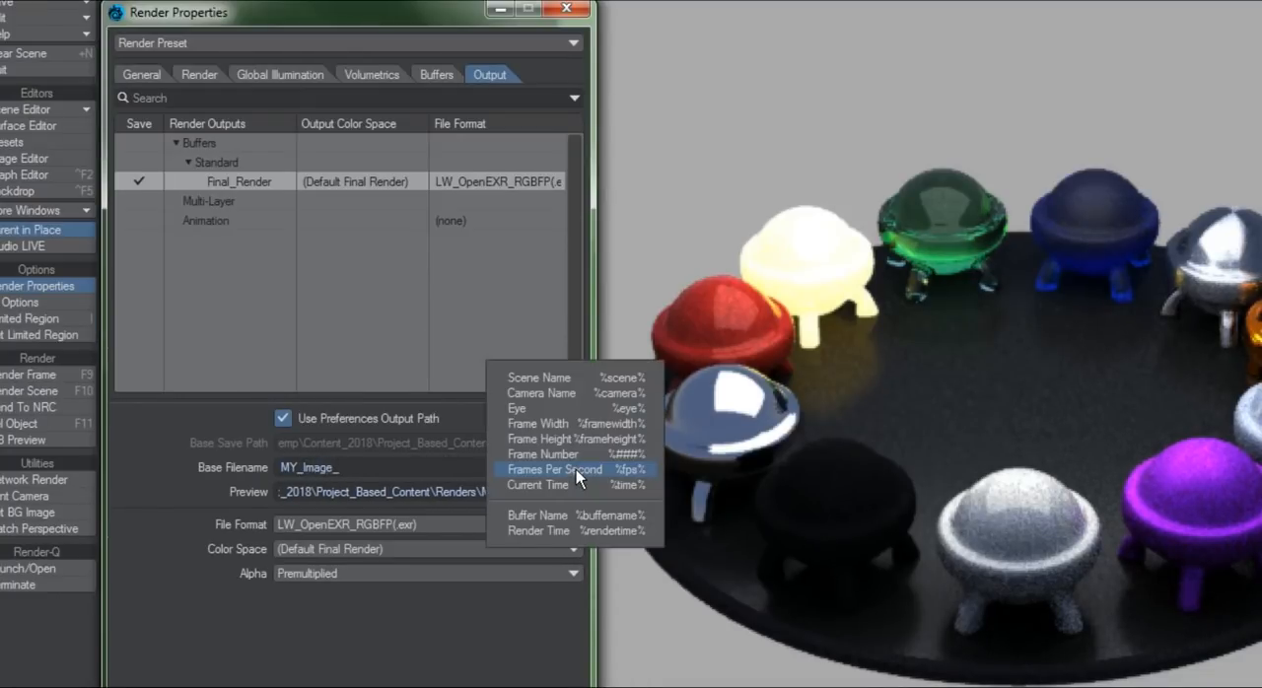
mouse_move(592, 514)
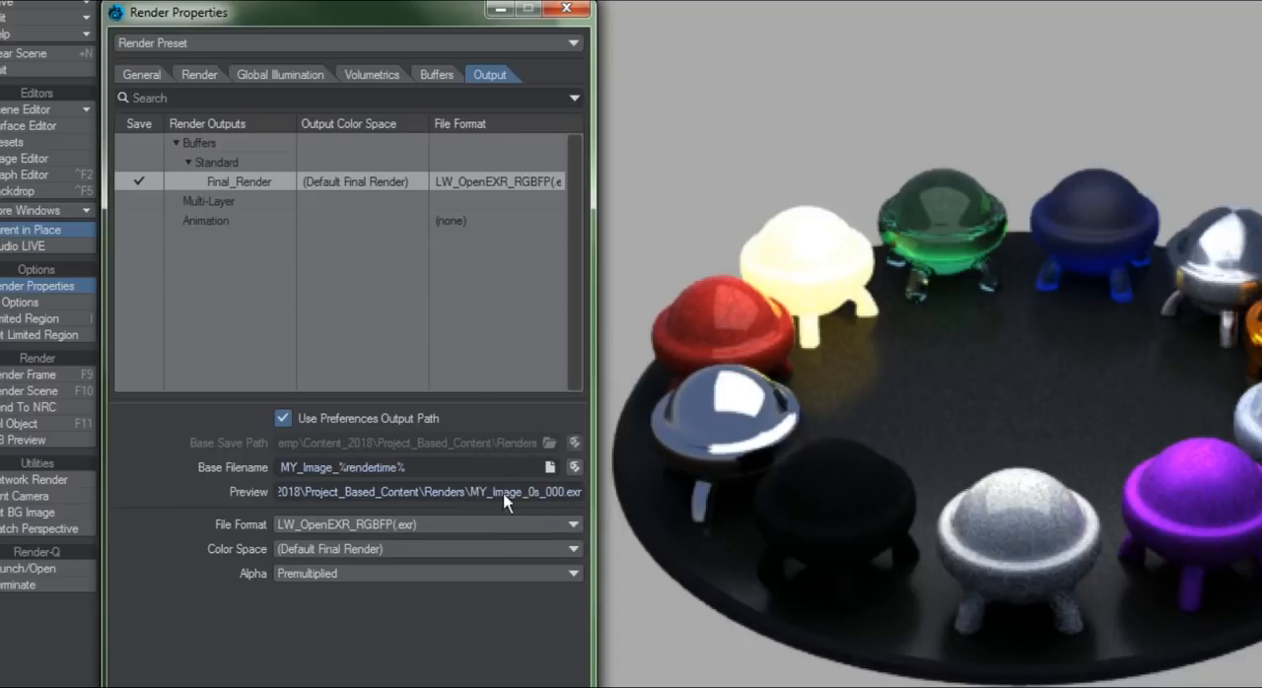
mouse_move(533, 515)
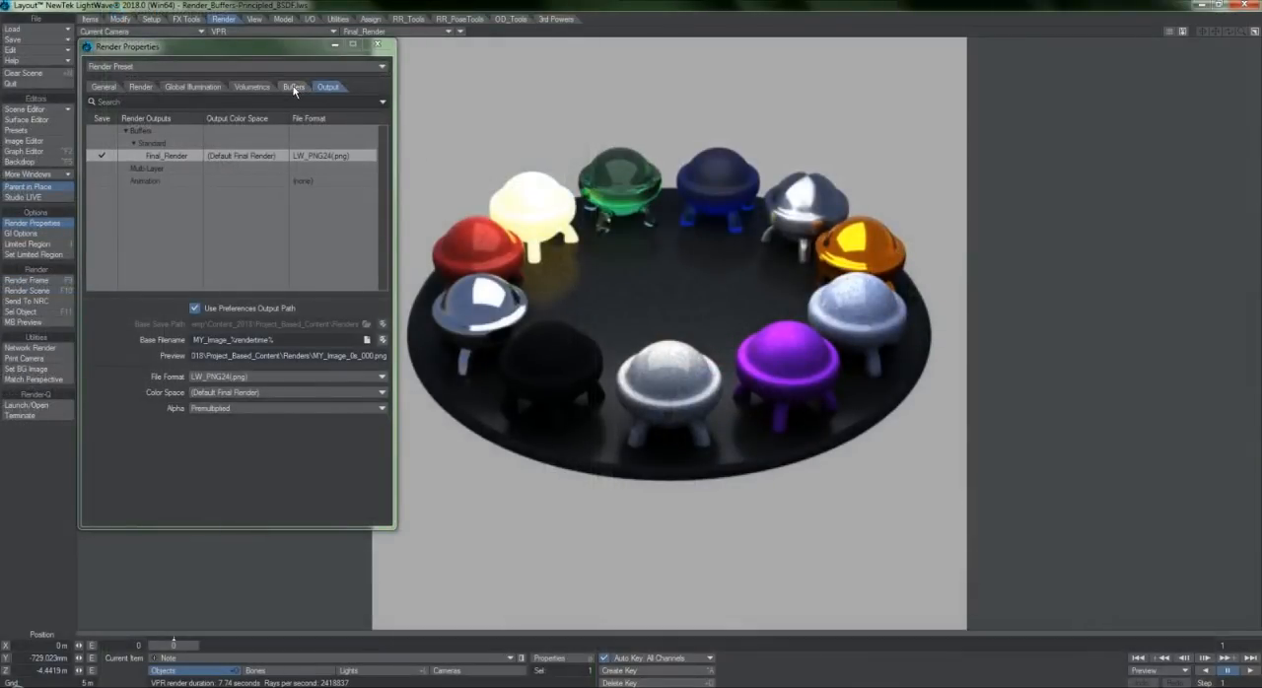
Enable the Backdrop render buffer, close Render Properties, and load the single-sphere scene.
click(293, 87)
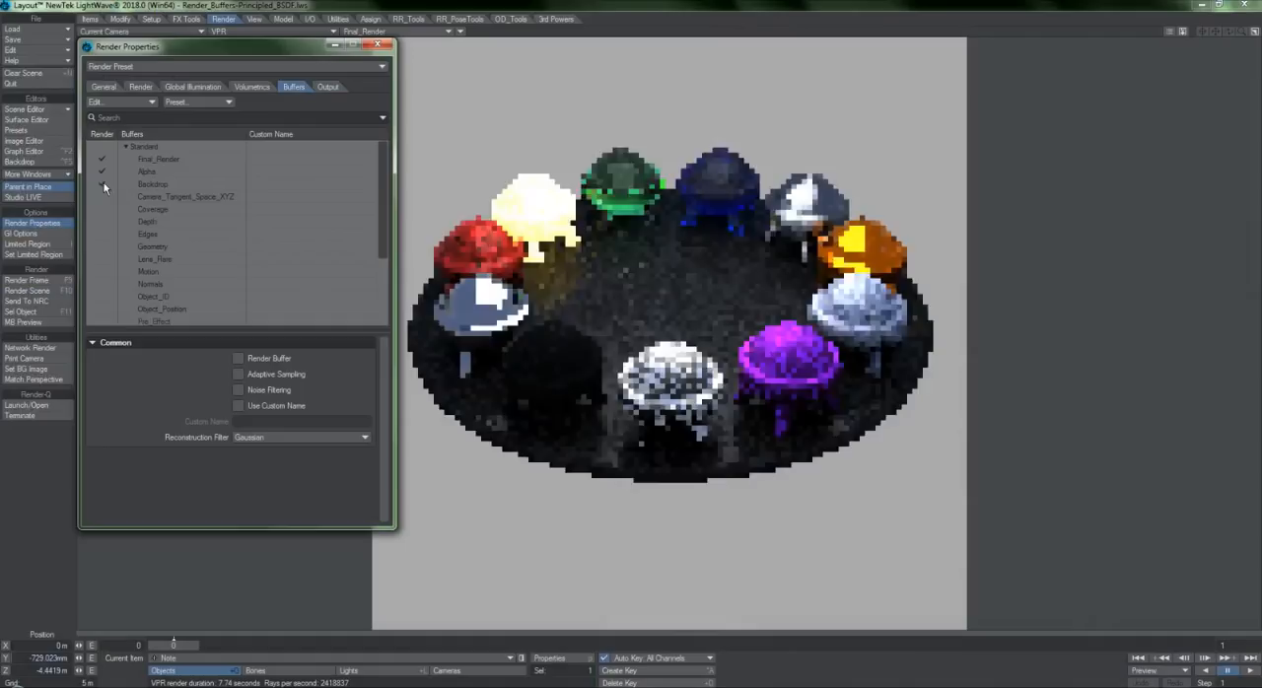
click(327, 87)
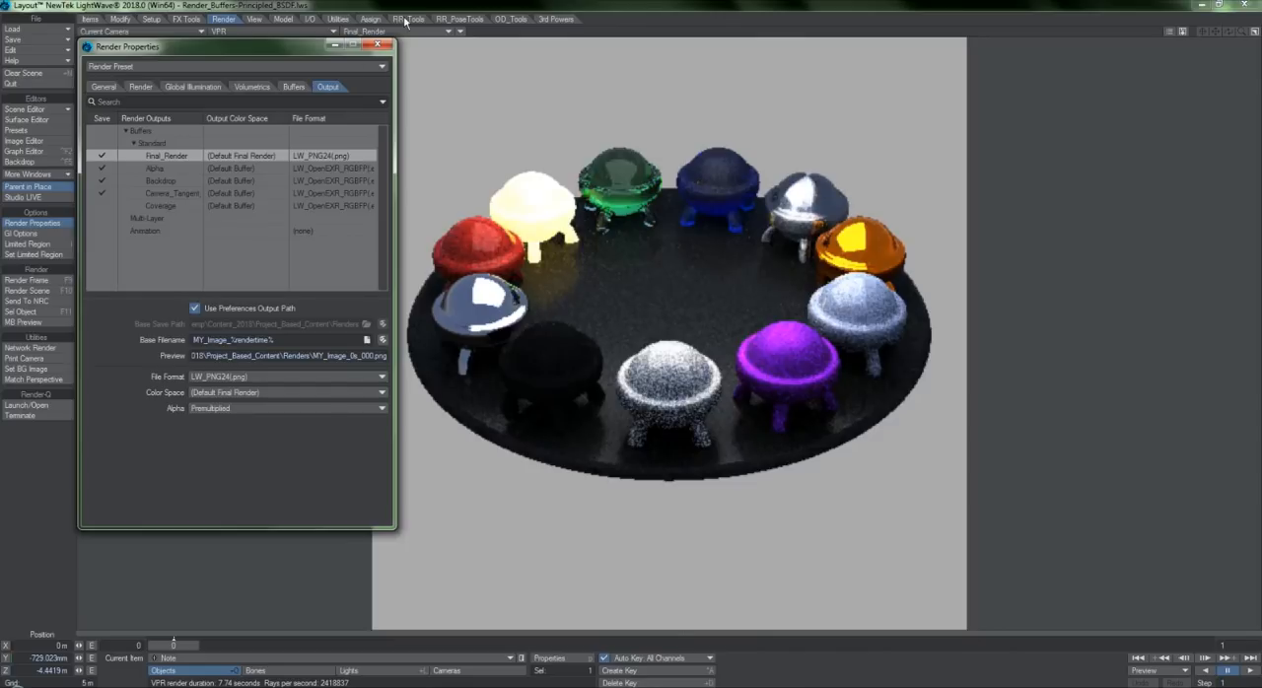
click(376, 45)
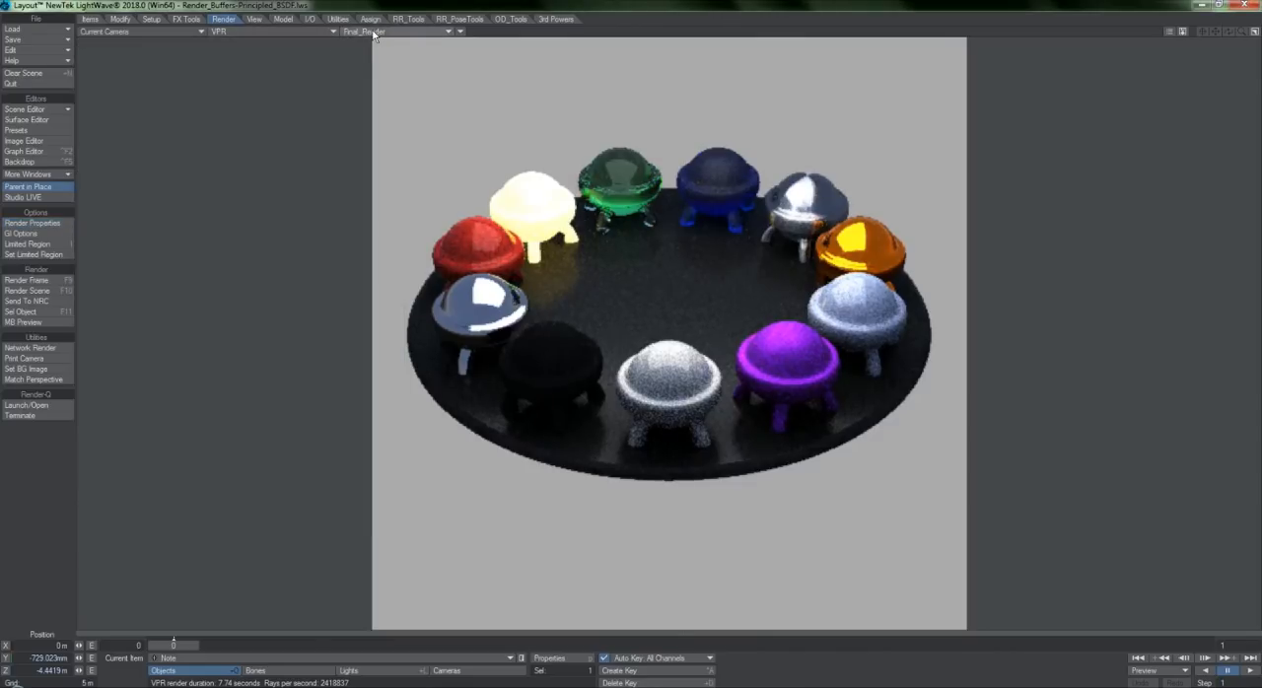
click(394, 30)
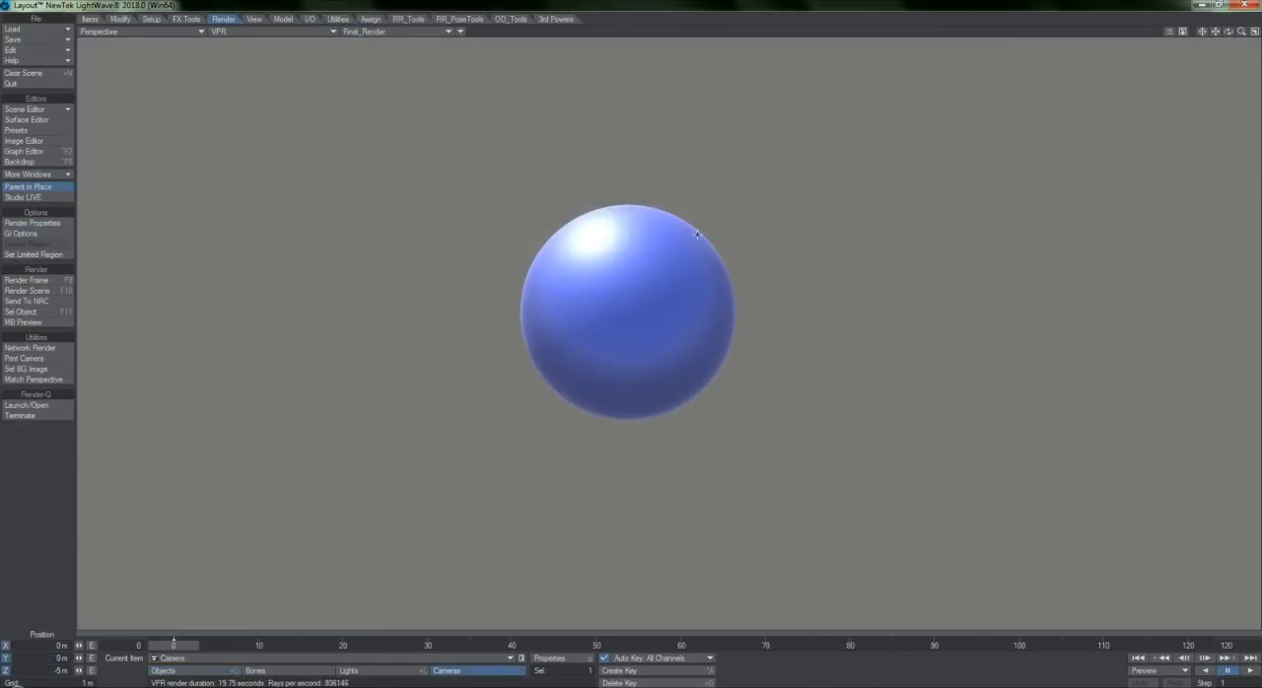
Open the sphere's Surface Editor and collapse then re-expand the Principled BSDF panel.
click(27, 120)
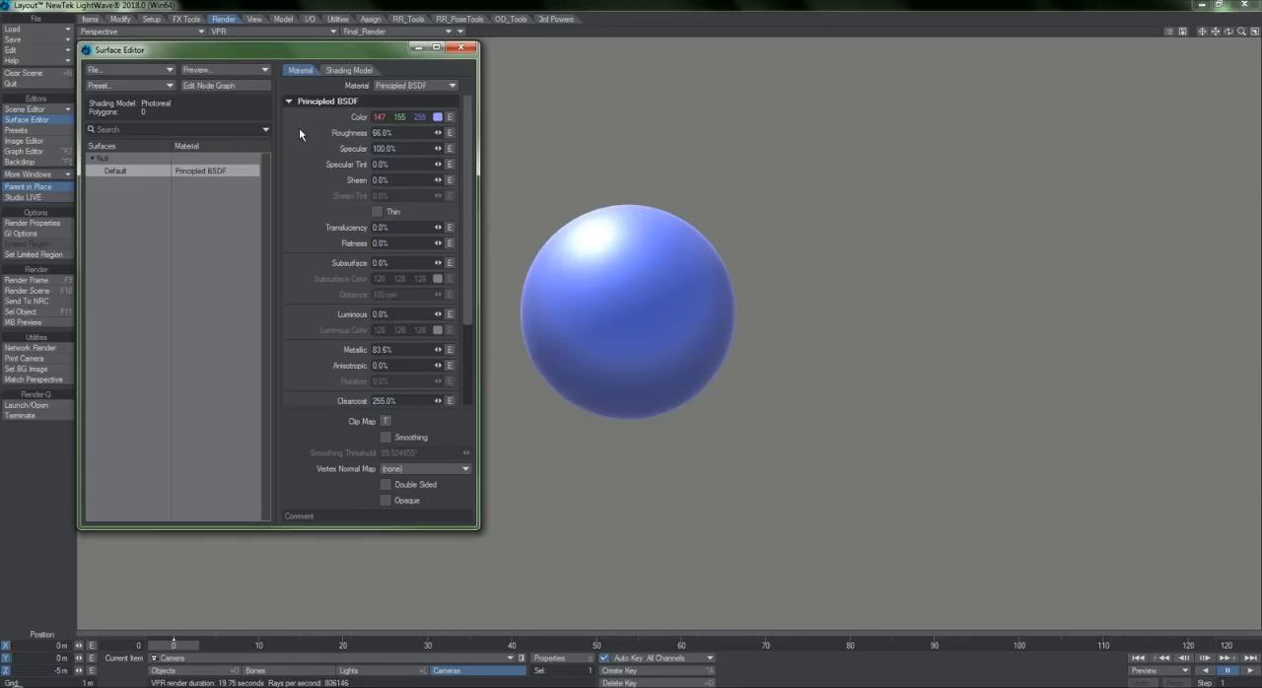
mouse_move(434, 373)
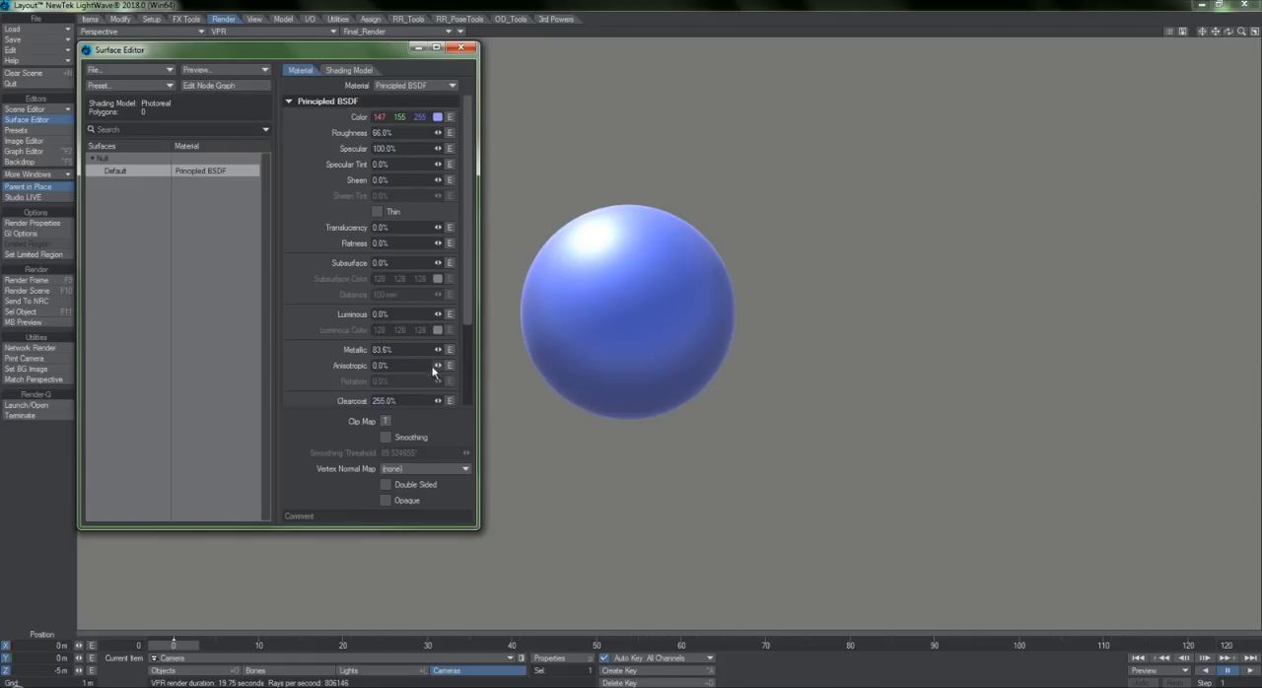
click(289, 101)
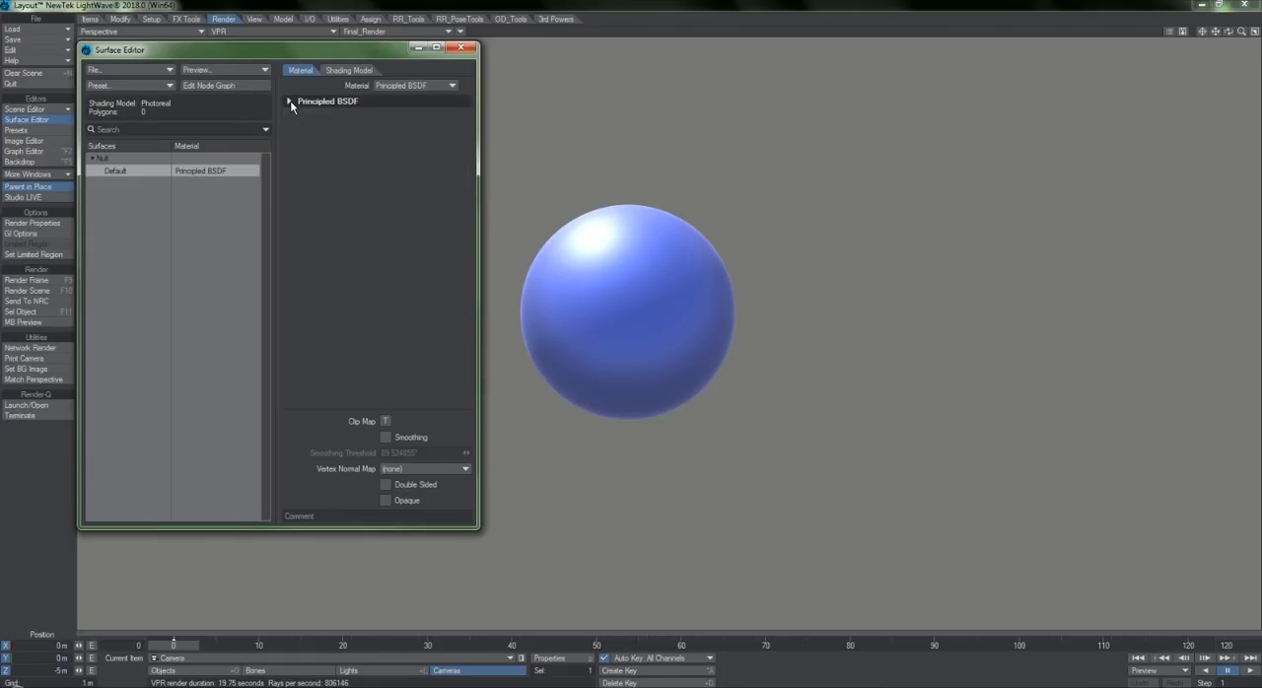
click(290, 101)
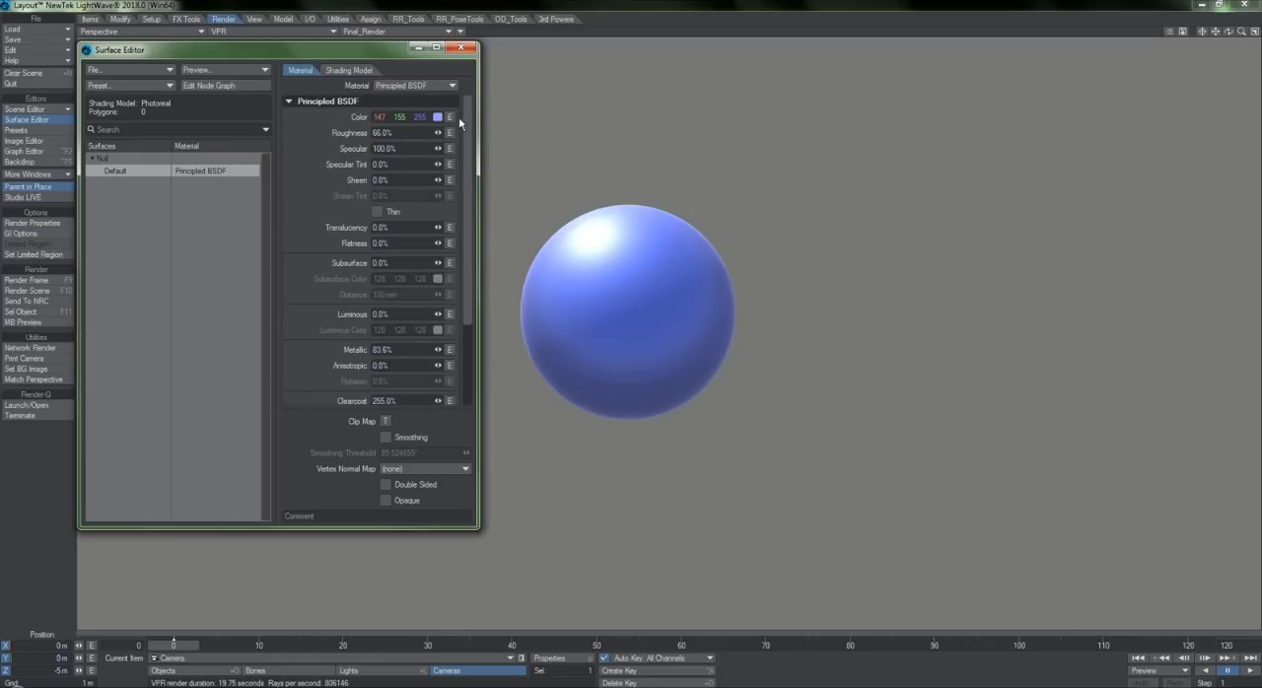
mouse_move(380, 89)
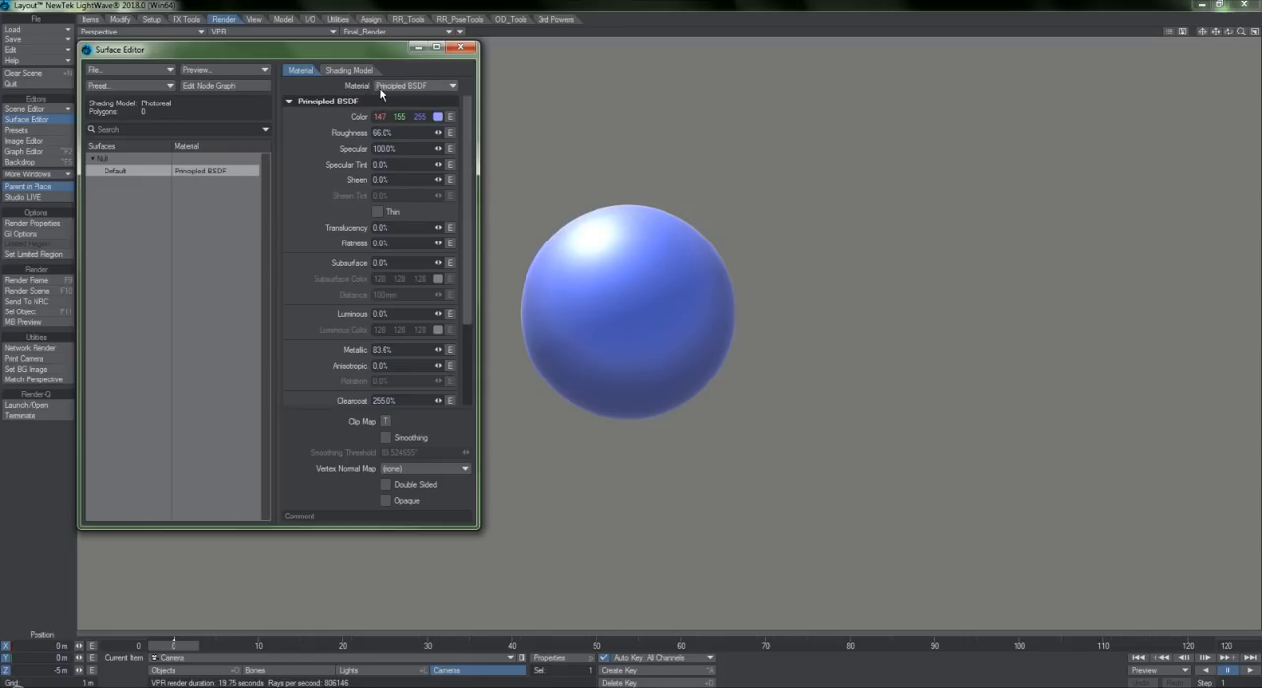
mouse_move(427, 94)
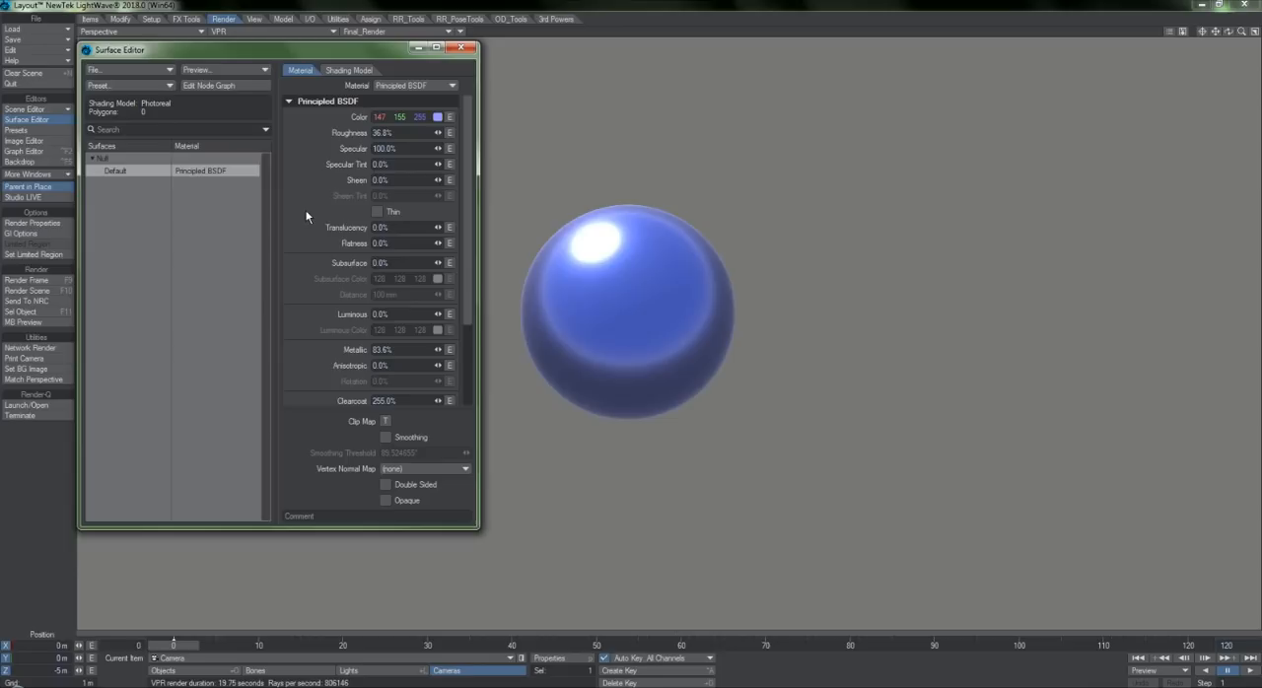
mouse_move(303, 213)
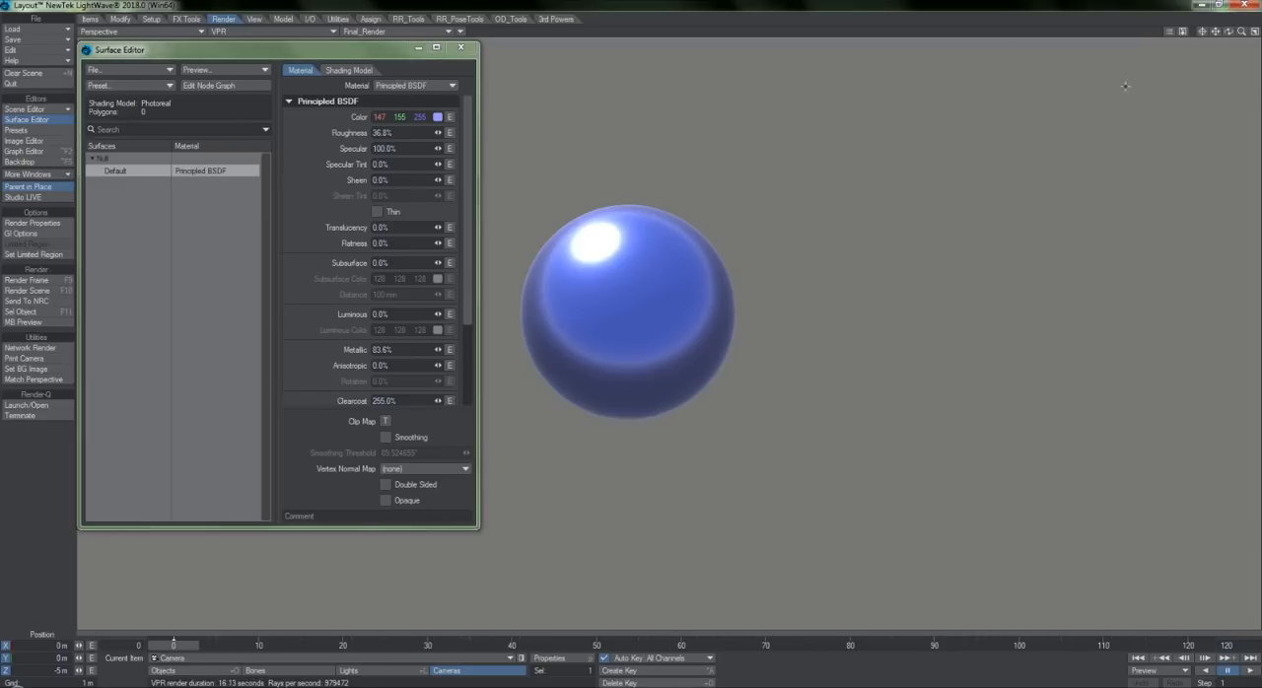
mouse_move(528, 305)
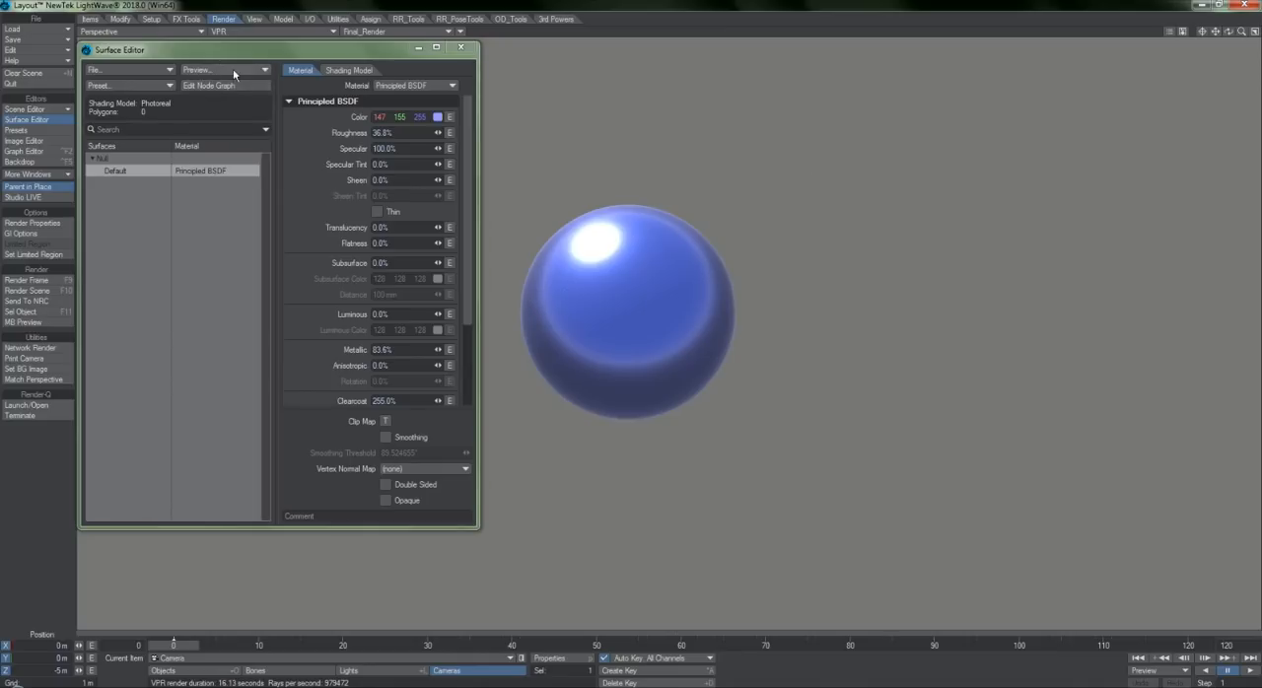
Switch the sphere's material to Carpaint and expand the Materials category in the Node Editor.
click(208, 85)
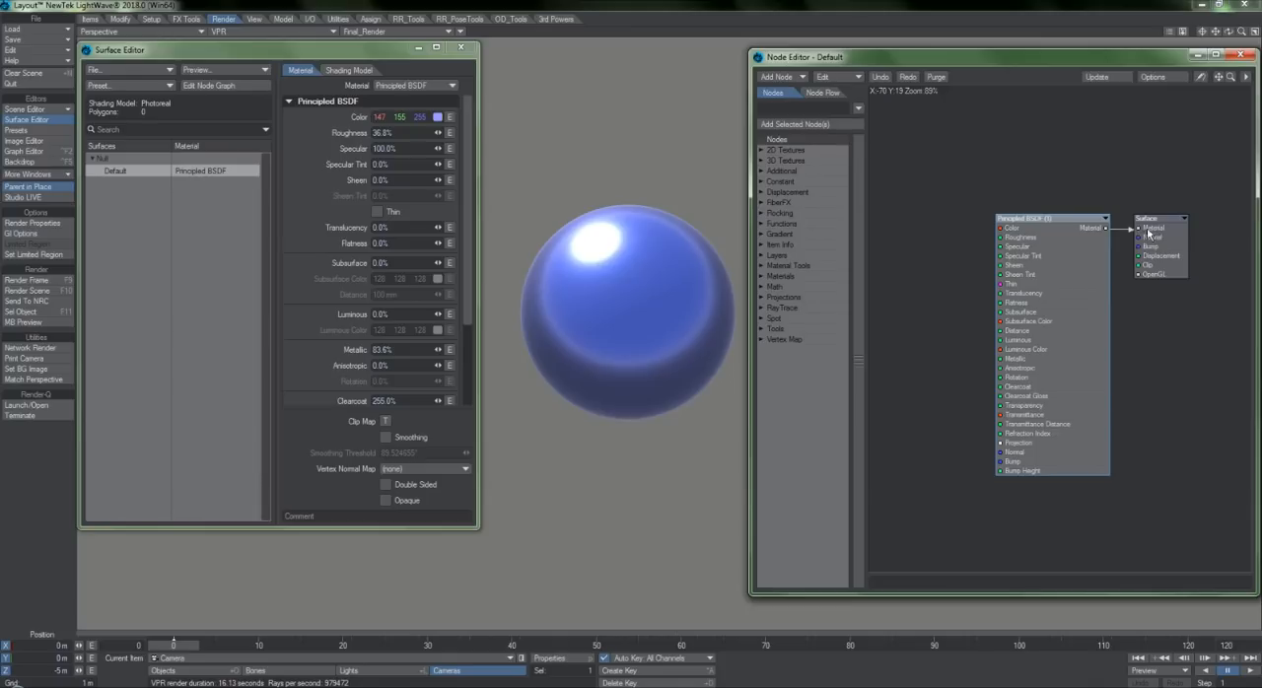
double_click(1025, 217)
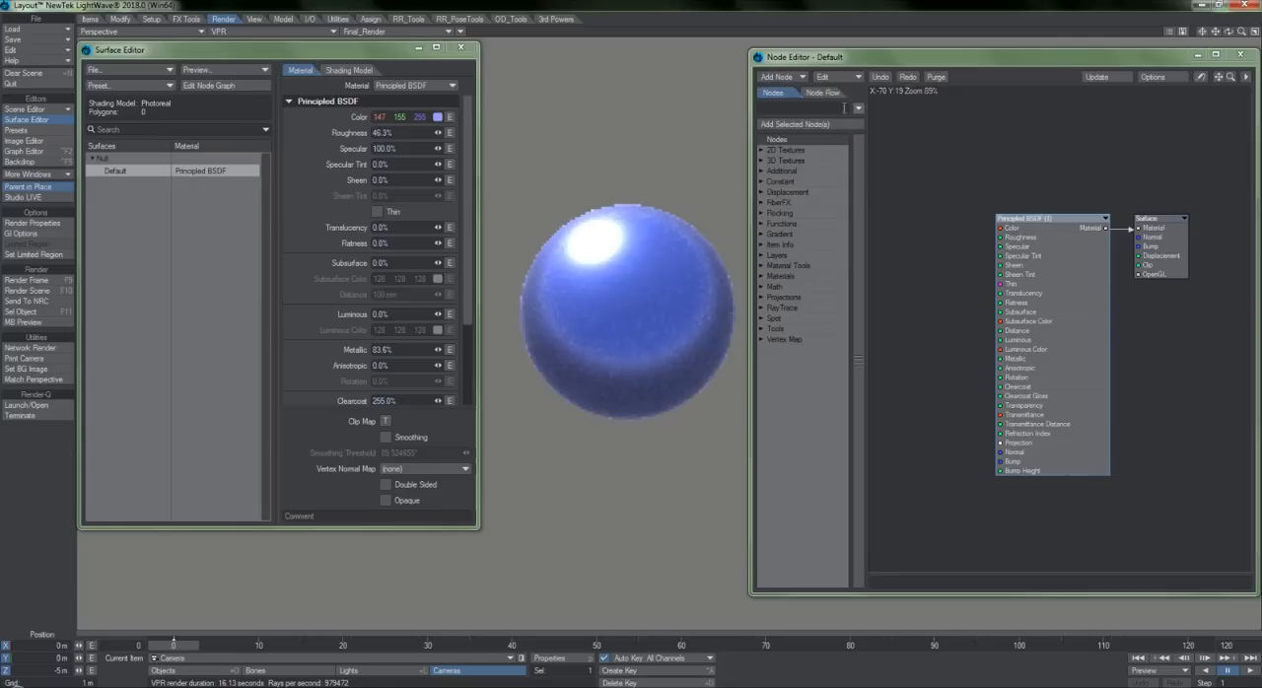
click(414, 84)
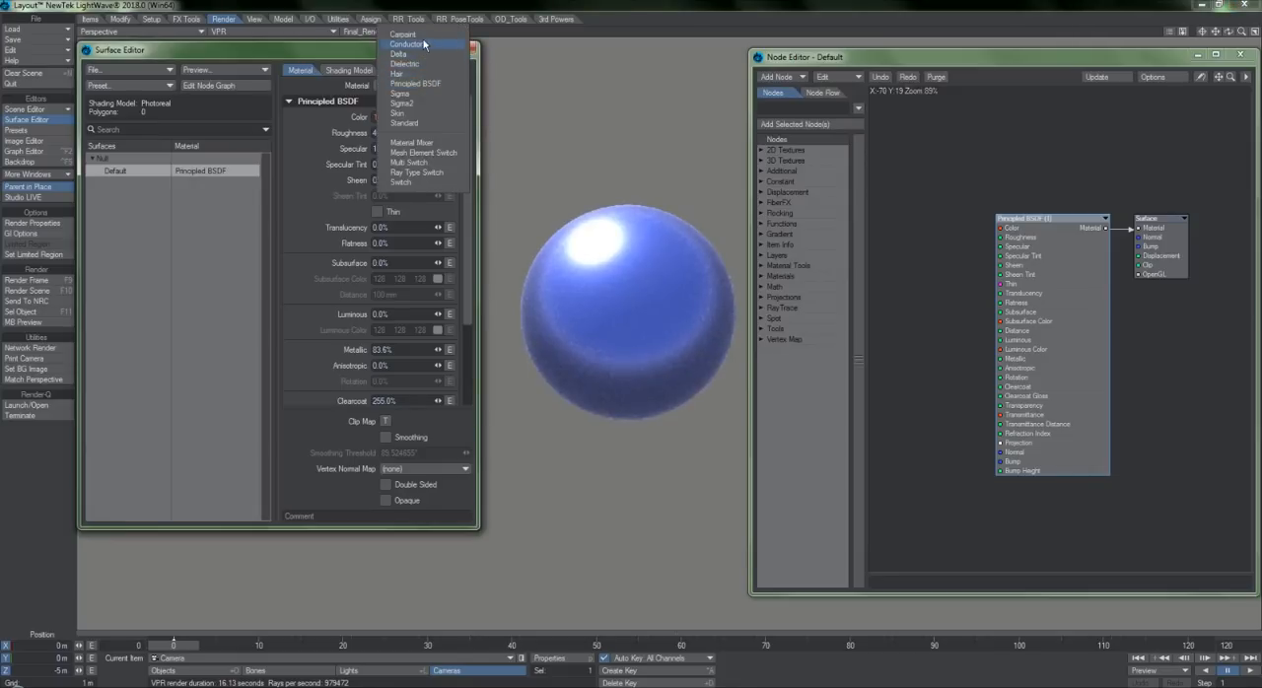
click(404, 45)
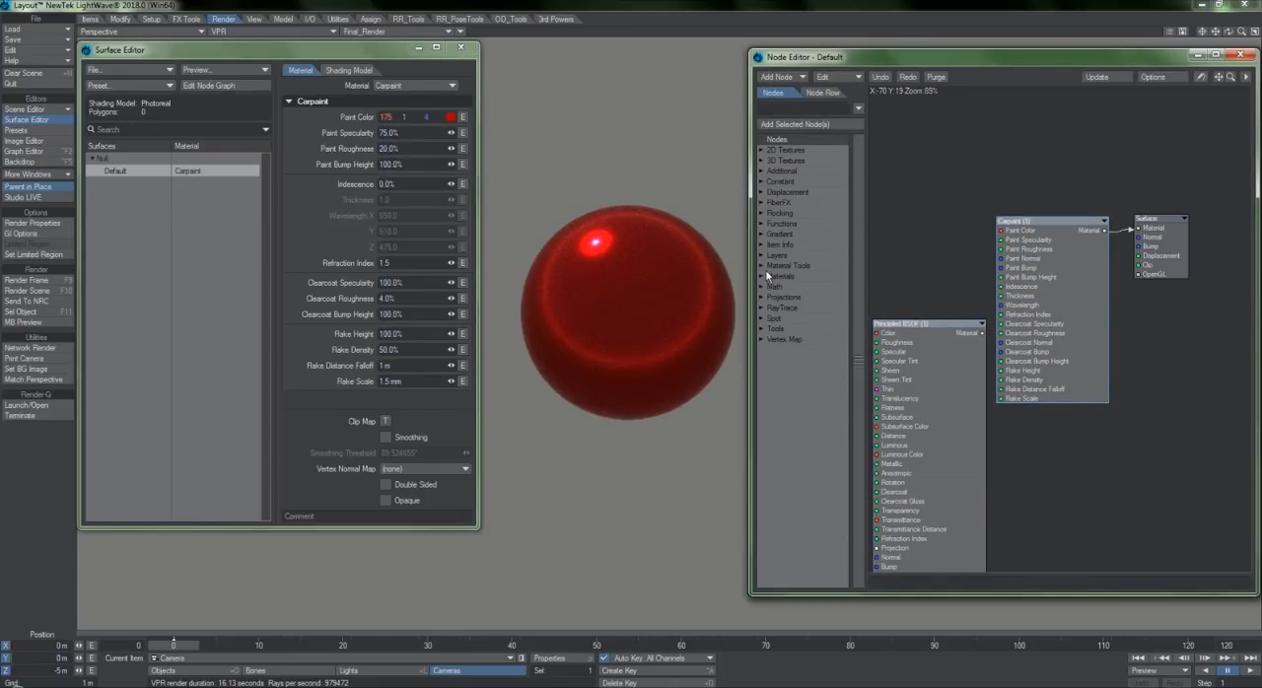
click(781, 276)
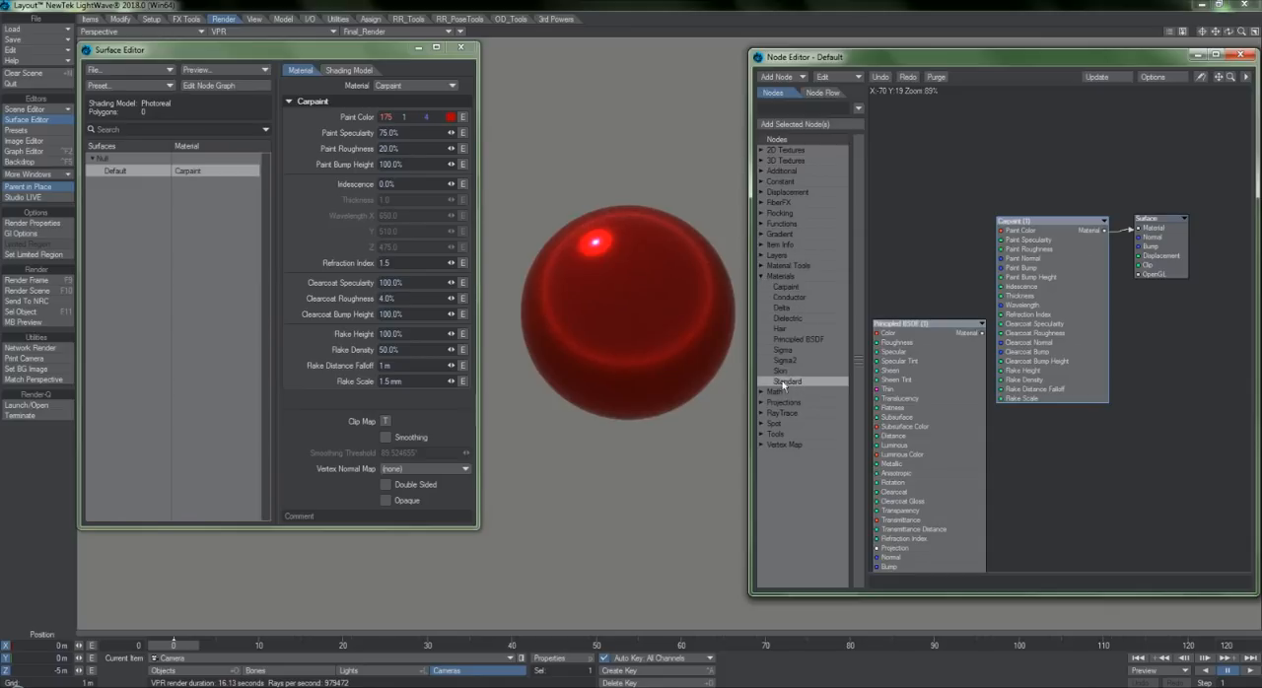
click(788, 381)
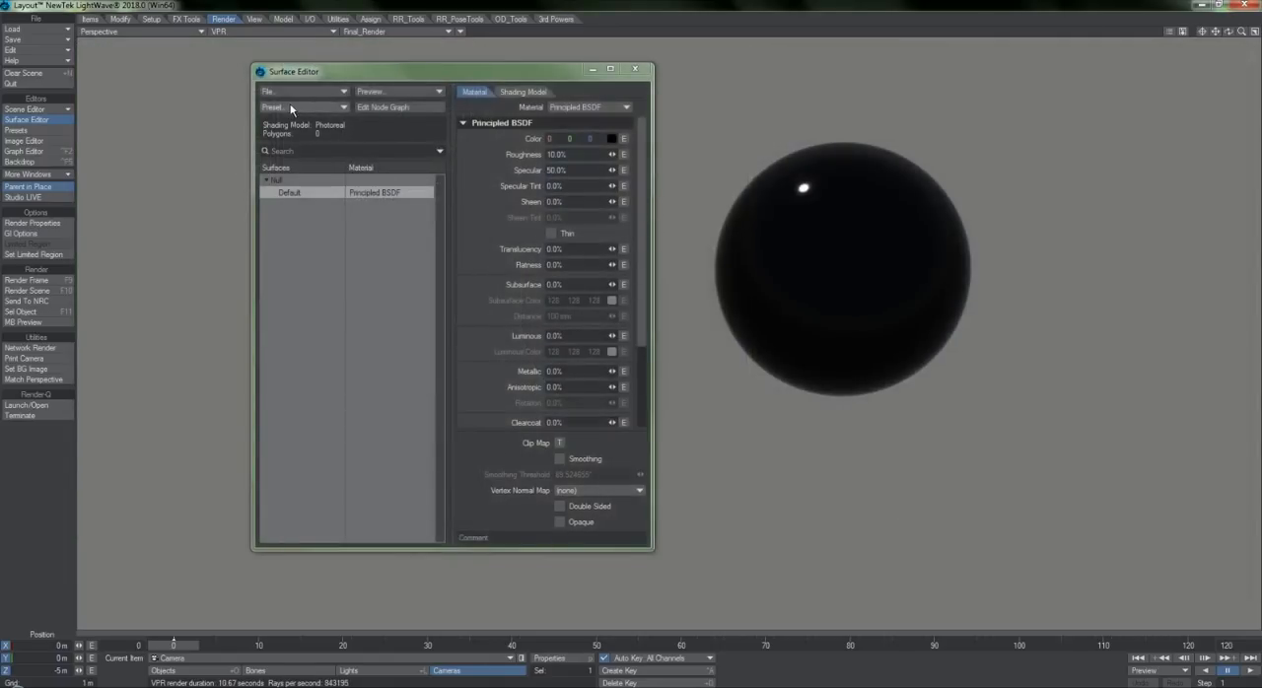
mouse_move(310, 114)
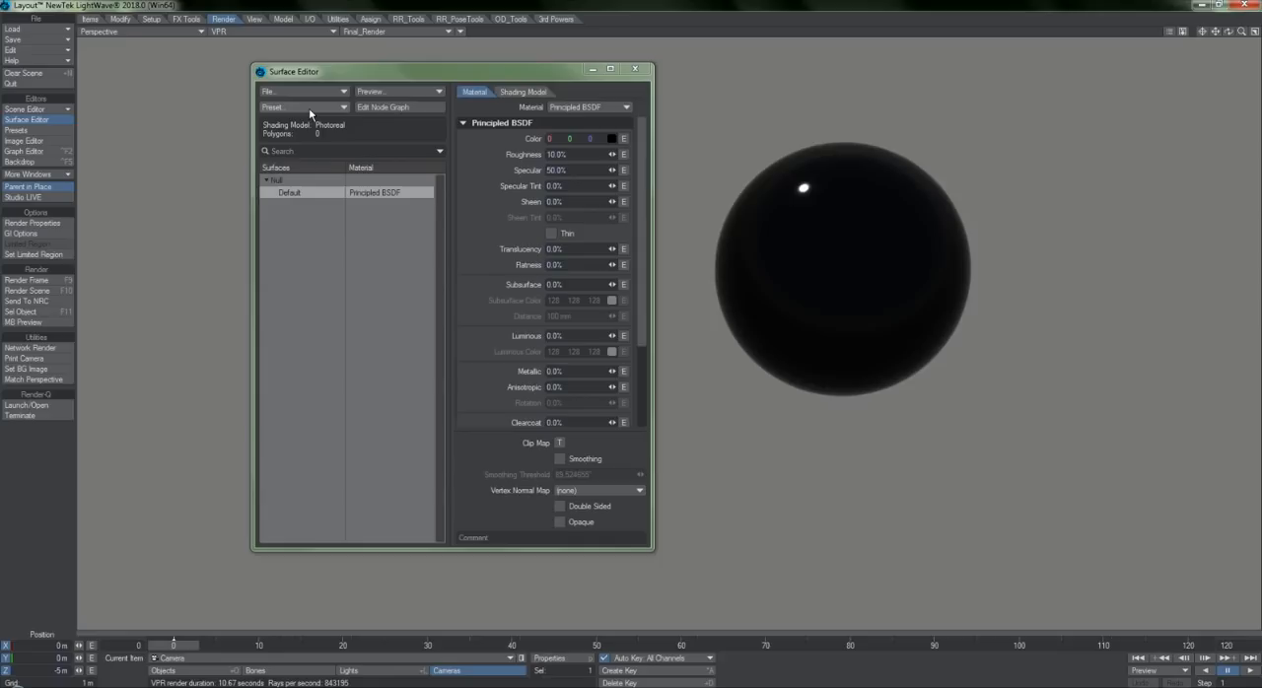
Load the Yellow Metallic preset from the Preset Shelf onto the sphere, declining the second prompt.
click(301, 90)
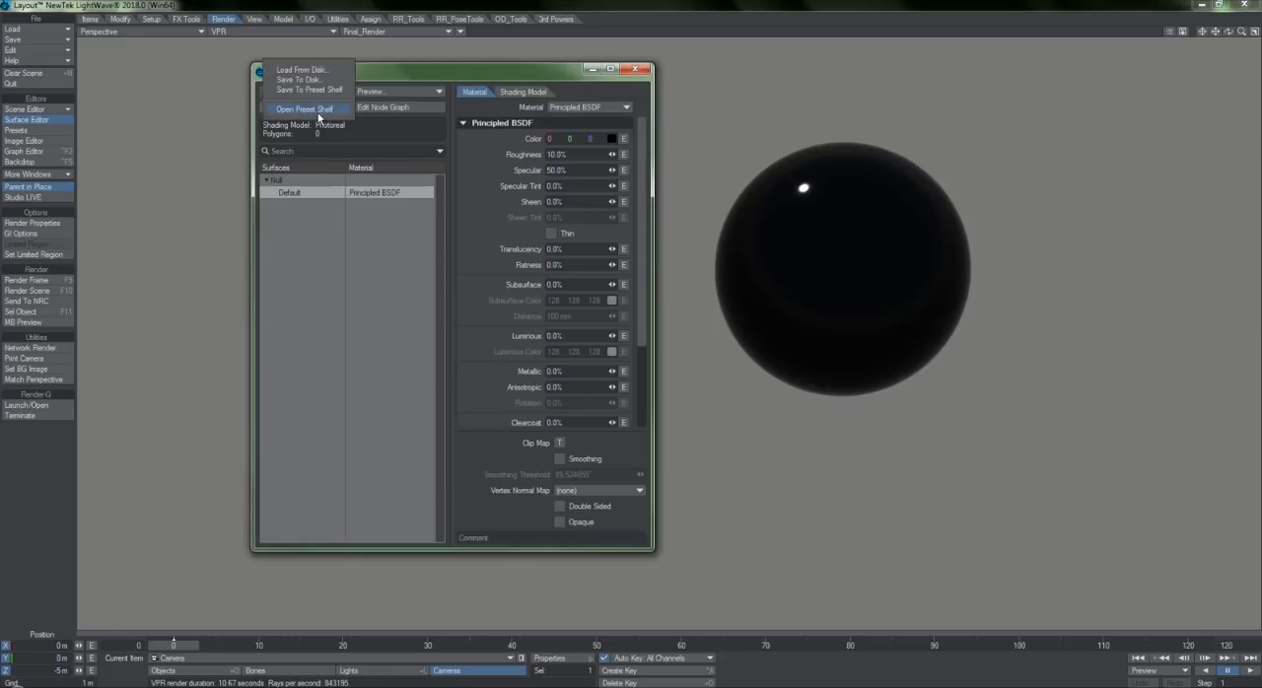
click(304, 109)
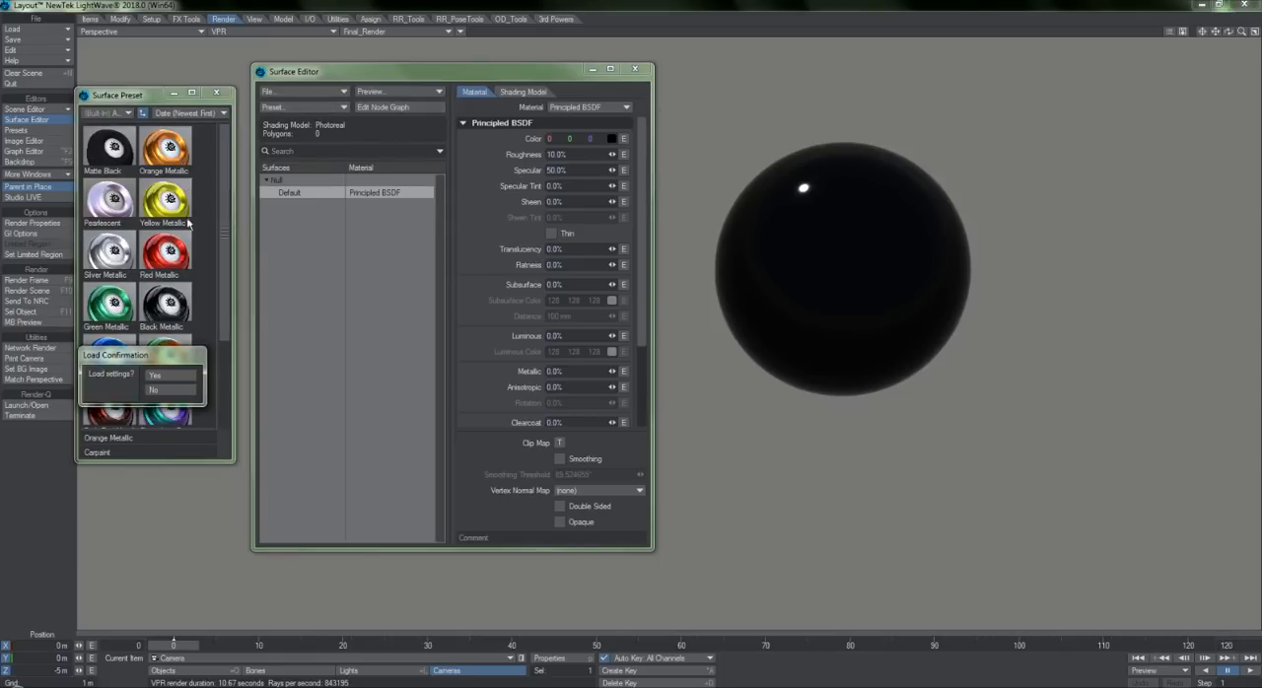
click(154, 374)
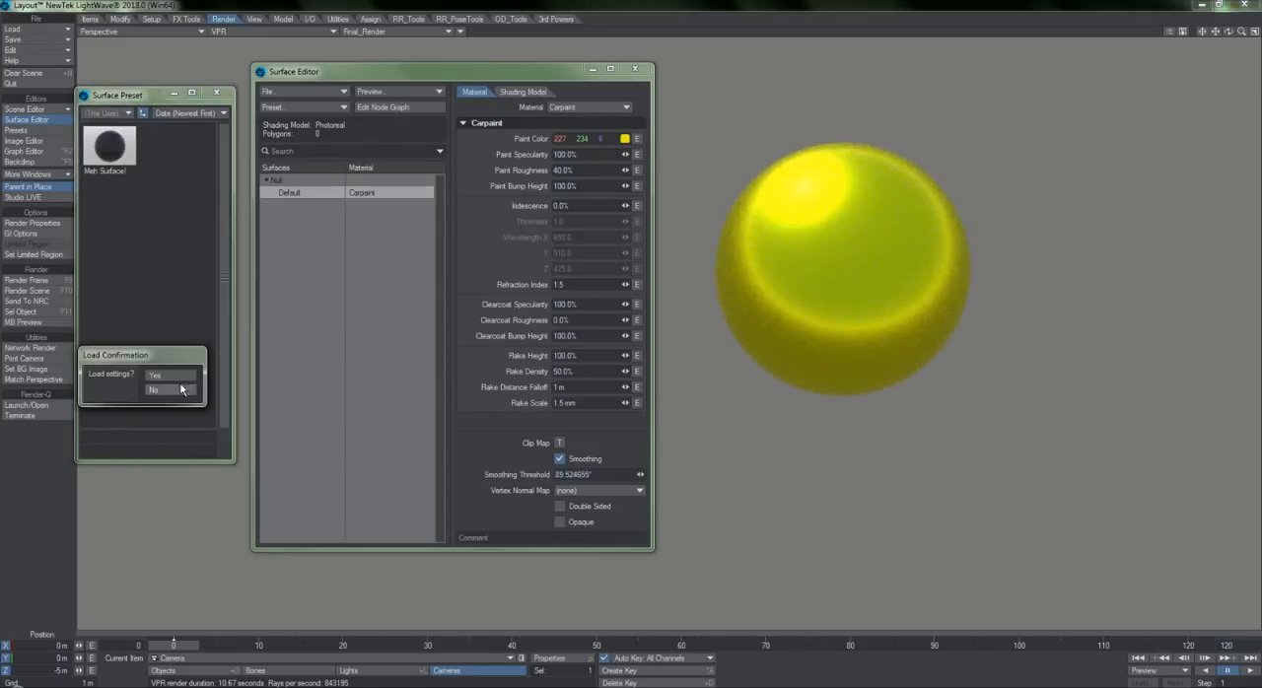
click(154, 389)
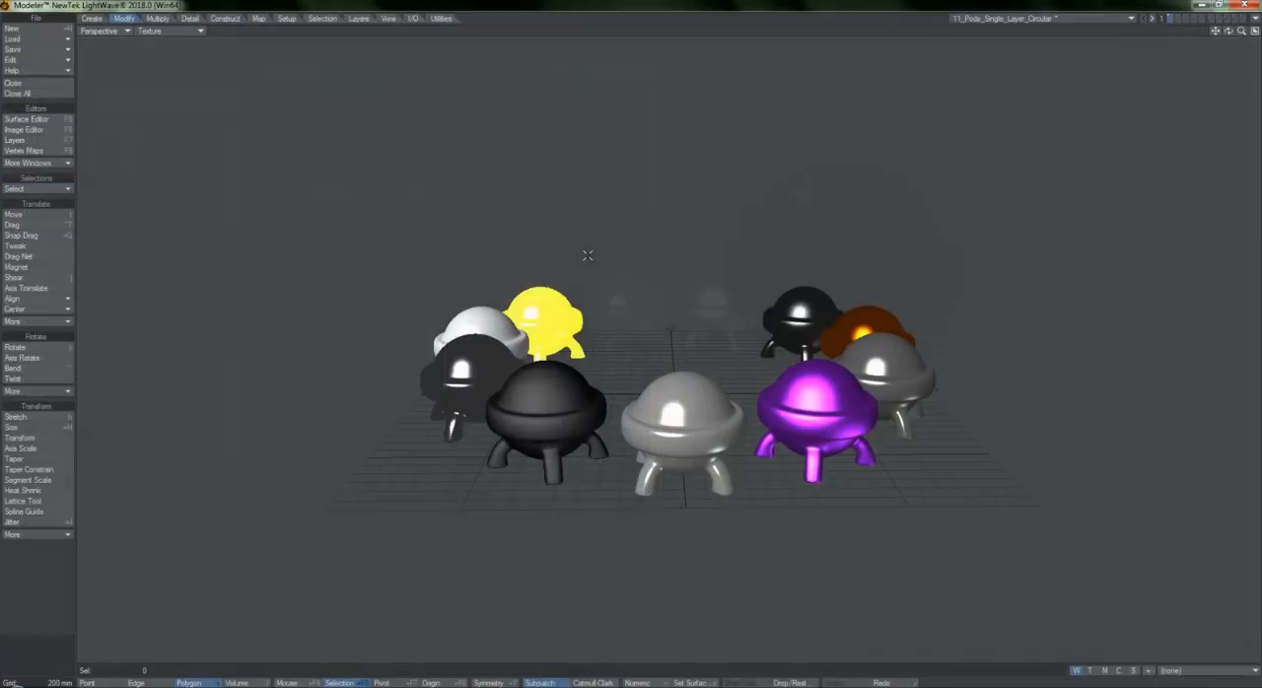
Drag a lattice cage around the pod group with the Lattice Tool.
click(24, 501)
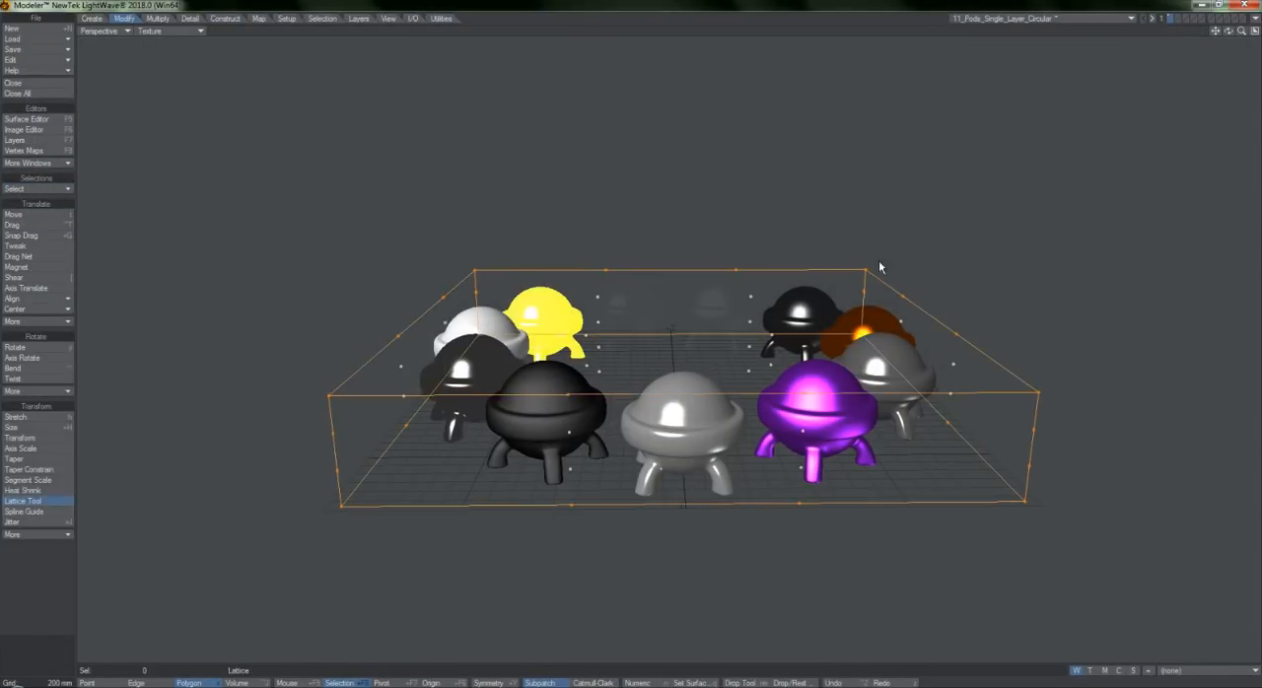
drag(880, 267, 974, 244)
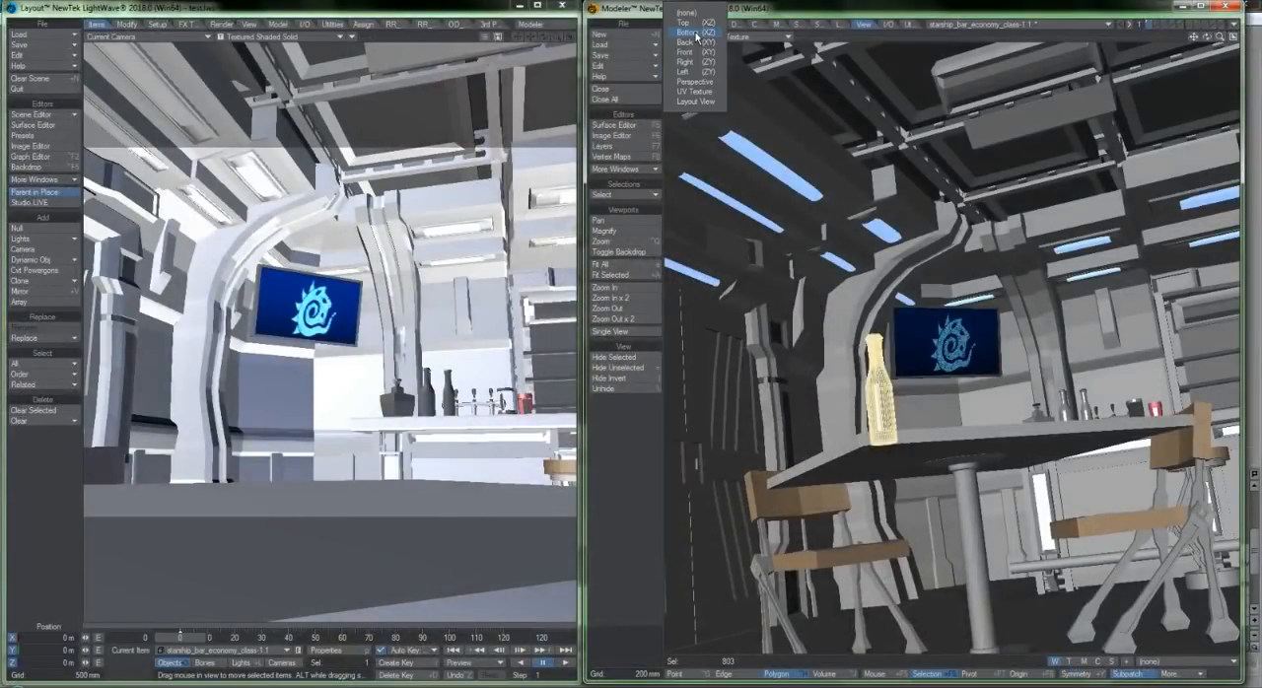
Switch the Modeler viewport to a different view direction.
click(696, 101)
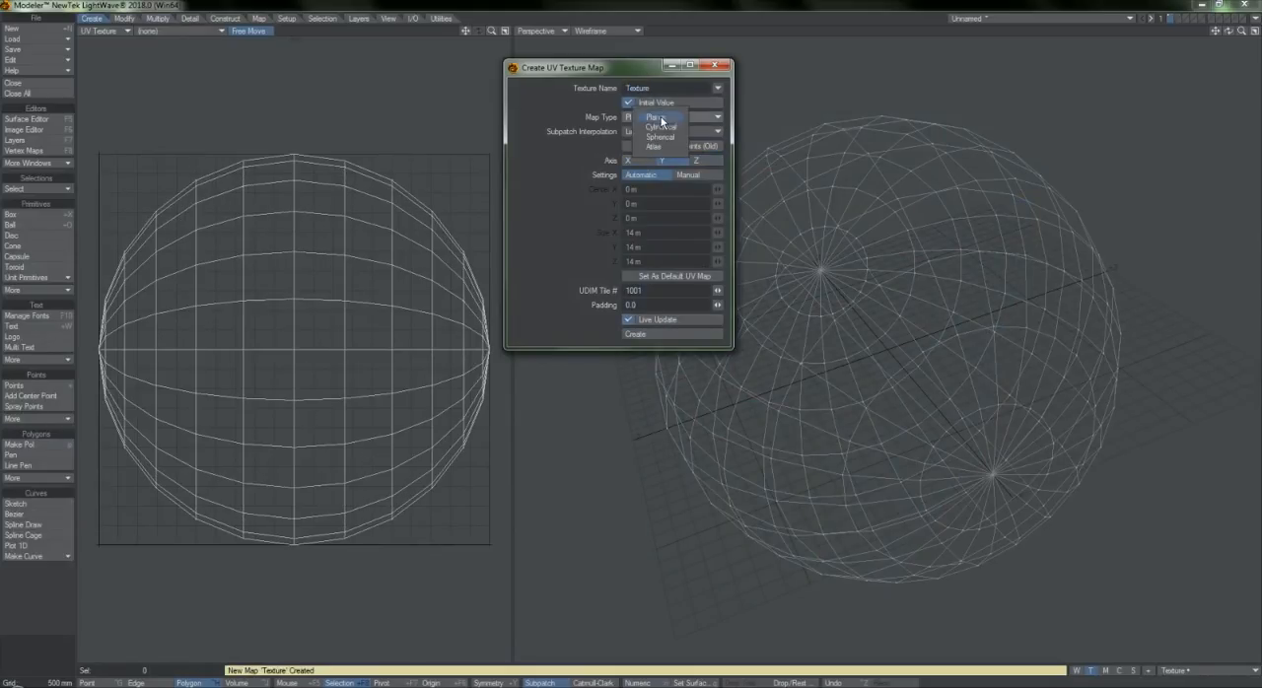
Set the Texture map type to Atlas, passing through Spherical, and create the map.
click(660, 137)
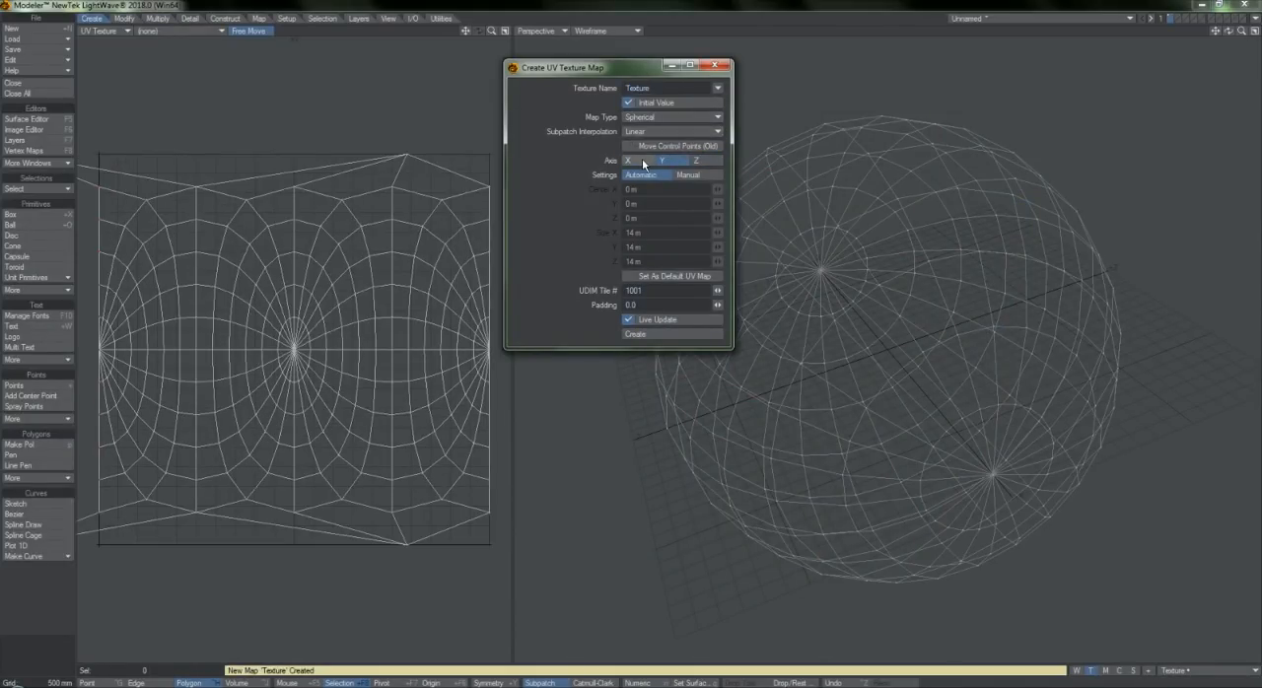
click(673, 117)
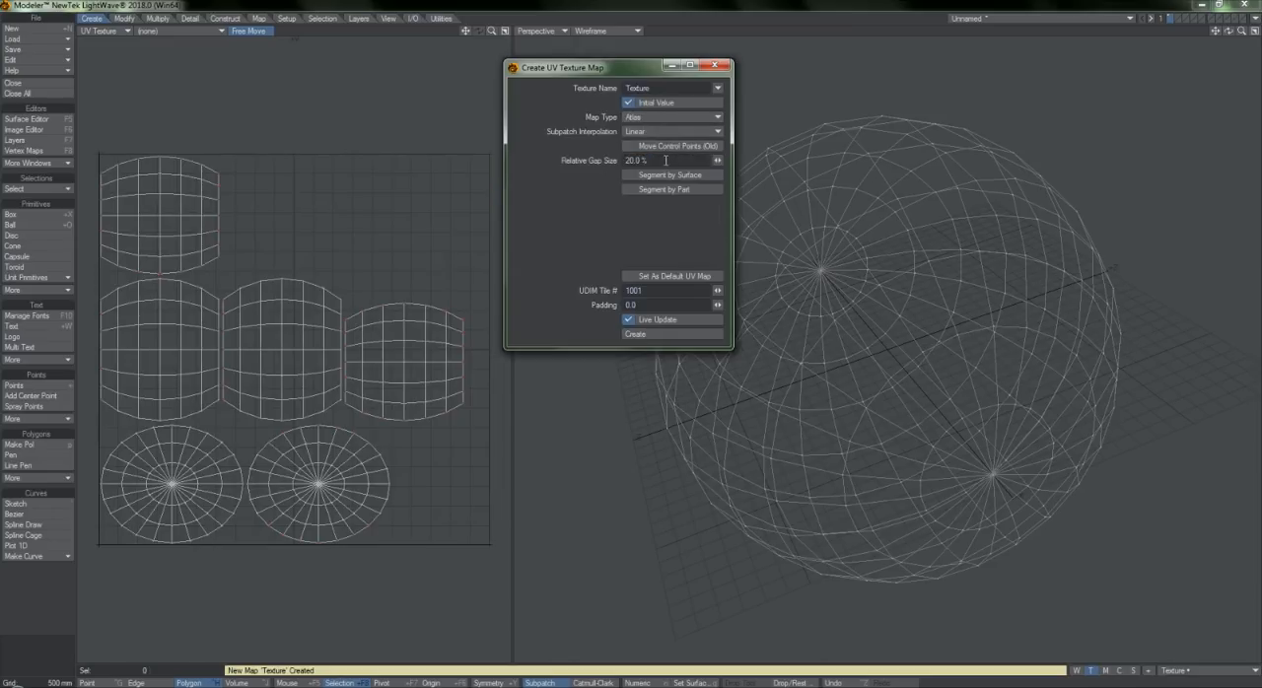
click(713, 66)
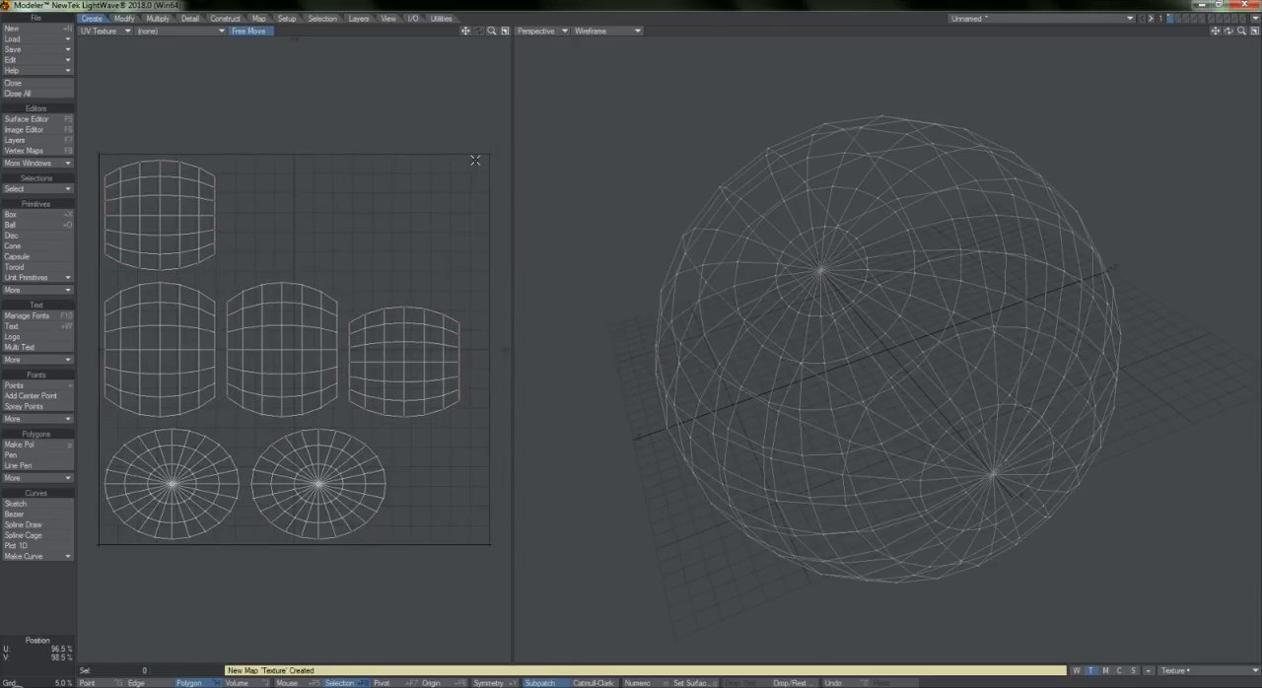